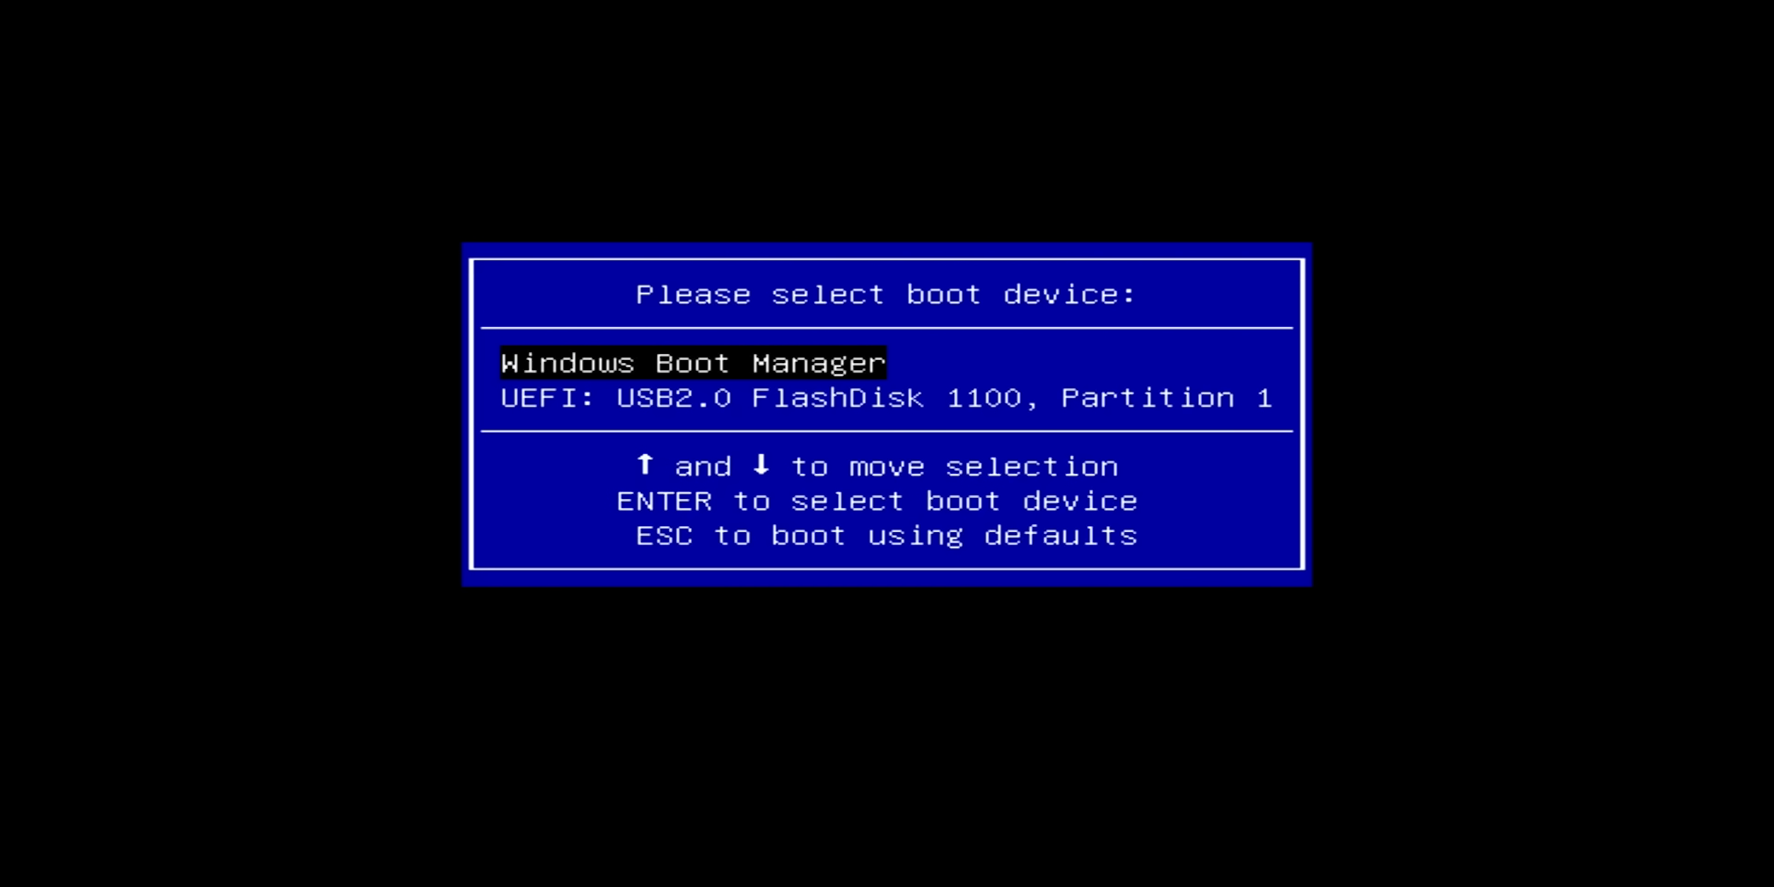
Boot into Windows Setup and continue past the English (United Kingdom) language and keyboard preferences.
{"action": "key", "text": "Down"}
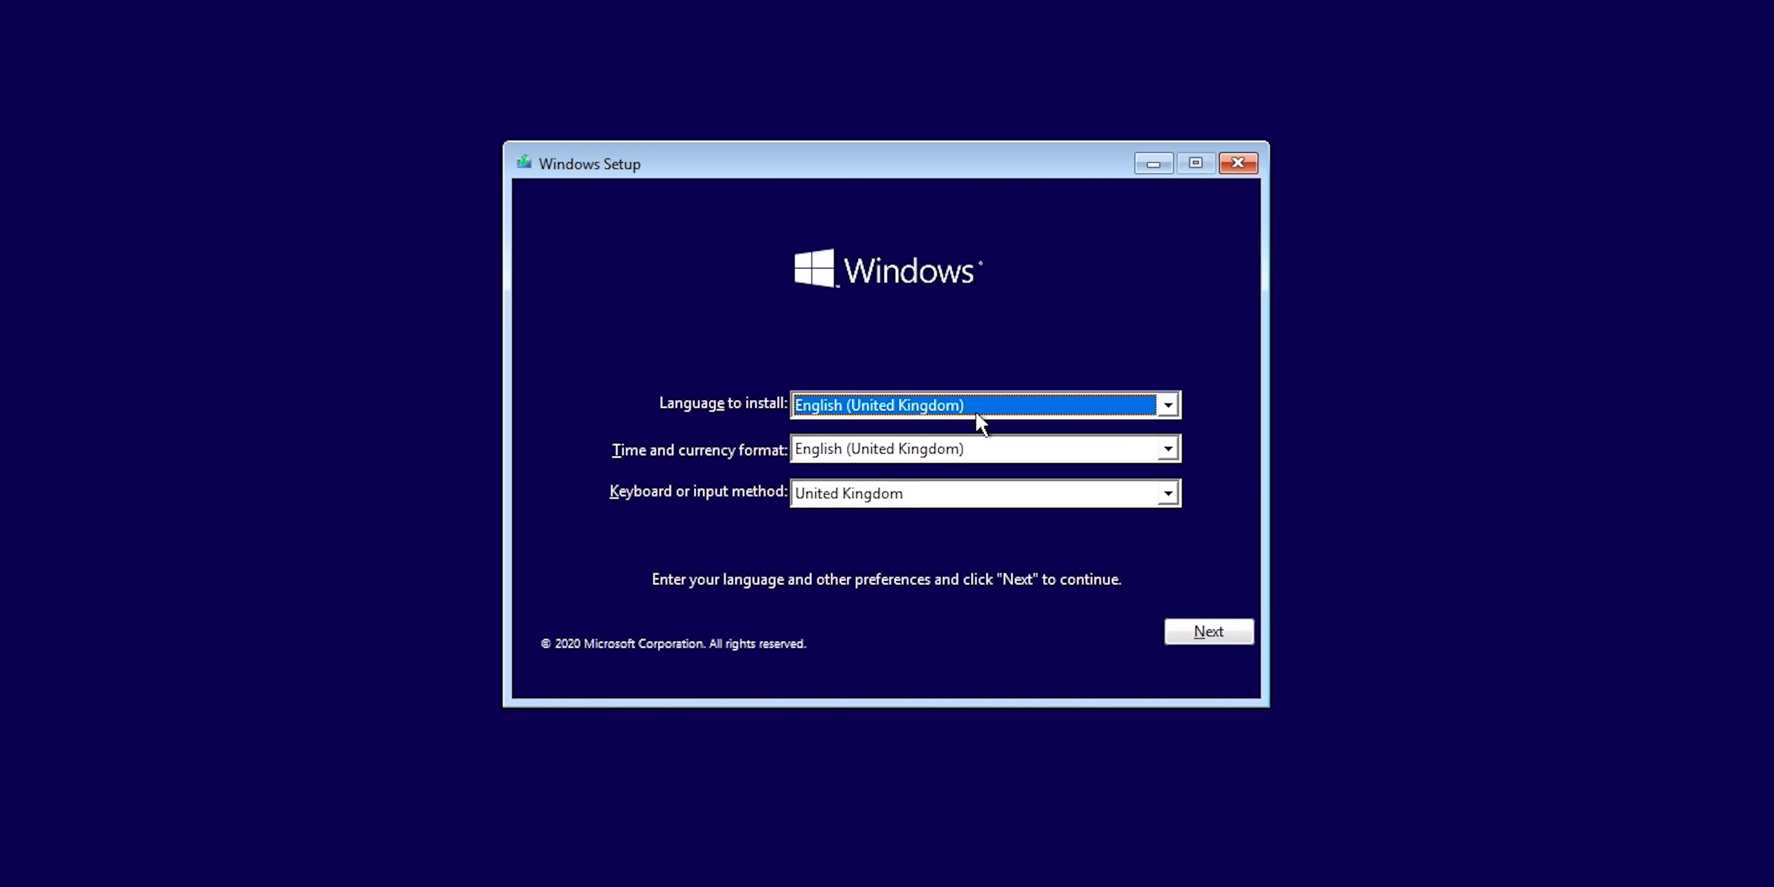
{"action": "left_click", "coordinate": [1166, 493]}
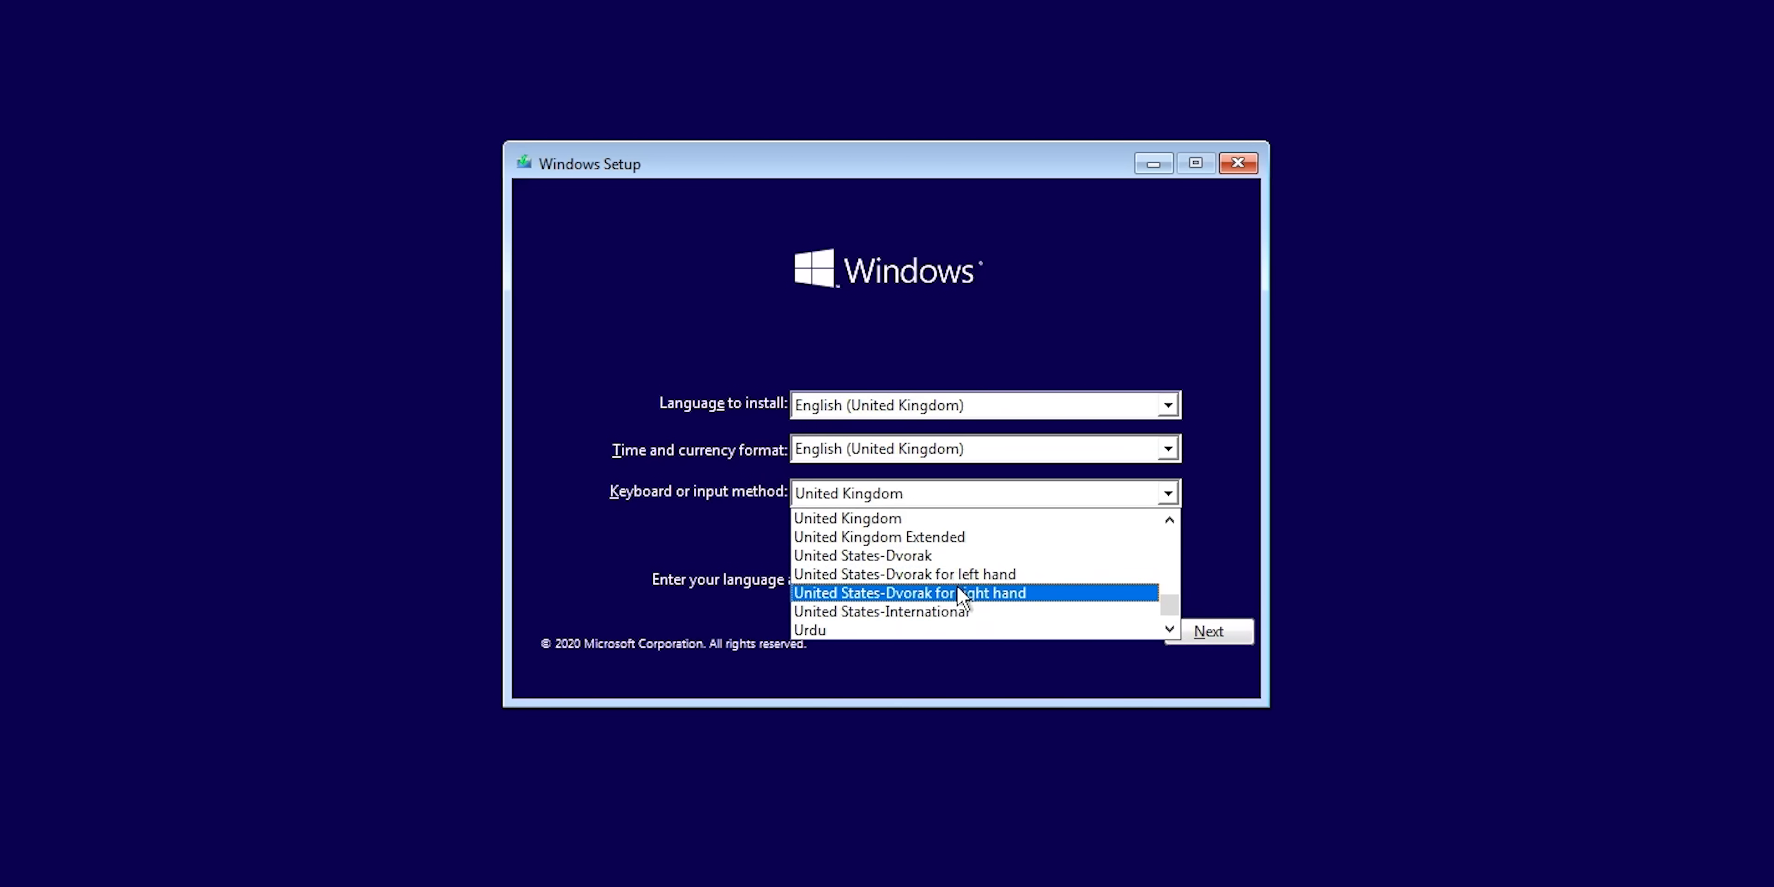
{"action": "left_click", "coordinate": [1209, 630]}
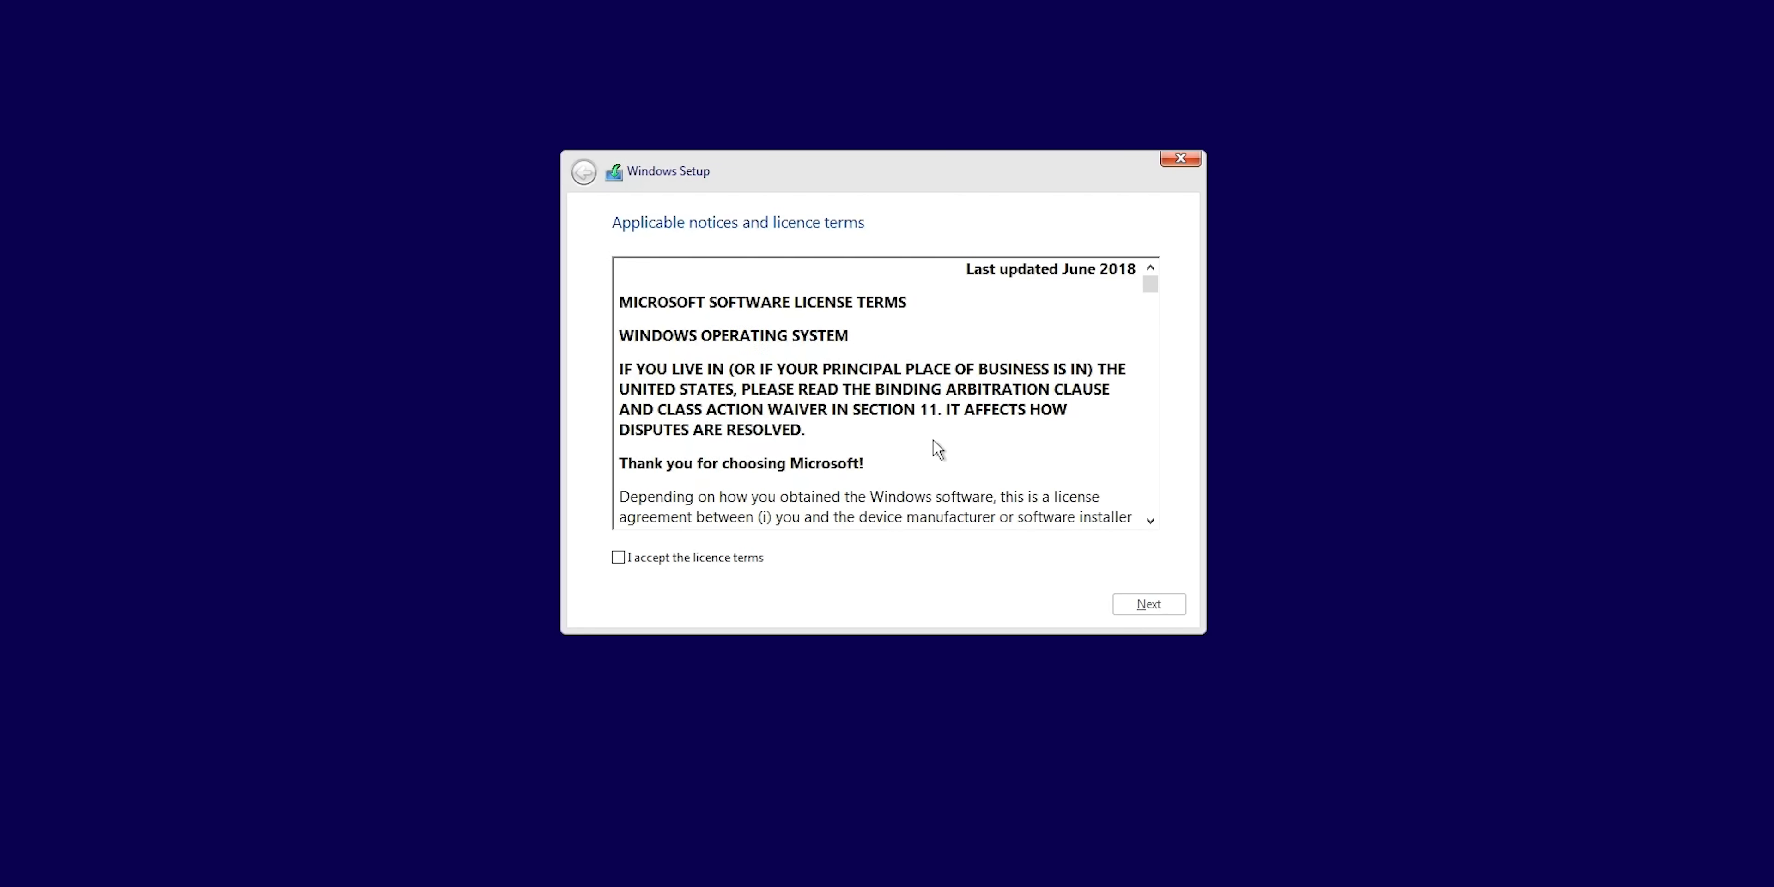
{"action": "mouse_move", "coordinate": [758, 523]}
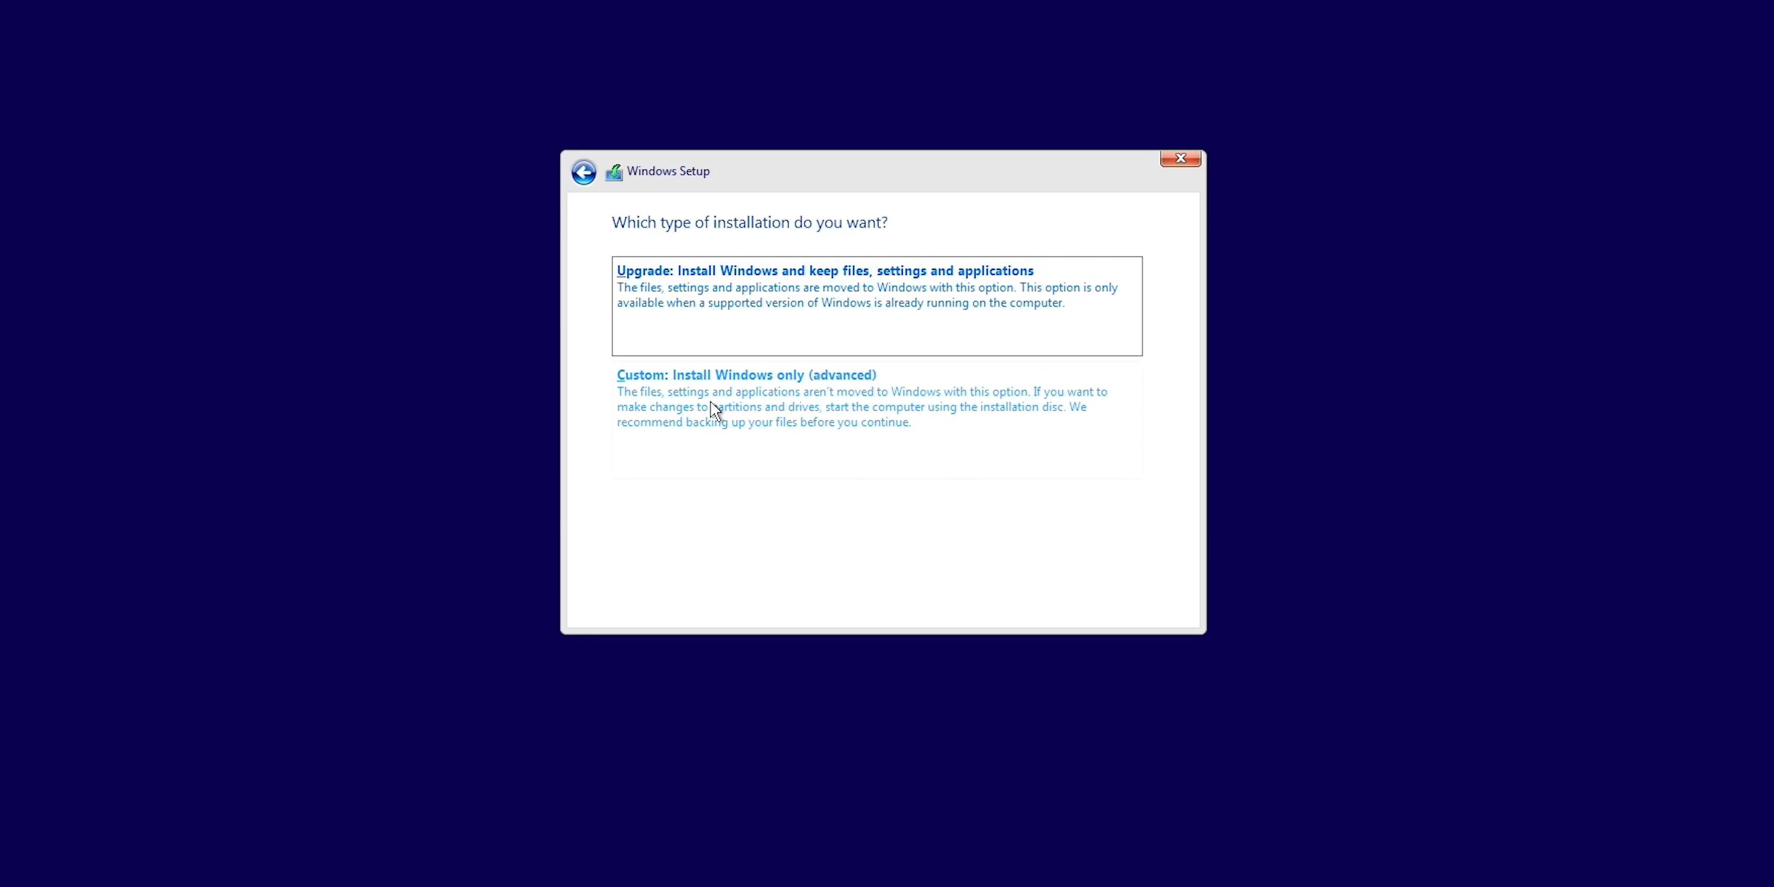
Choose Custom install, delete the Drive 0 partitions and install onto the 476.9 GB unallocated space.
{"action": "left_click", "coordinate": [712, 375]}
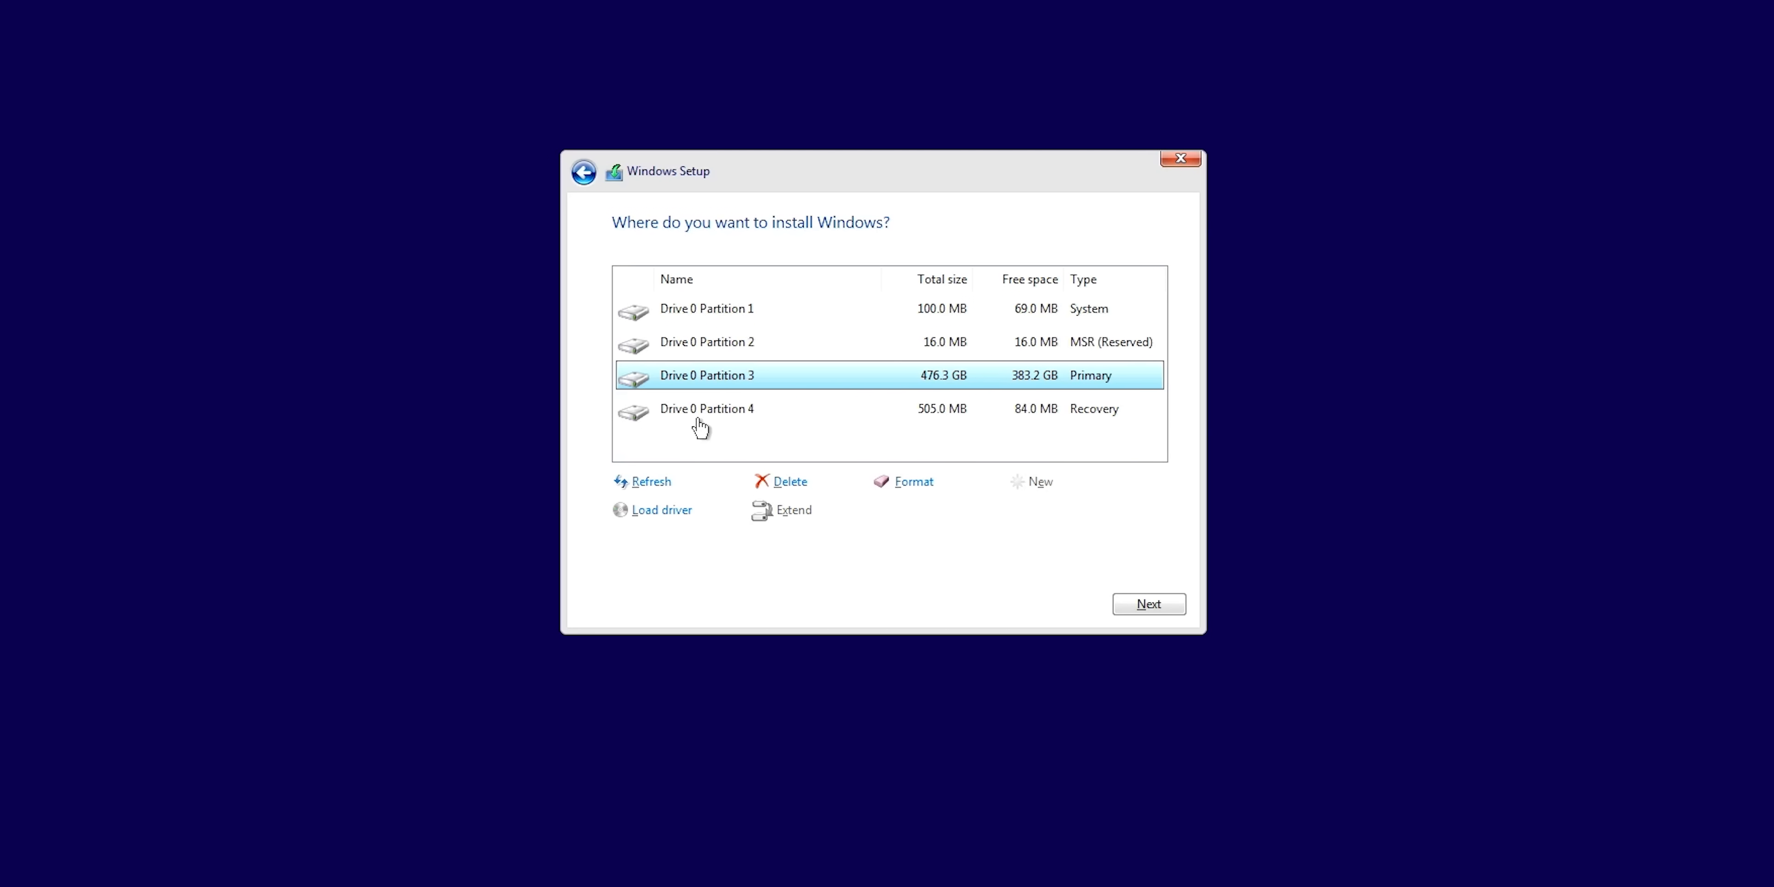
{"action": "mouse_move", "coordinate": [698, 377]}
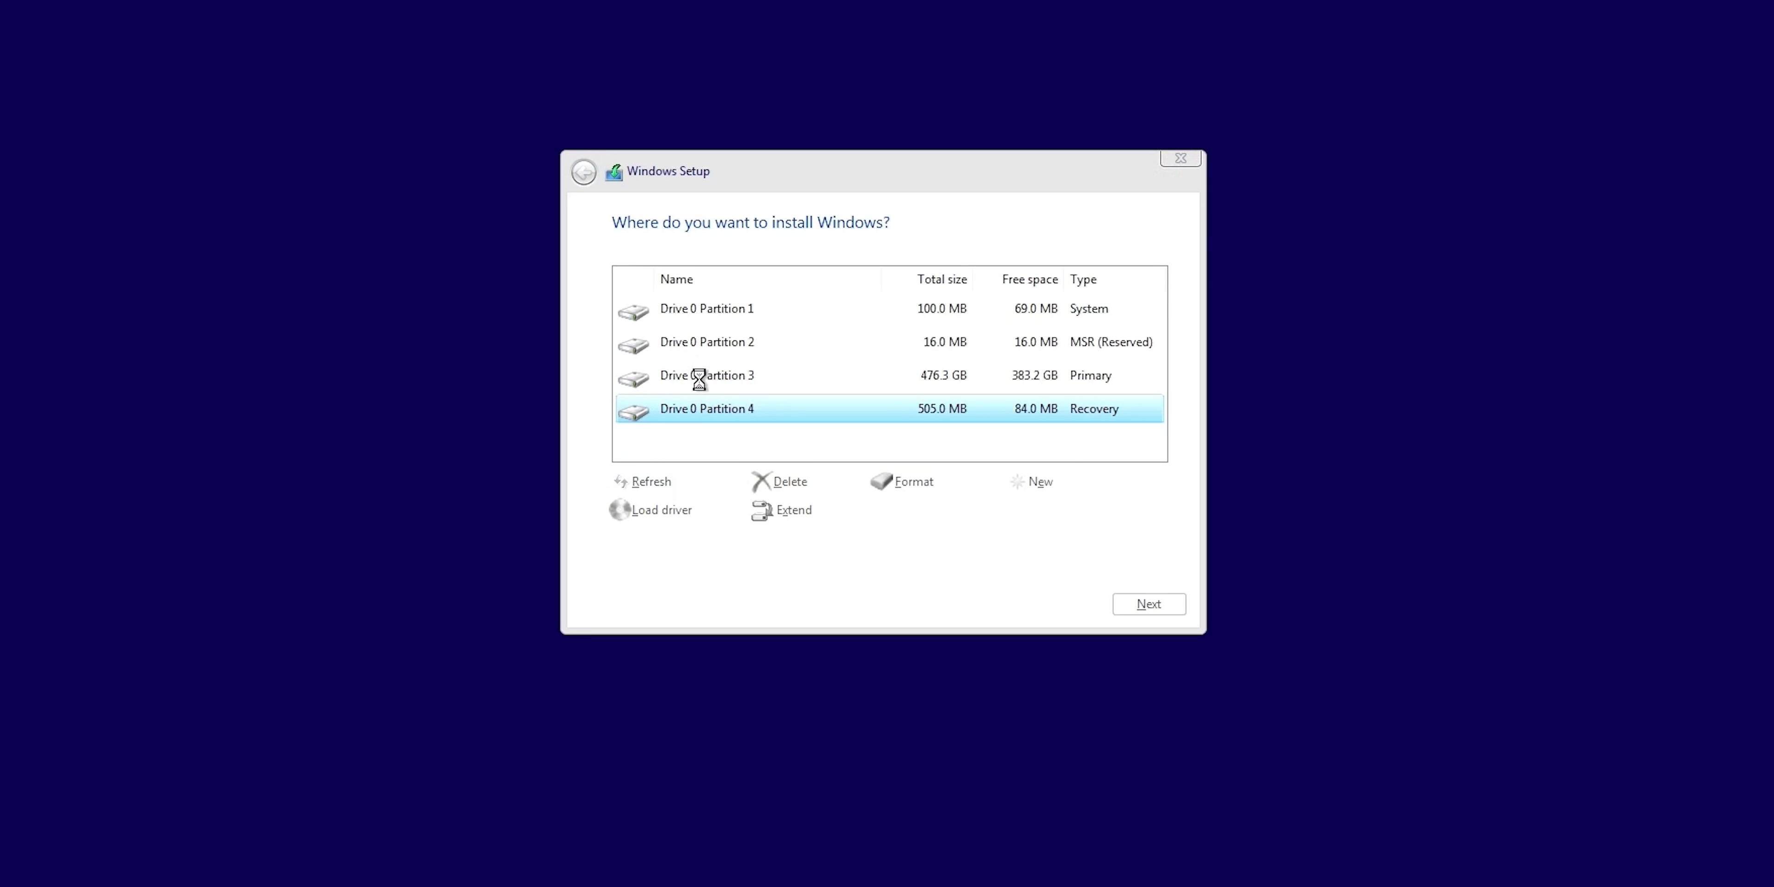
{"action": "left_click", "coordinate": [787, 480]}
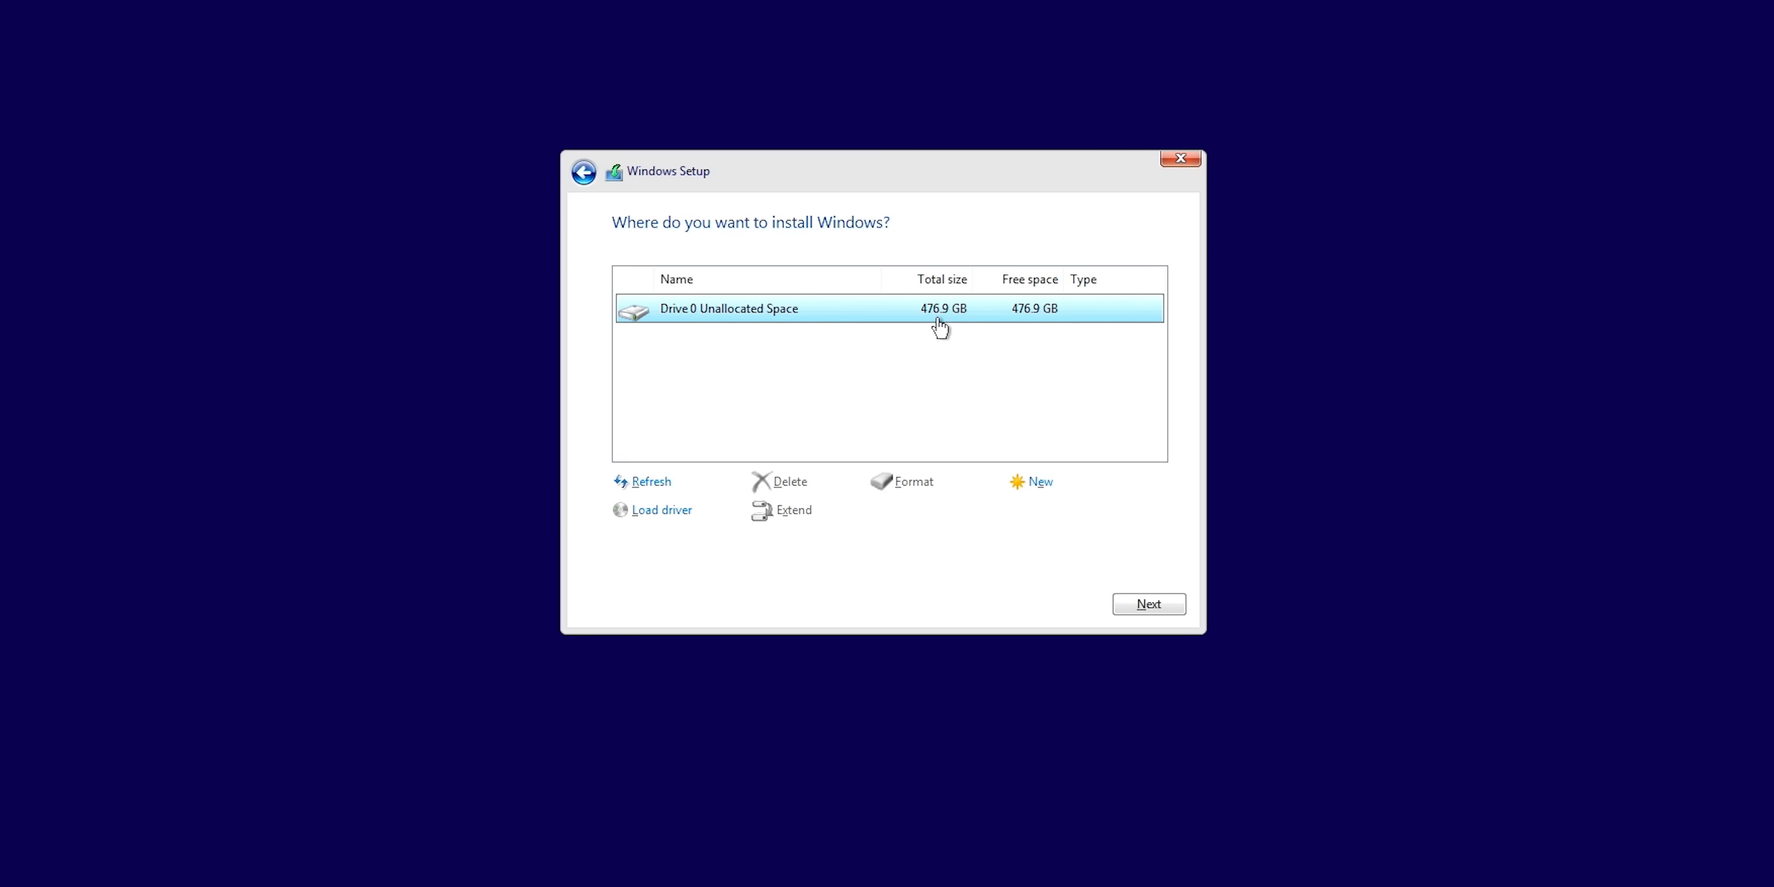
{"action": "mouse_move", "coordinate": [993, 331]}
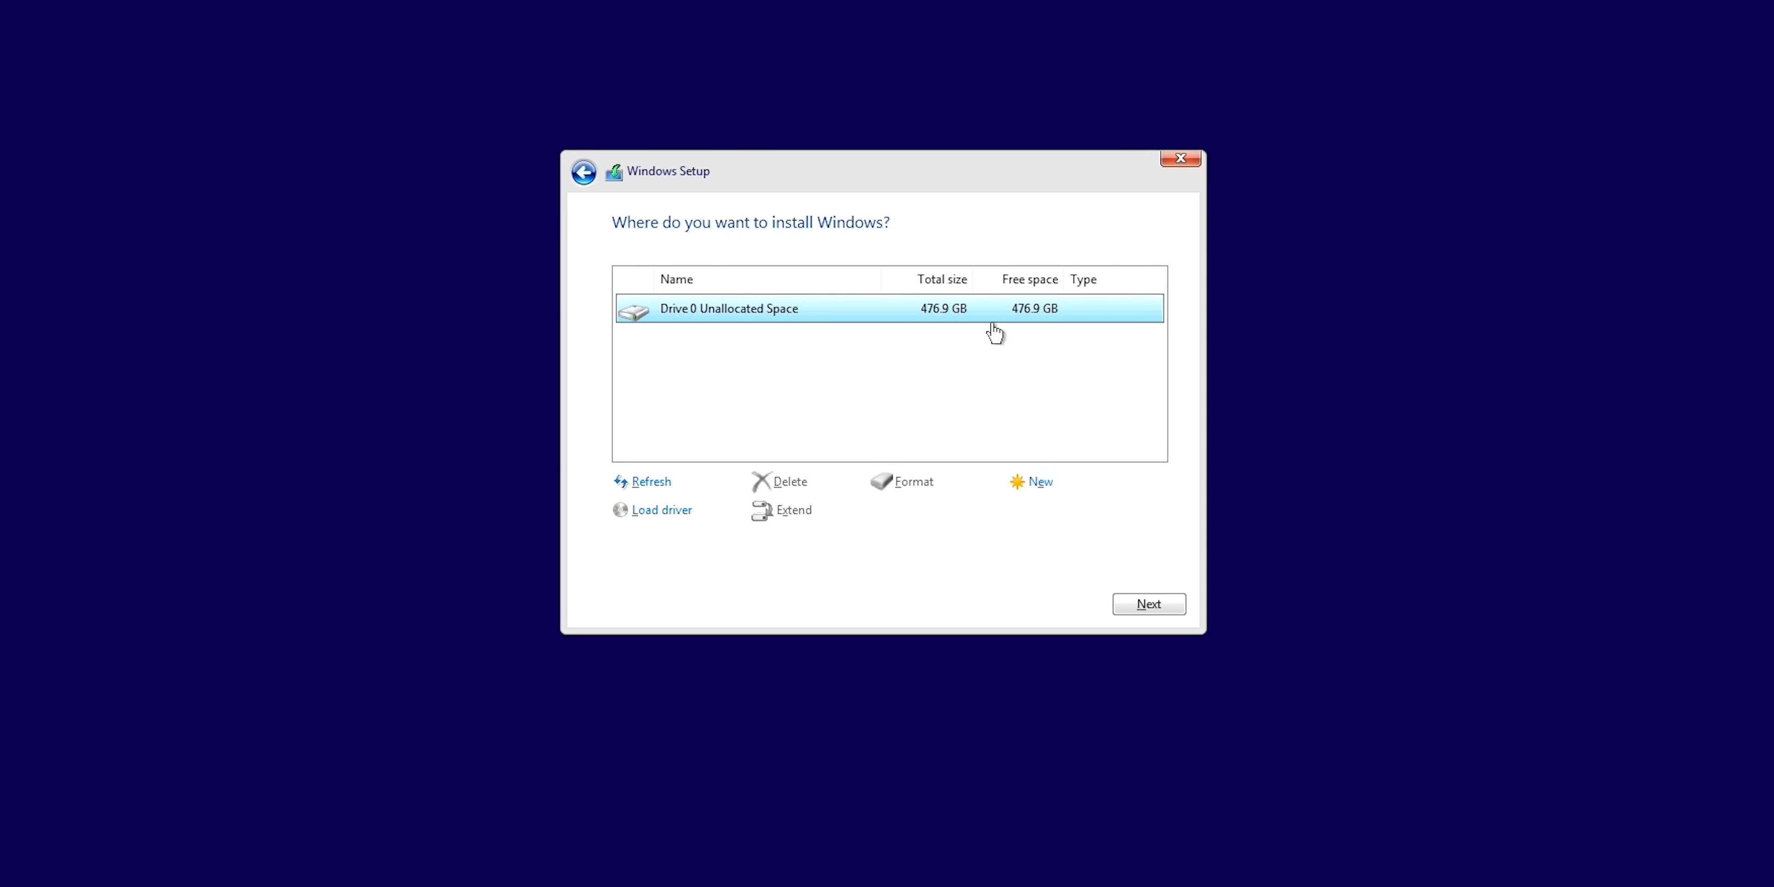
{"action": "mouse_move", "coordinate": [669, 322]}
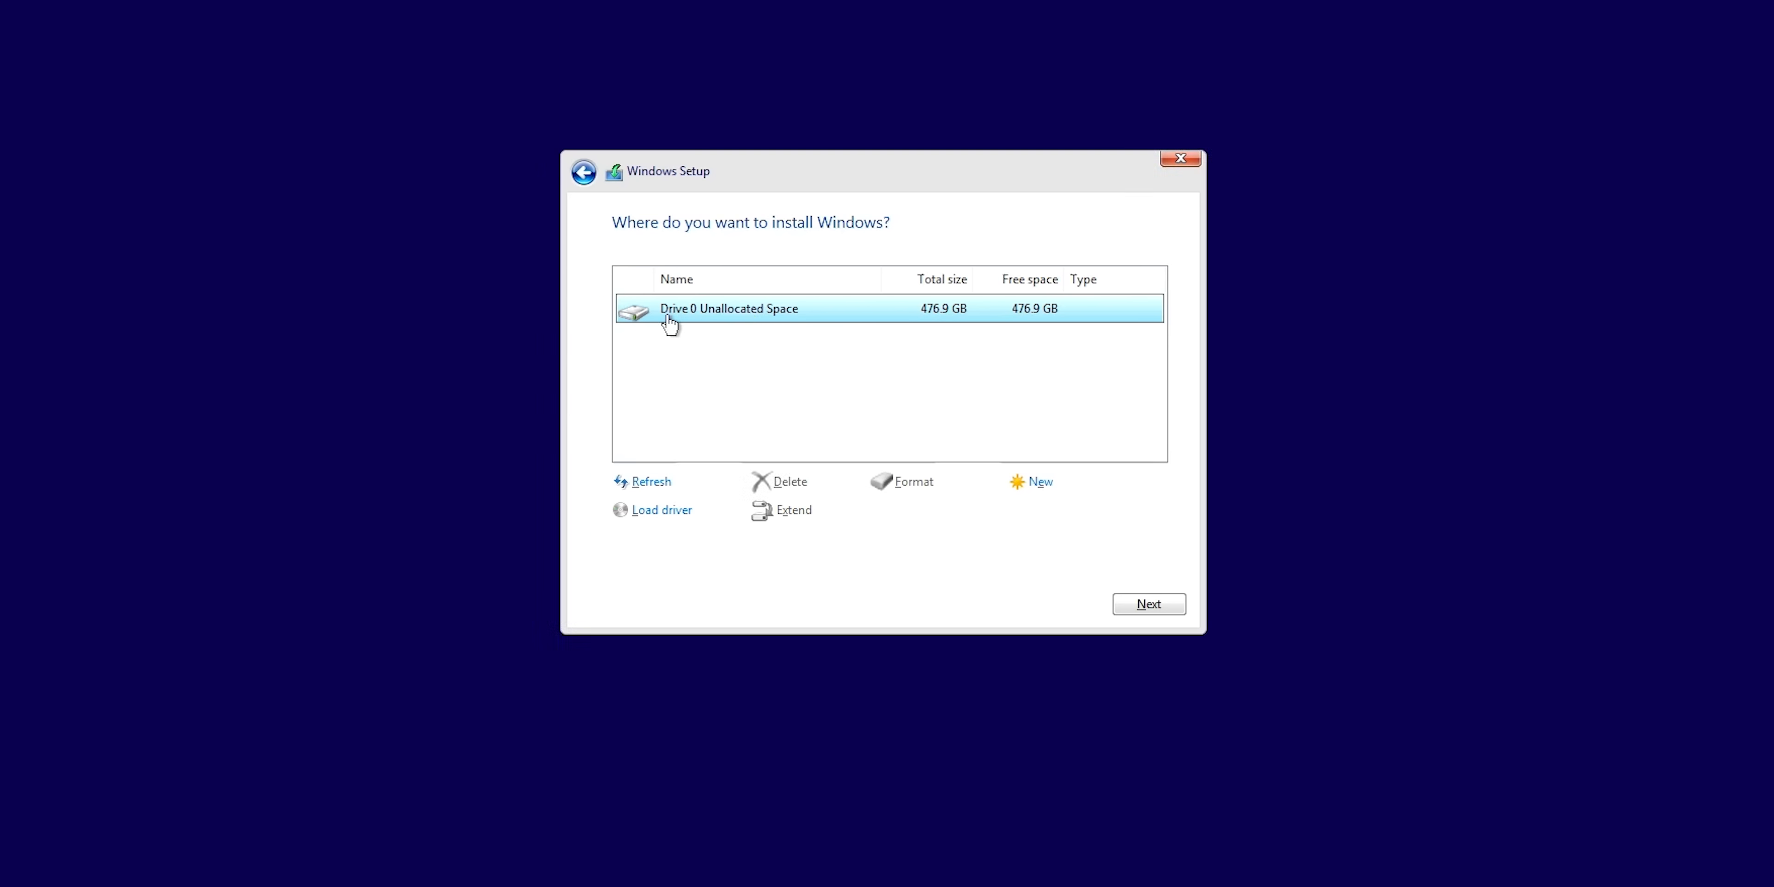
{"action": "mouse_move", "coordinate": [785, 320]}
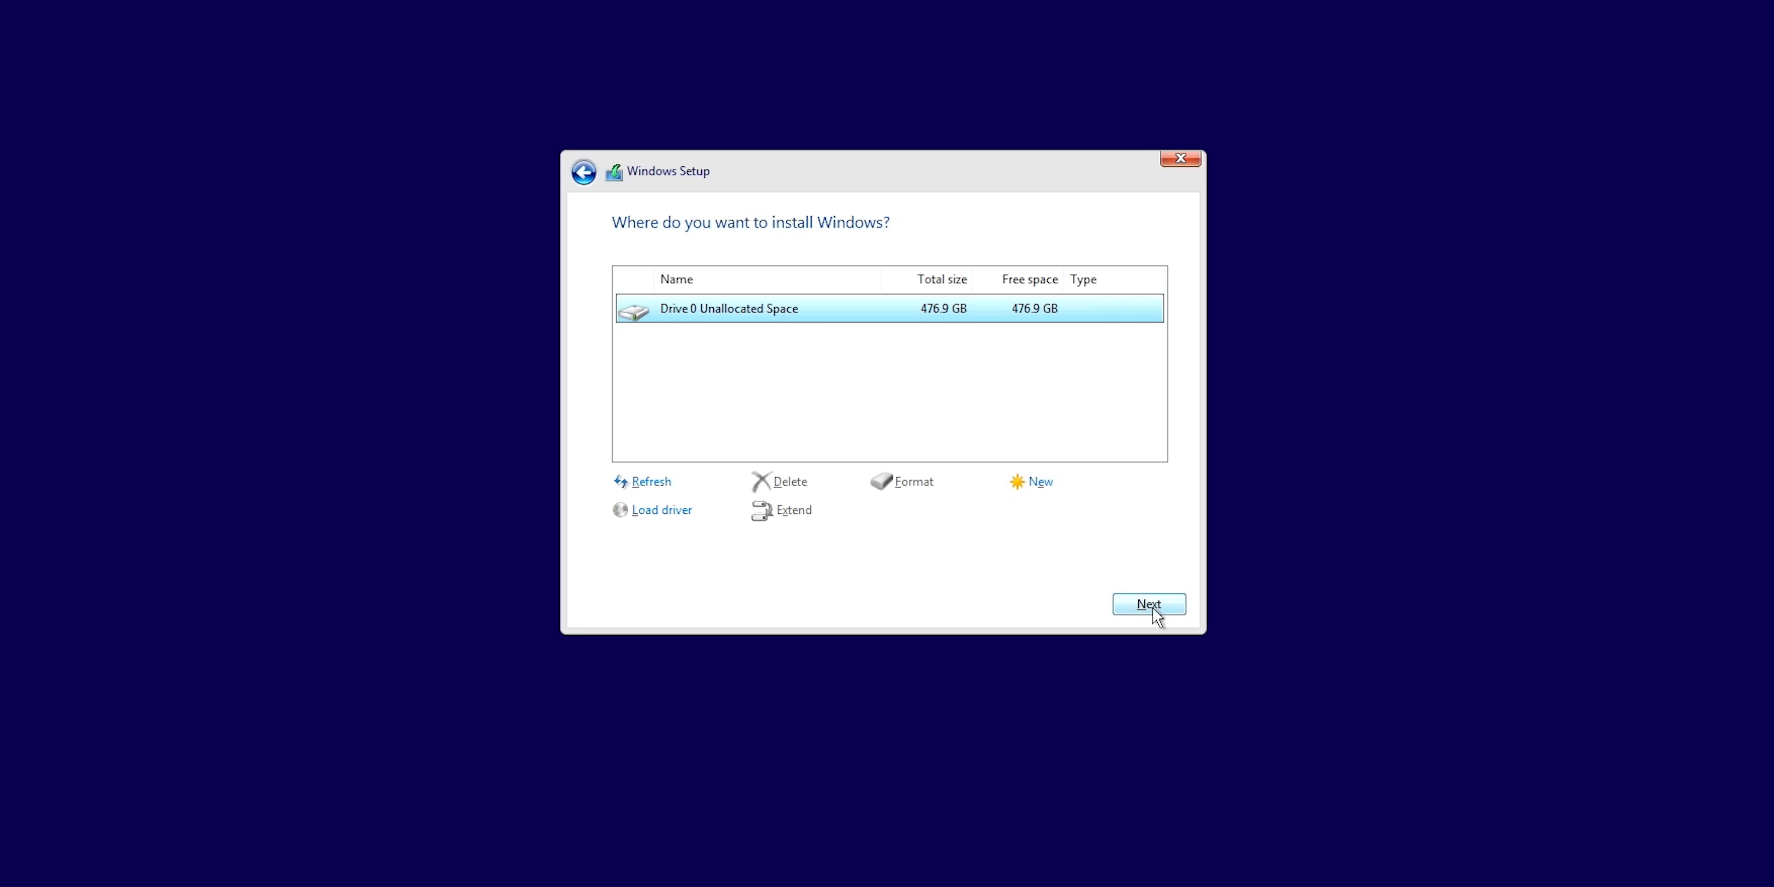
{"action": "left_click", "coordinate": [1149, 604]}
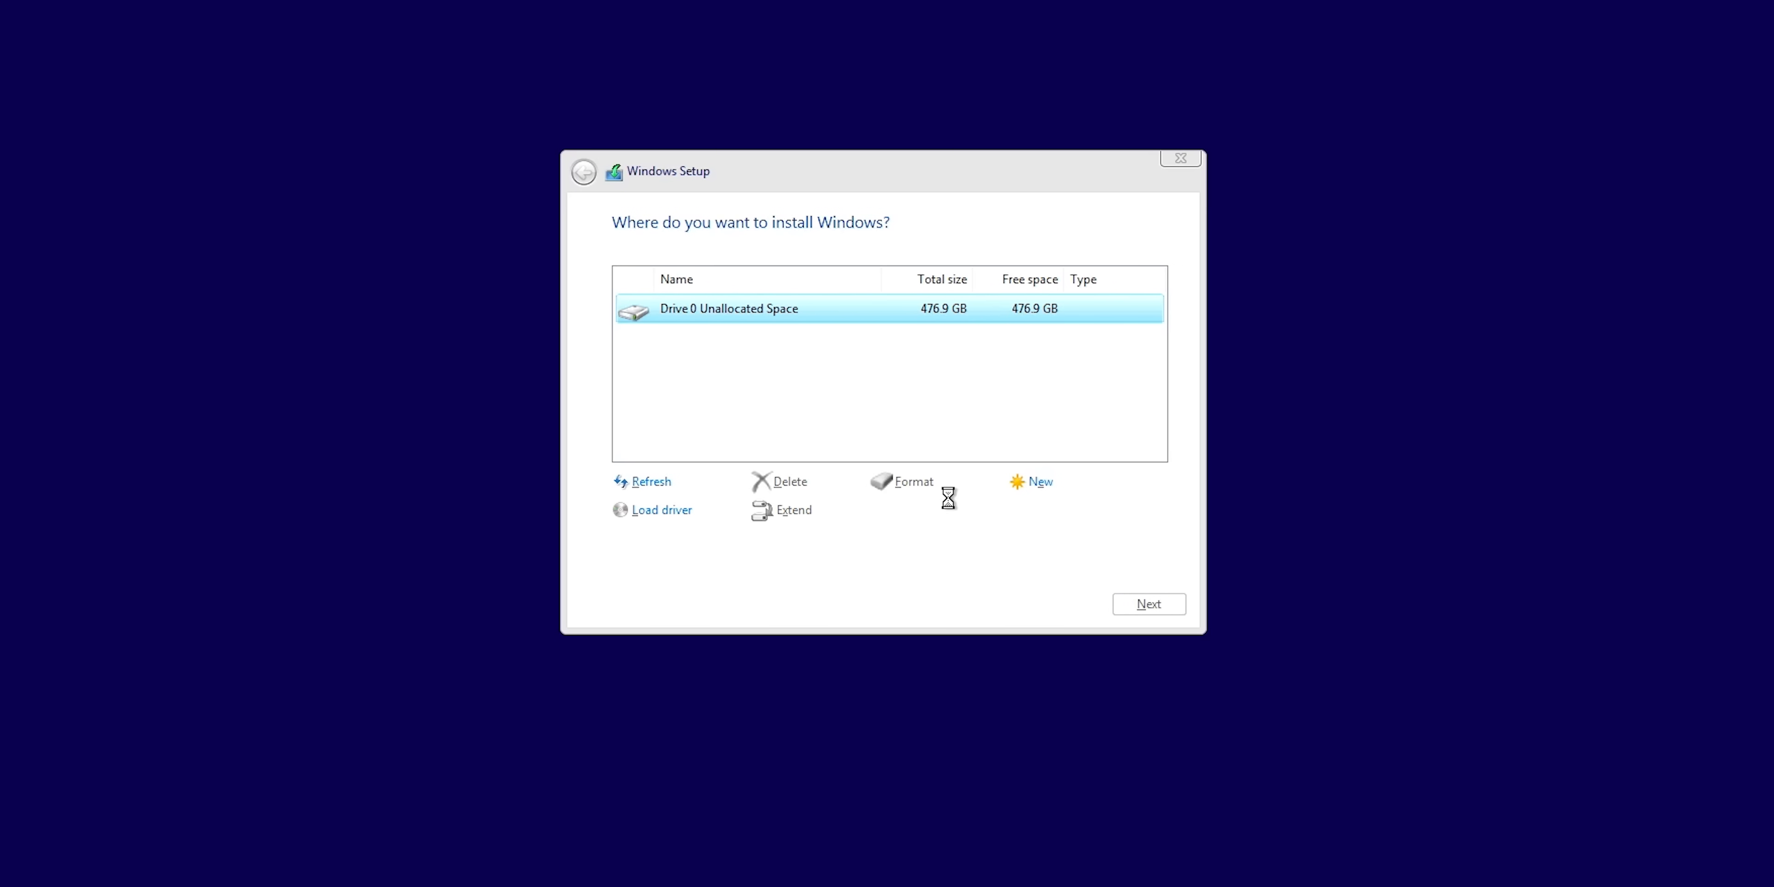
{"action": "left_click", "coordinate": [1147, 603]}
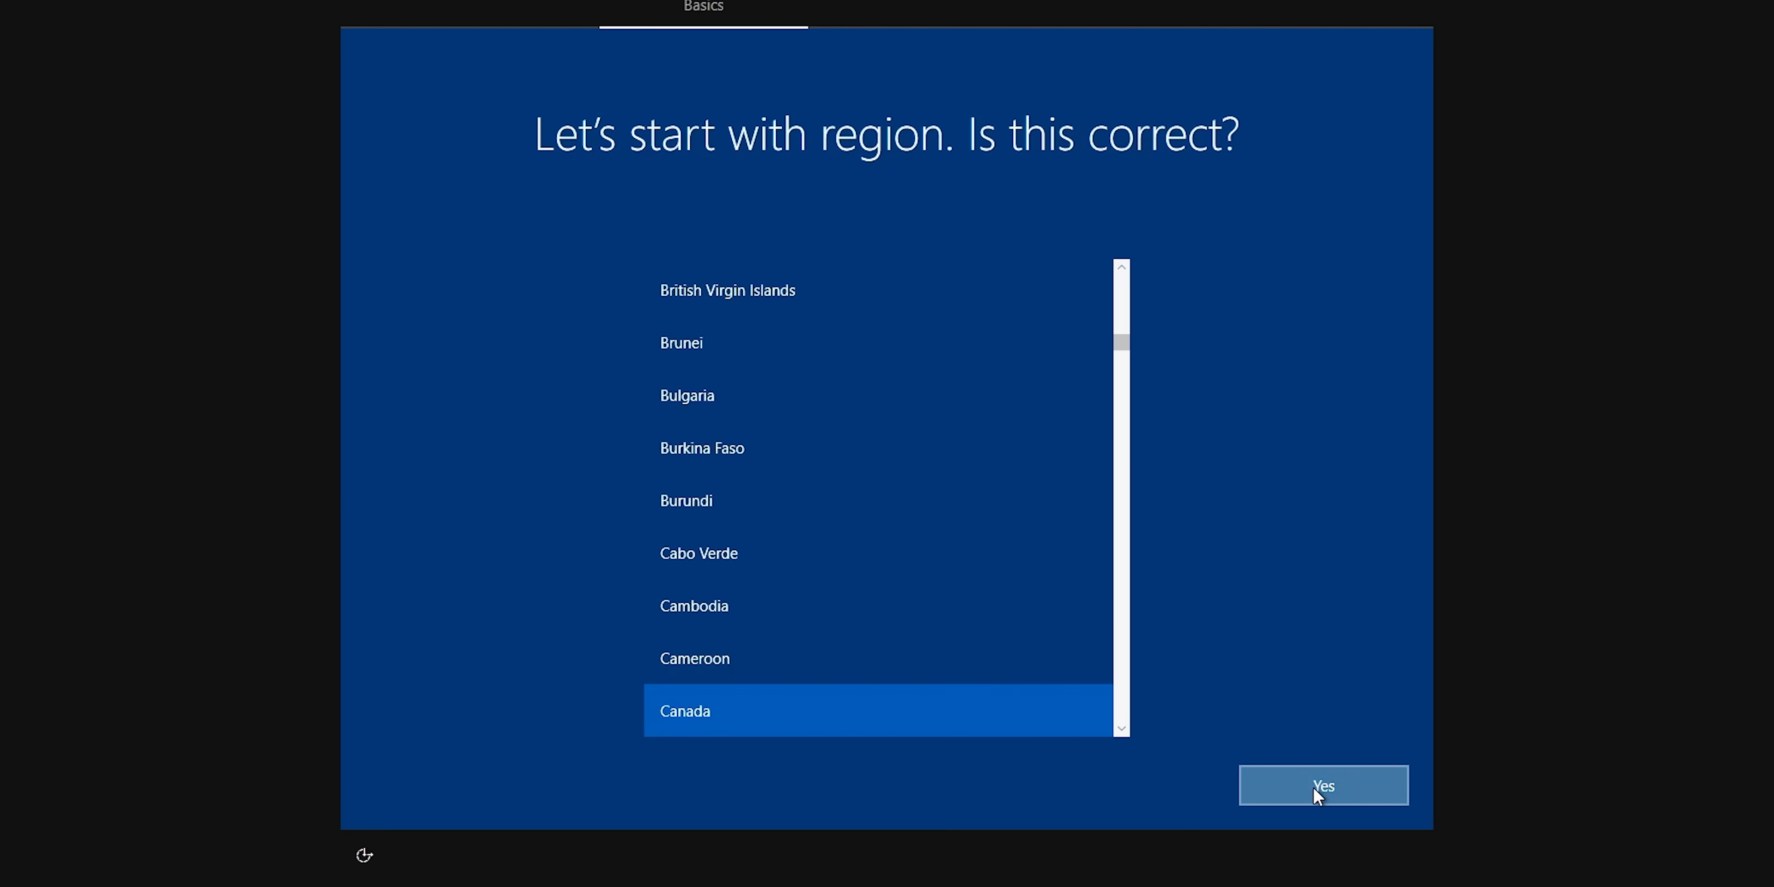
Confirm Canada and the keyboard layout, then continue with limited setup without internet.
{"action": "left_click", "coordinate": [1323, 785]}
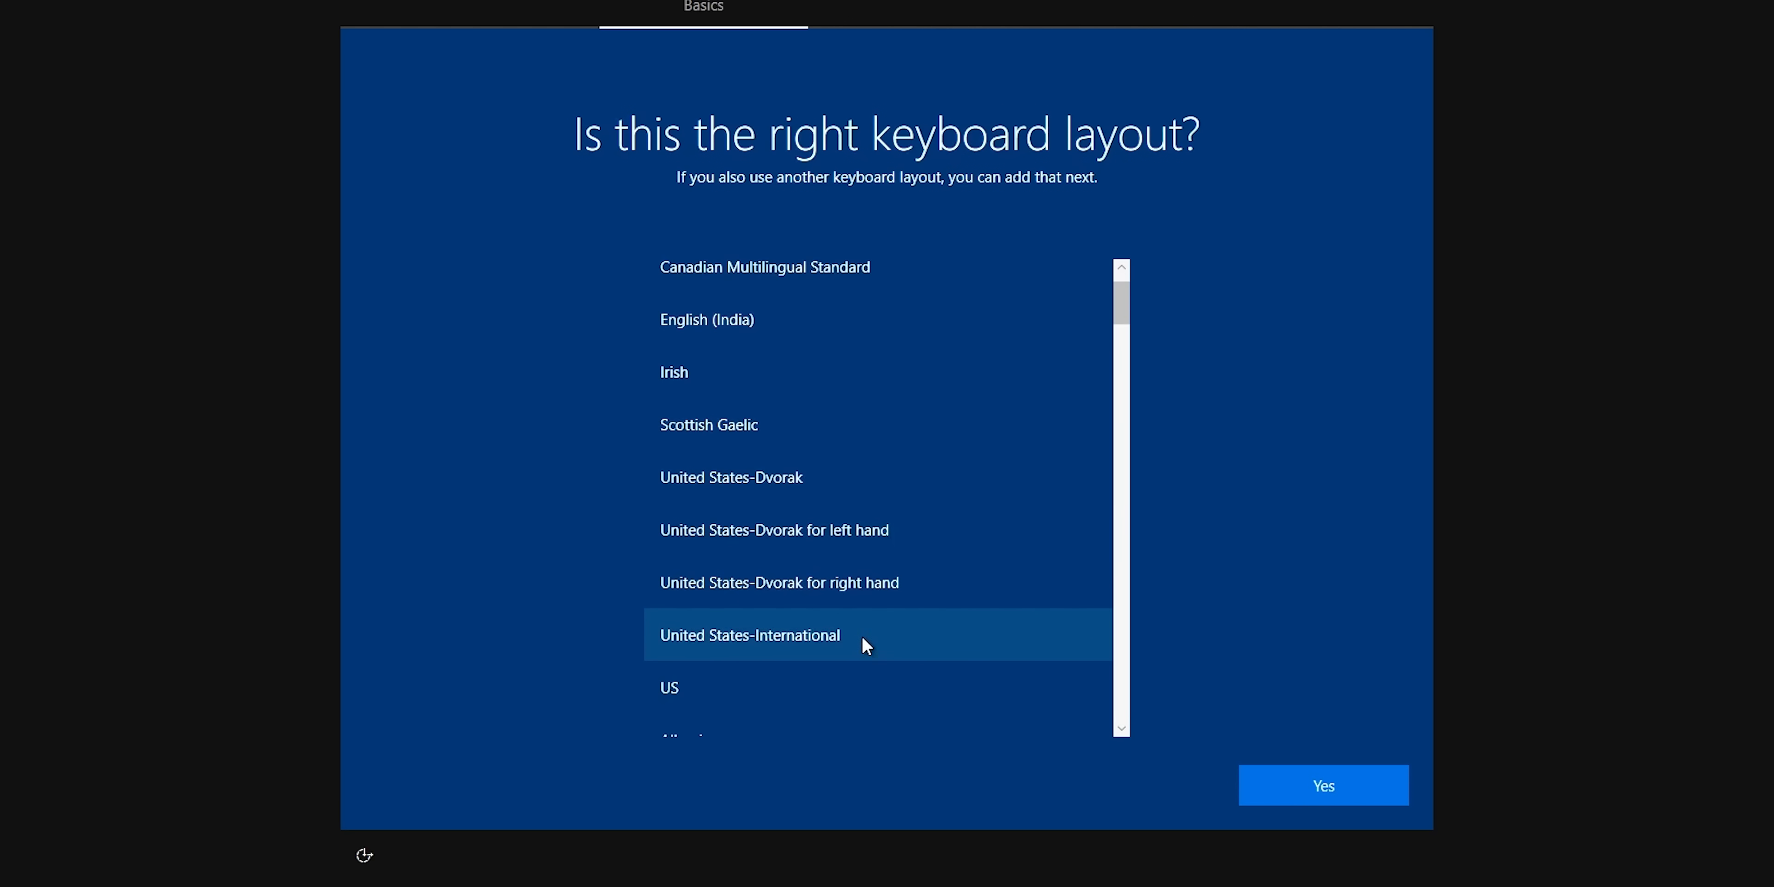
{"action": "left_click", "coordinate": [1321, 786]}
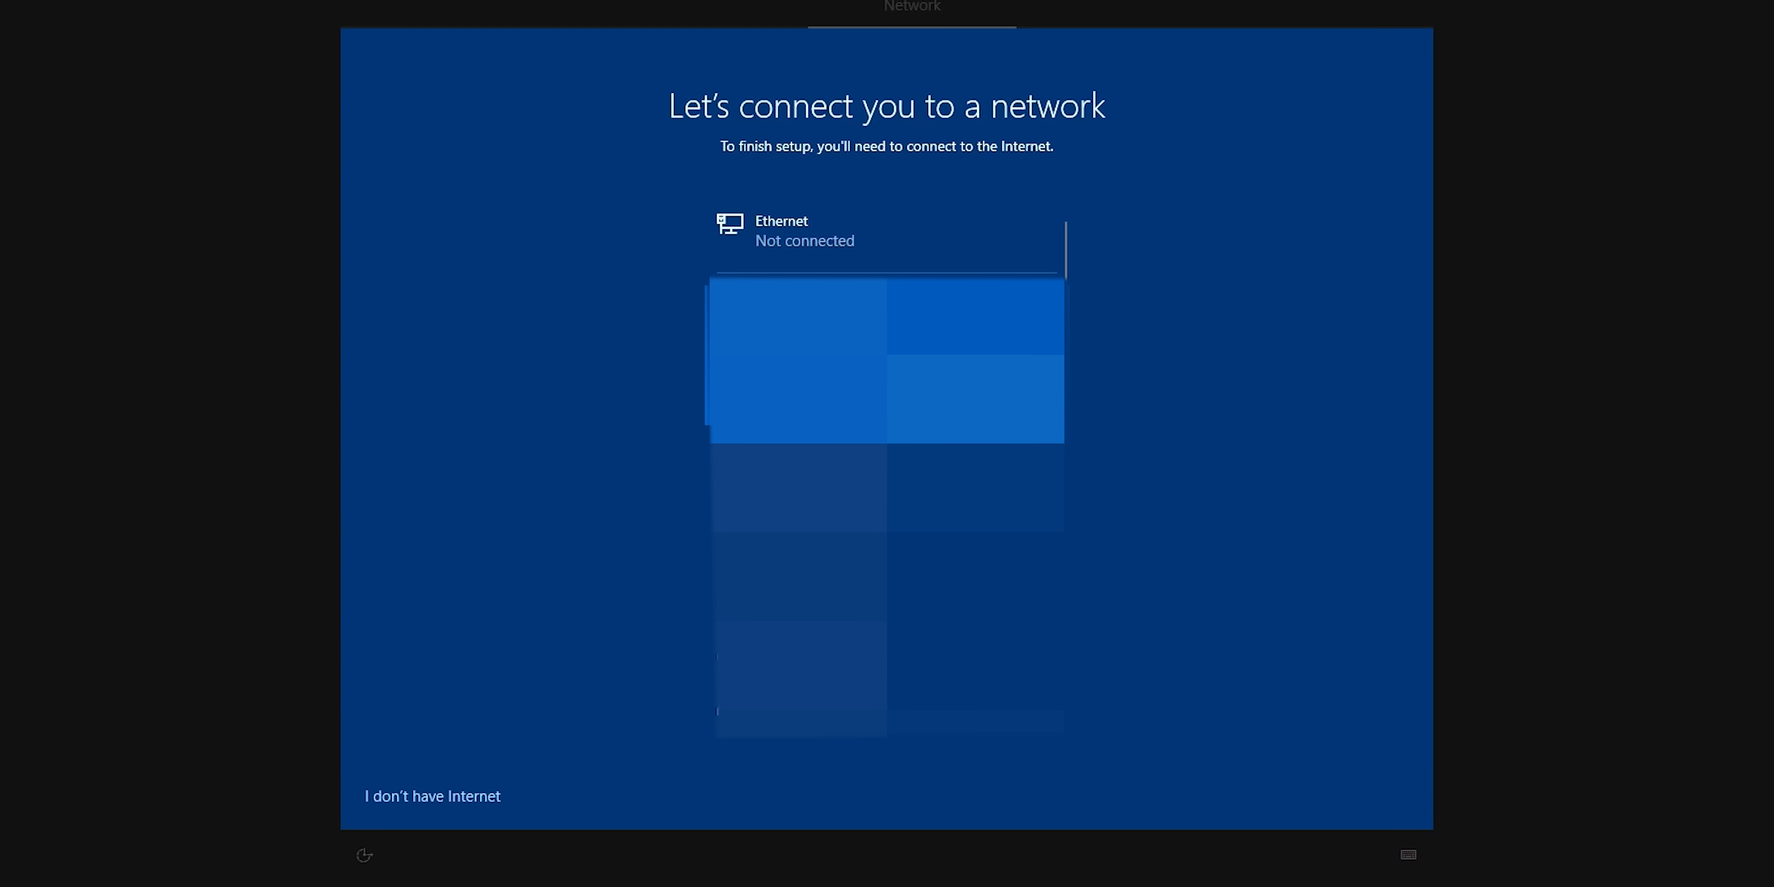
{"action": "mouse_move", "coordinate": [432, 800]}
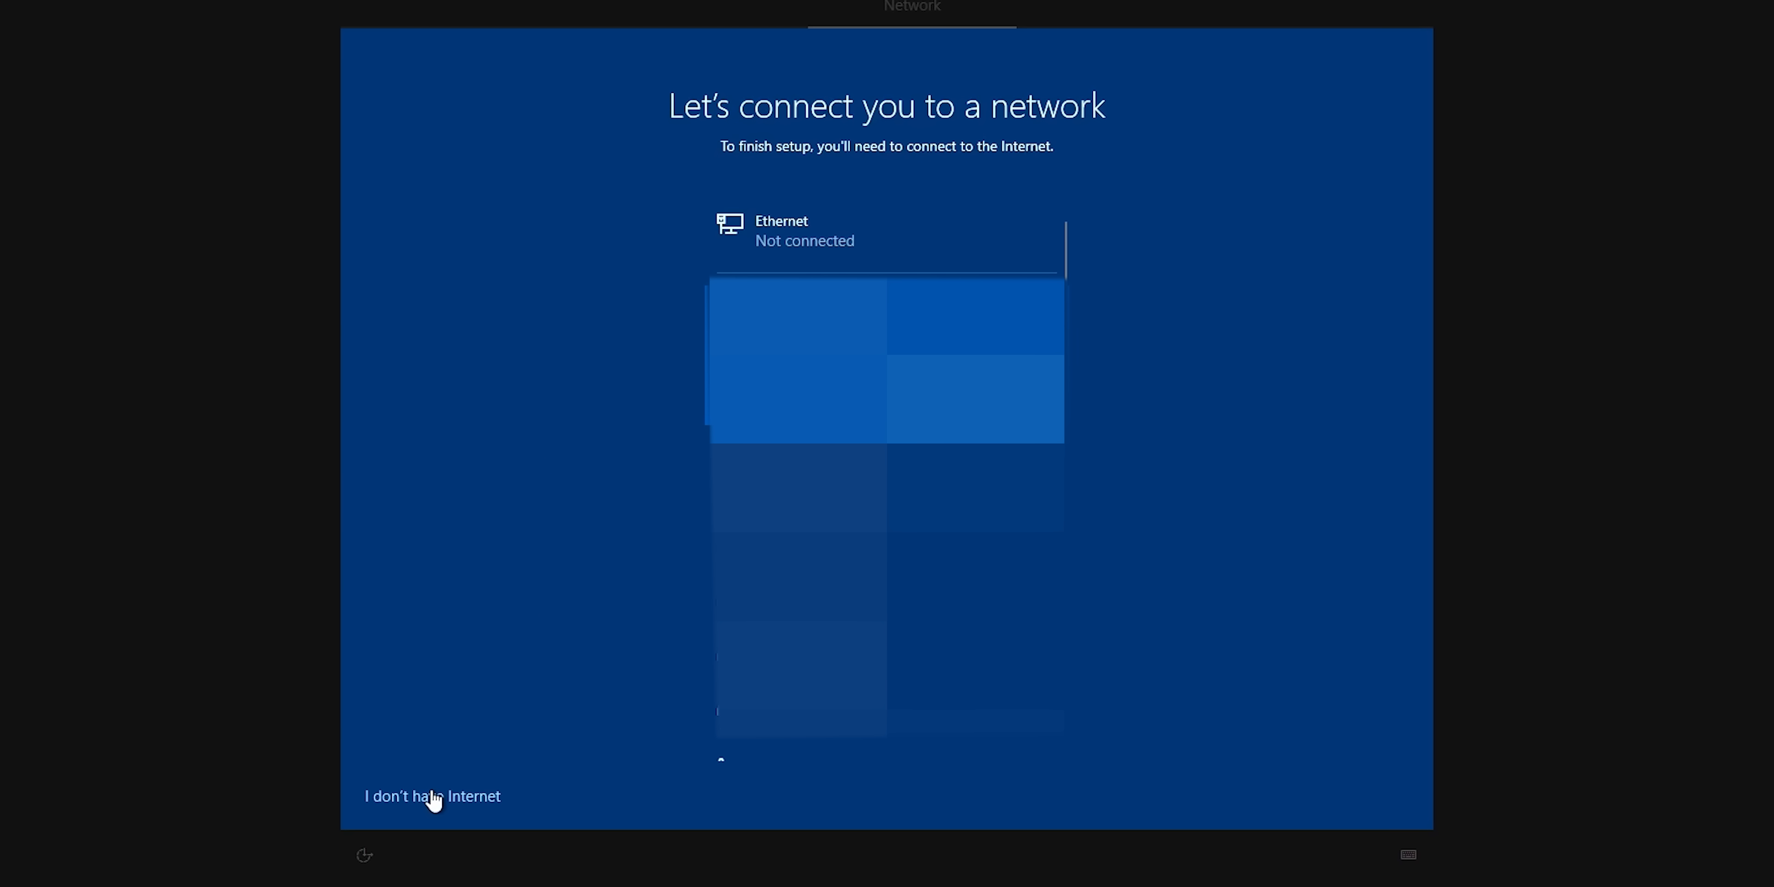
{"action": "left_click", "coordinate": [432, 796]}
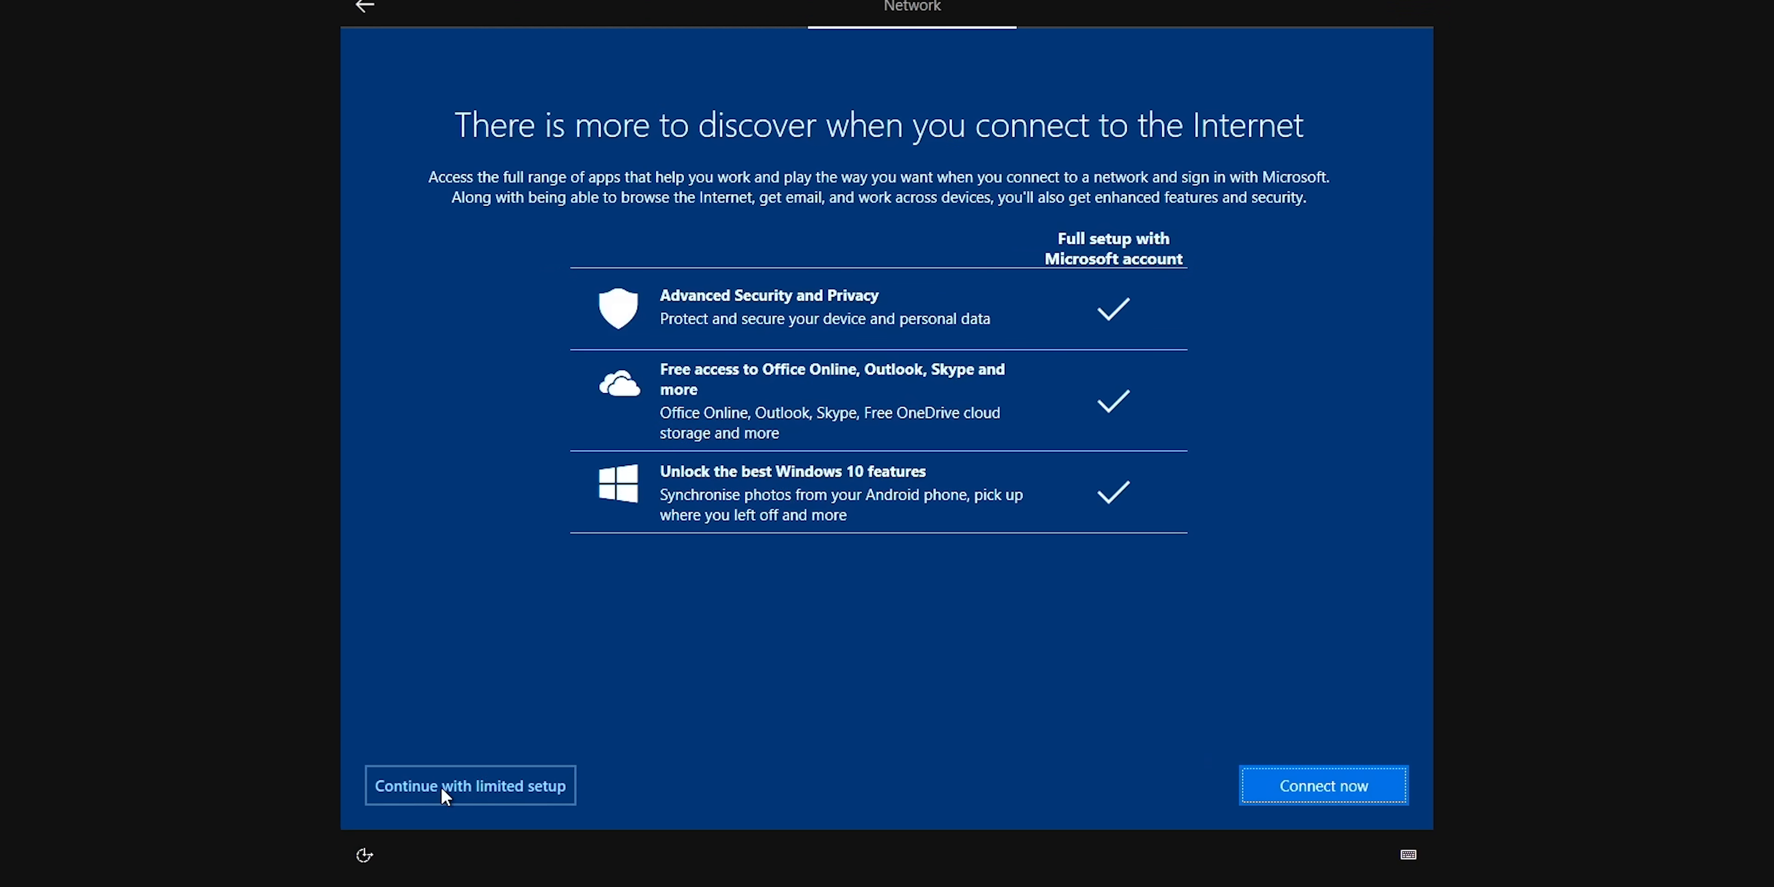
{"action": "left_click", "coordinate": [469, 785]}
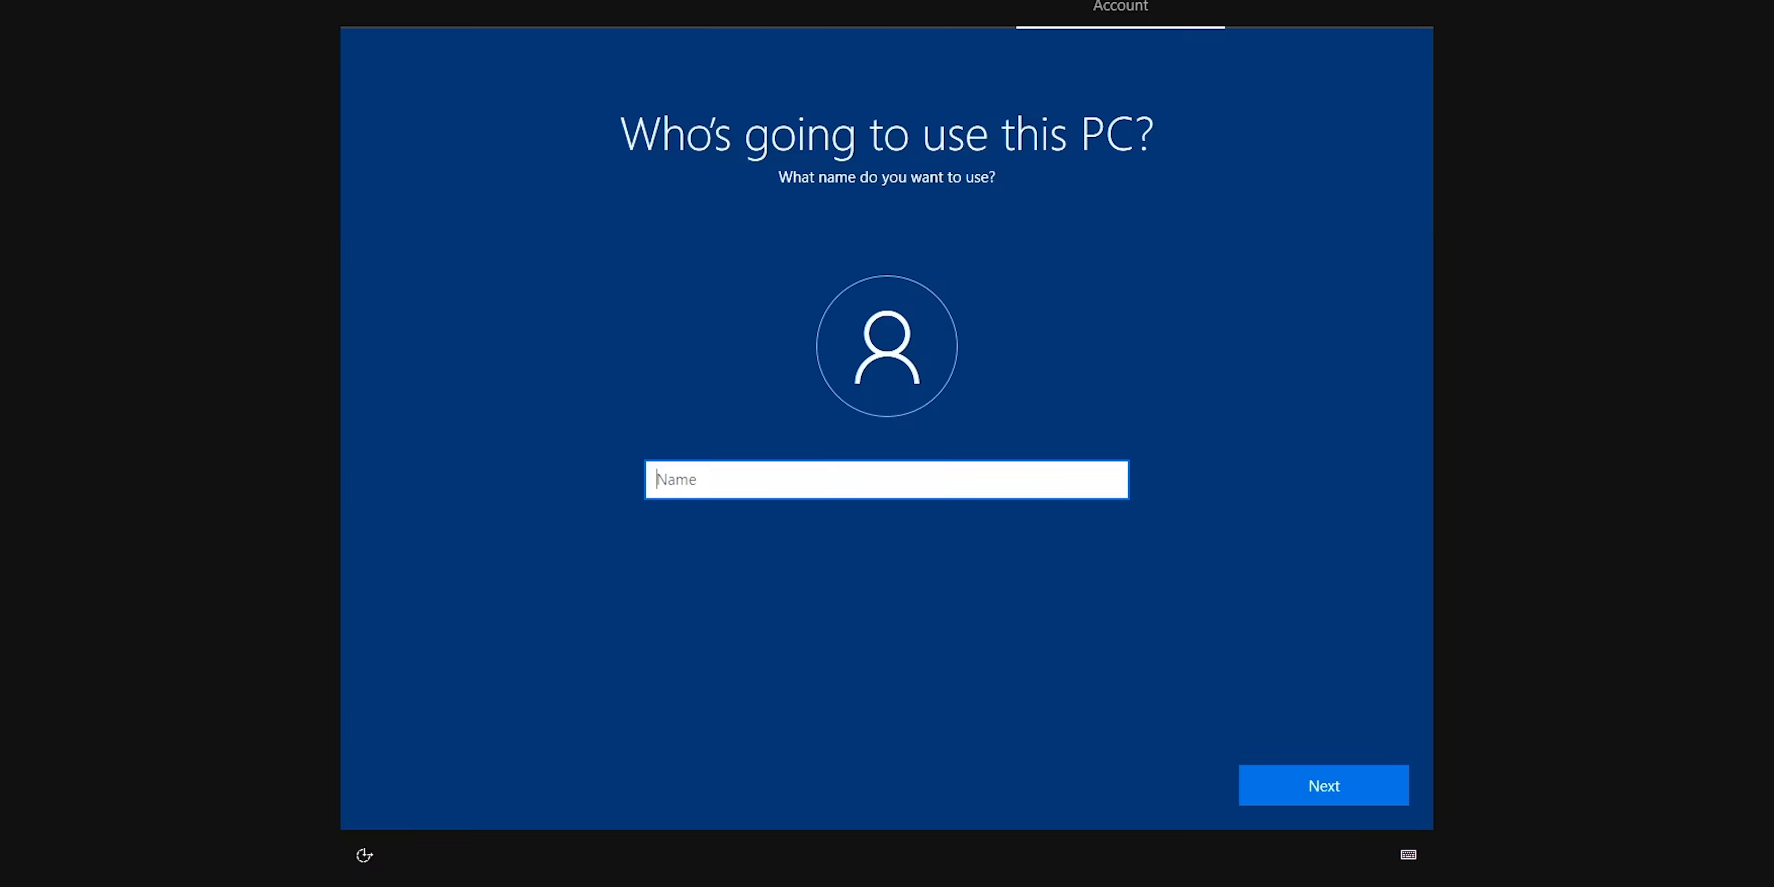
Create the local account 'Loser', accept the privacy defaults and launch Microsoft Edge from the new desktop.
{"action": "type", "text": "Loser"}
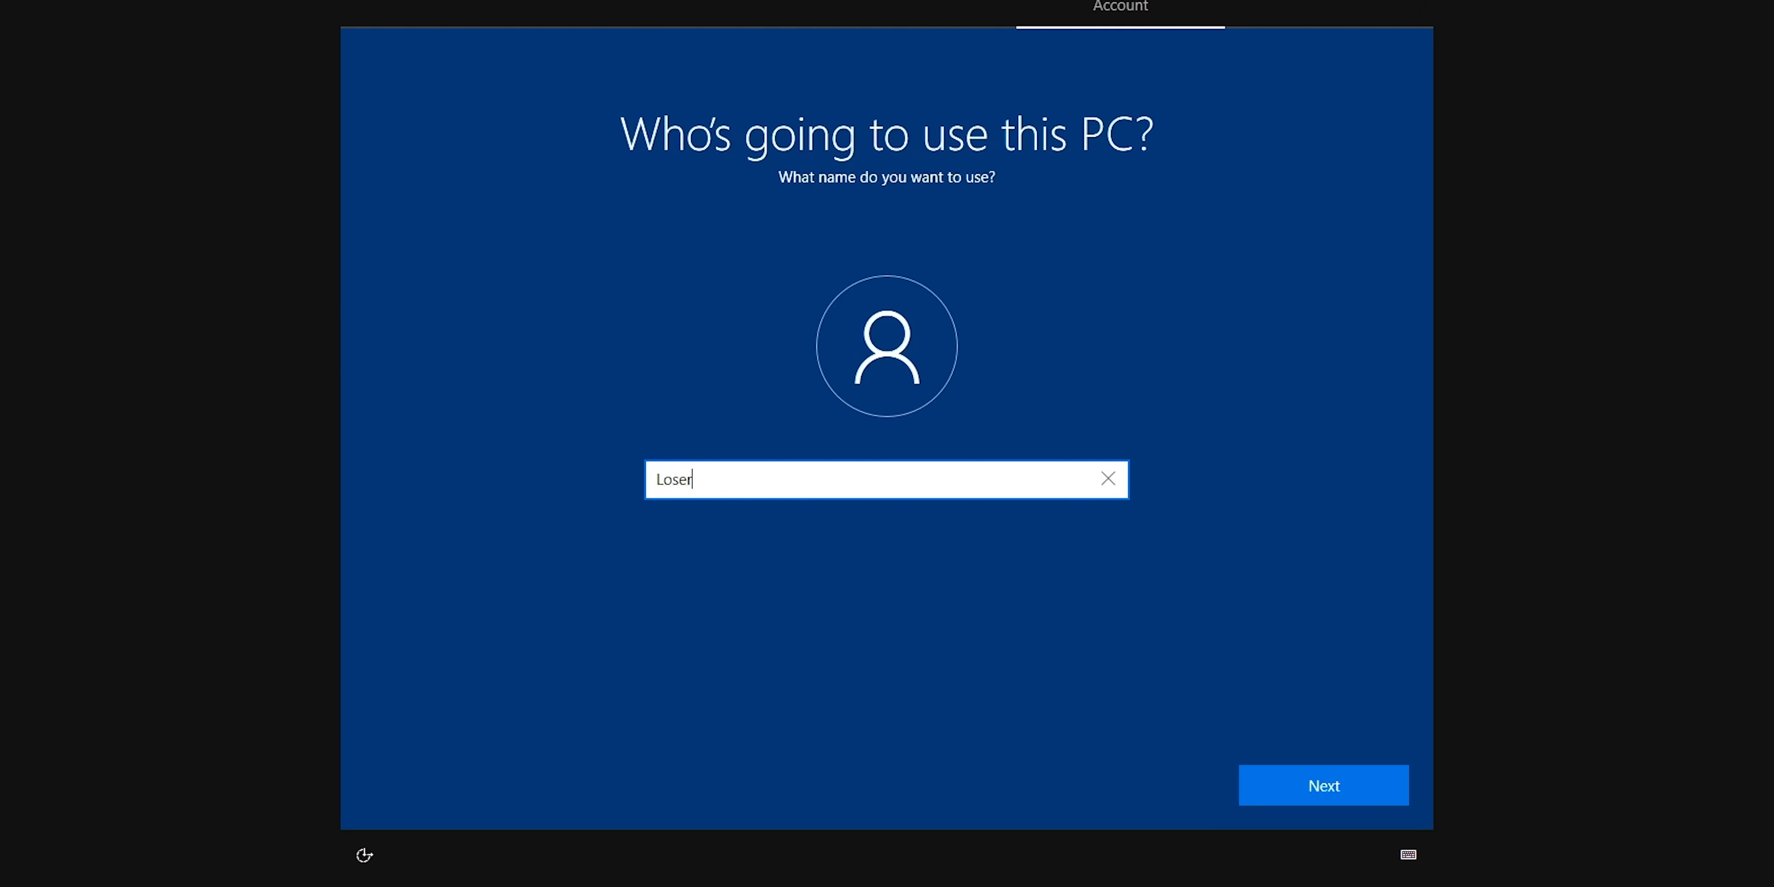
{"action": "left_click", "coordinate": [1322, 784]}
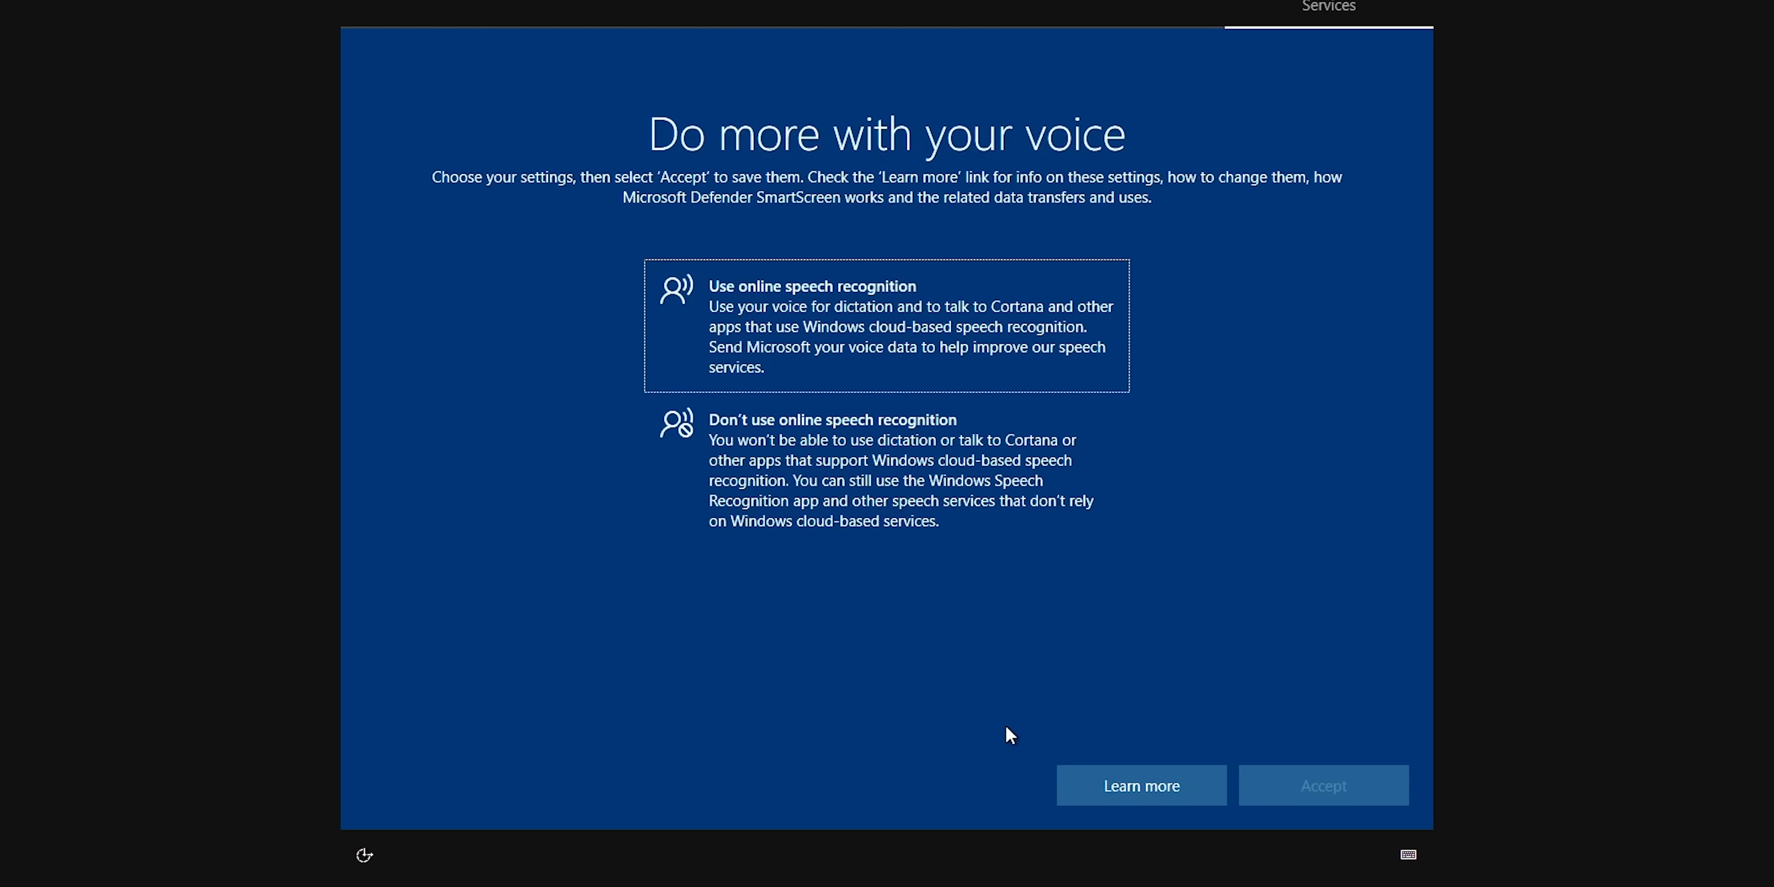
{"action": "left_click", "coordinate": [1321, 785]}
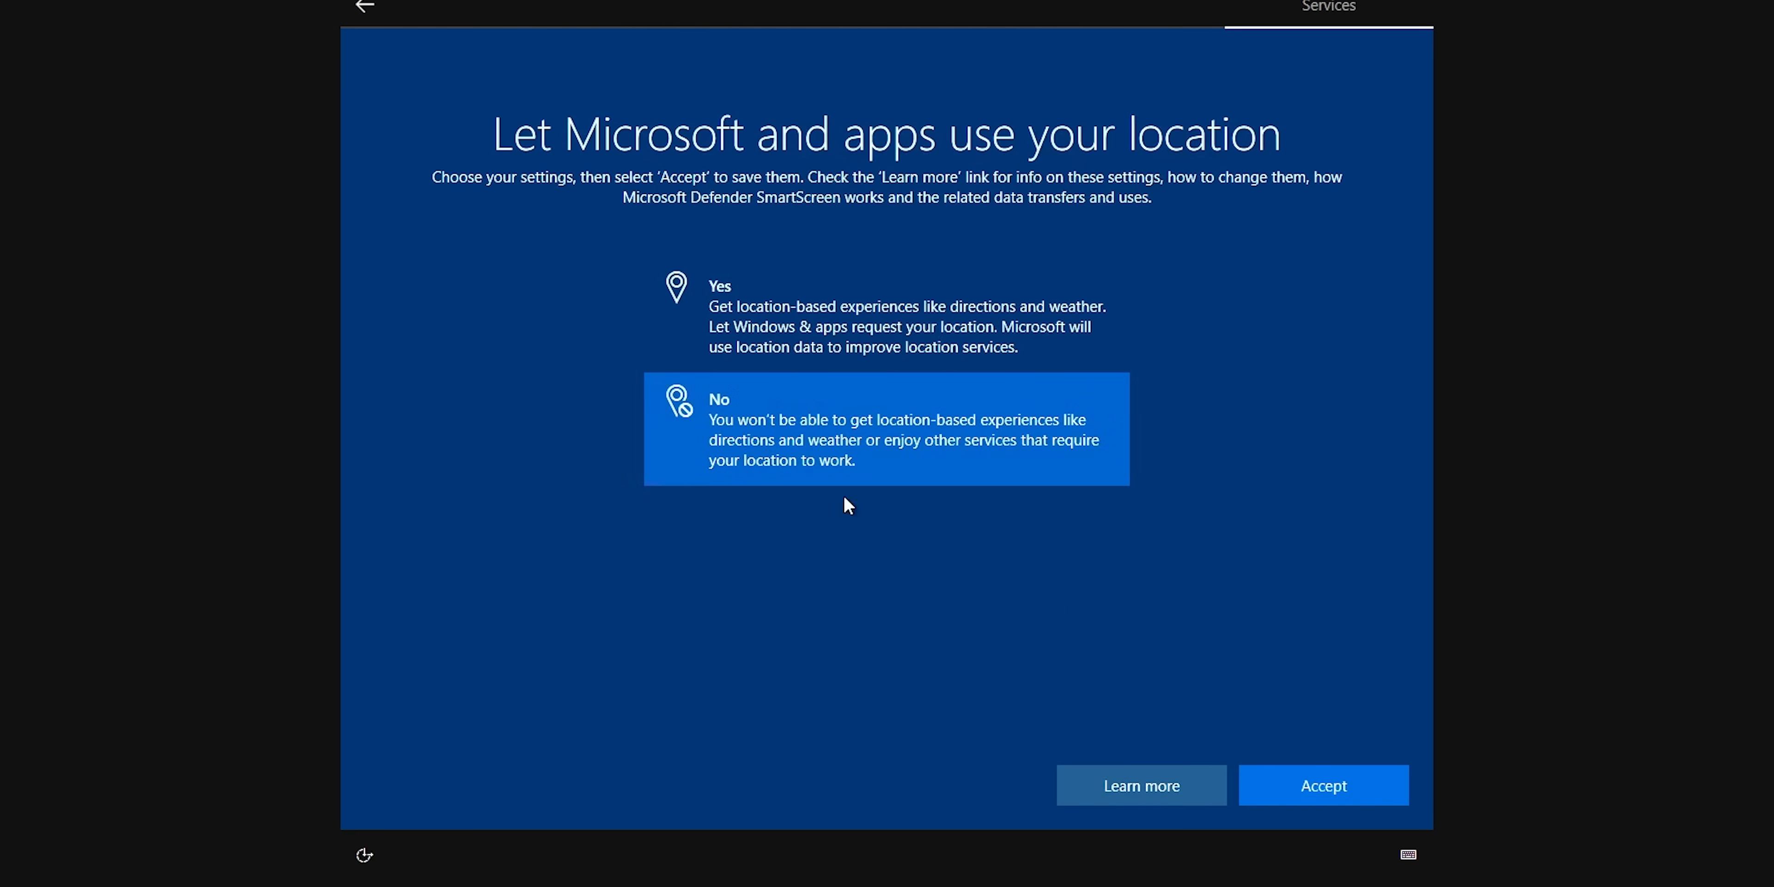
{"action": "left_click", "coordinate": [1322, 785]}
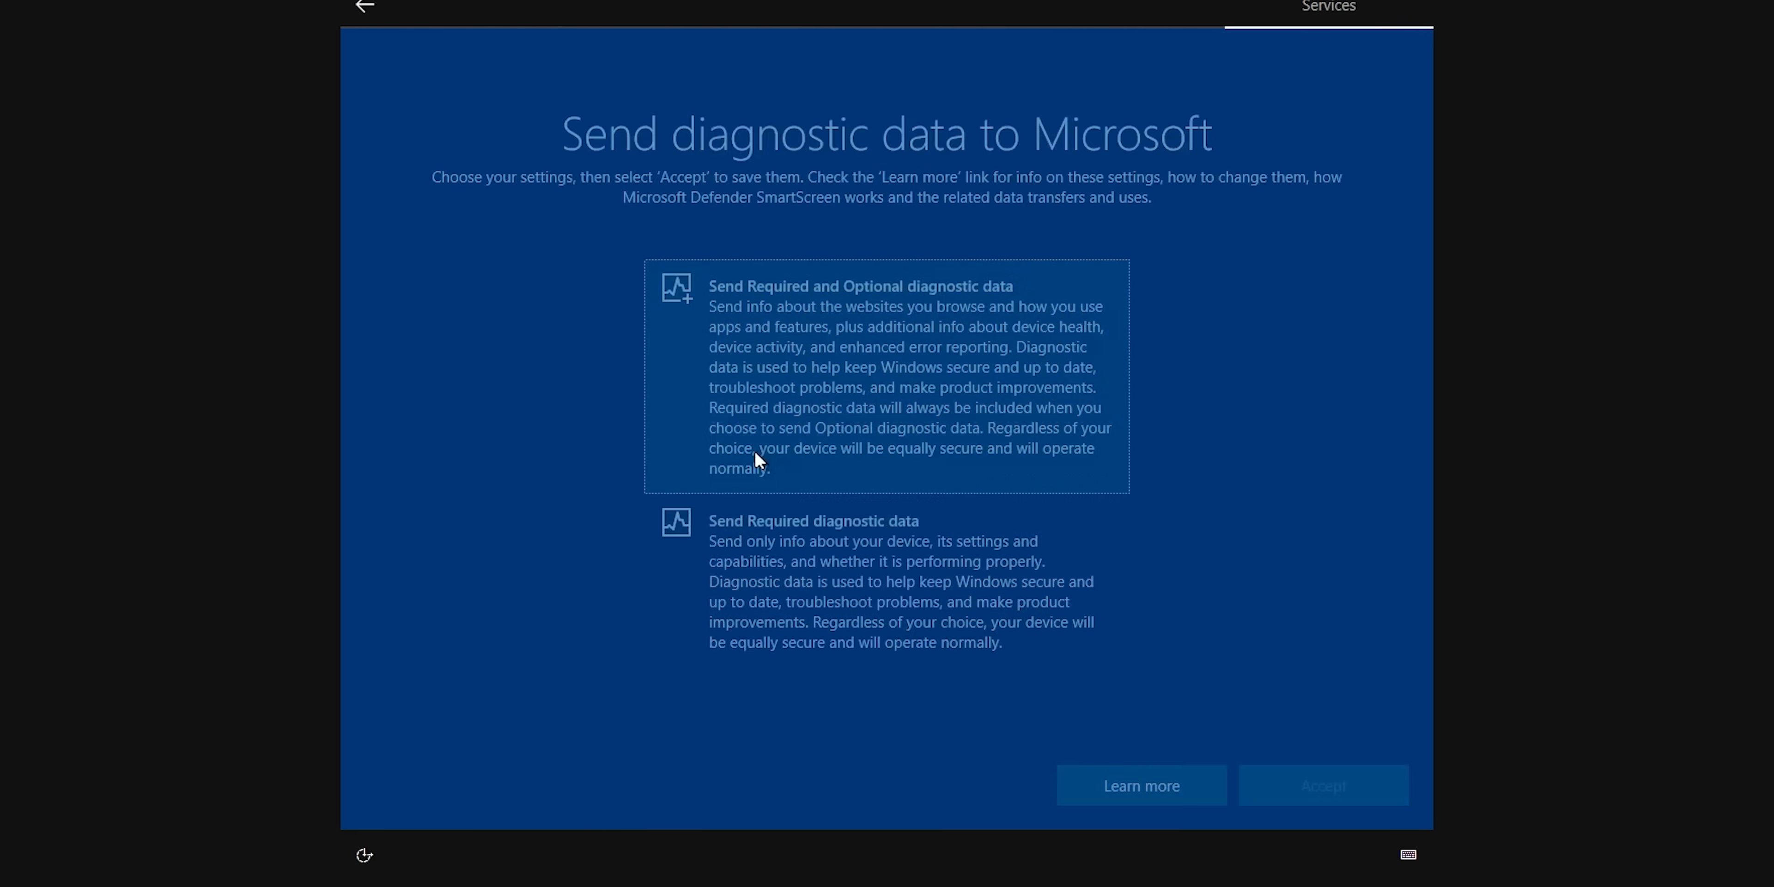
{"action": "left_click", "coordinate": [1321, 785]}
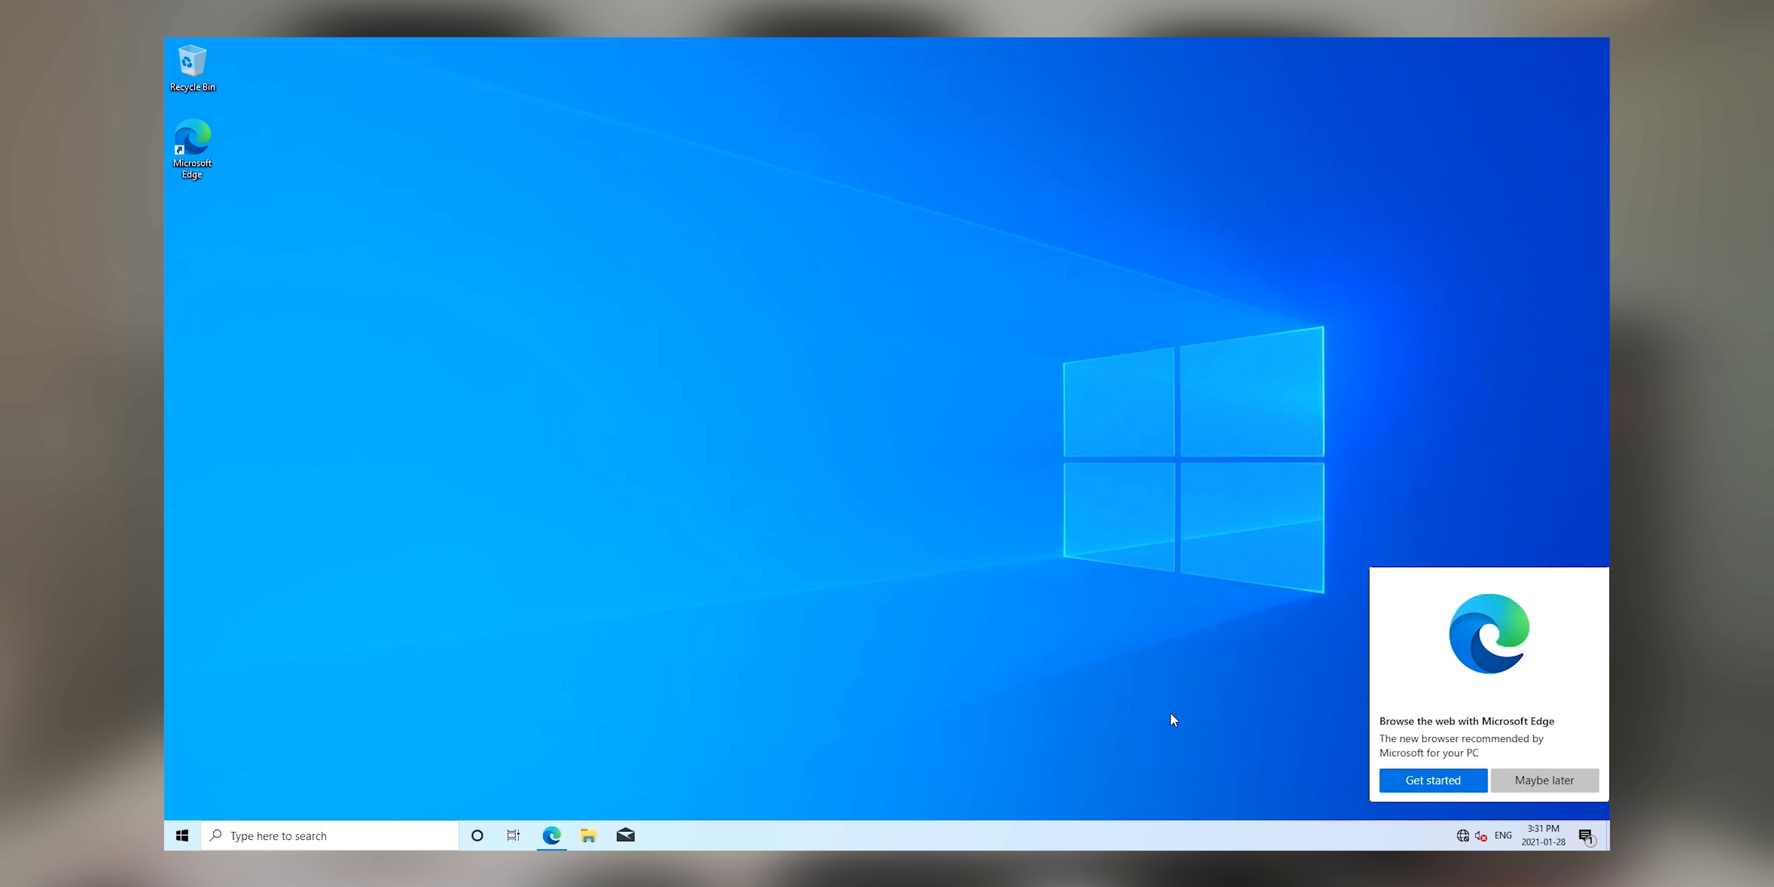
{"action": "left_click", "coordinate": [1543, 780]}
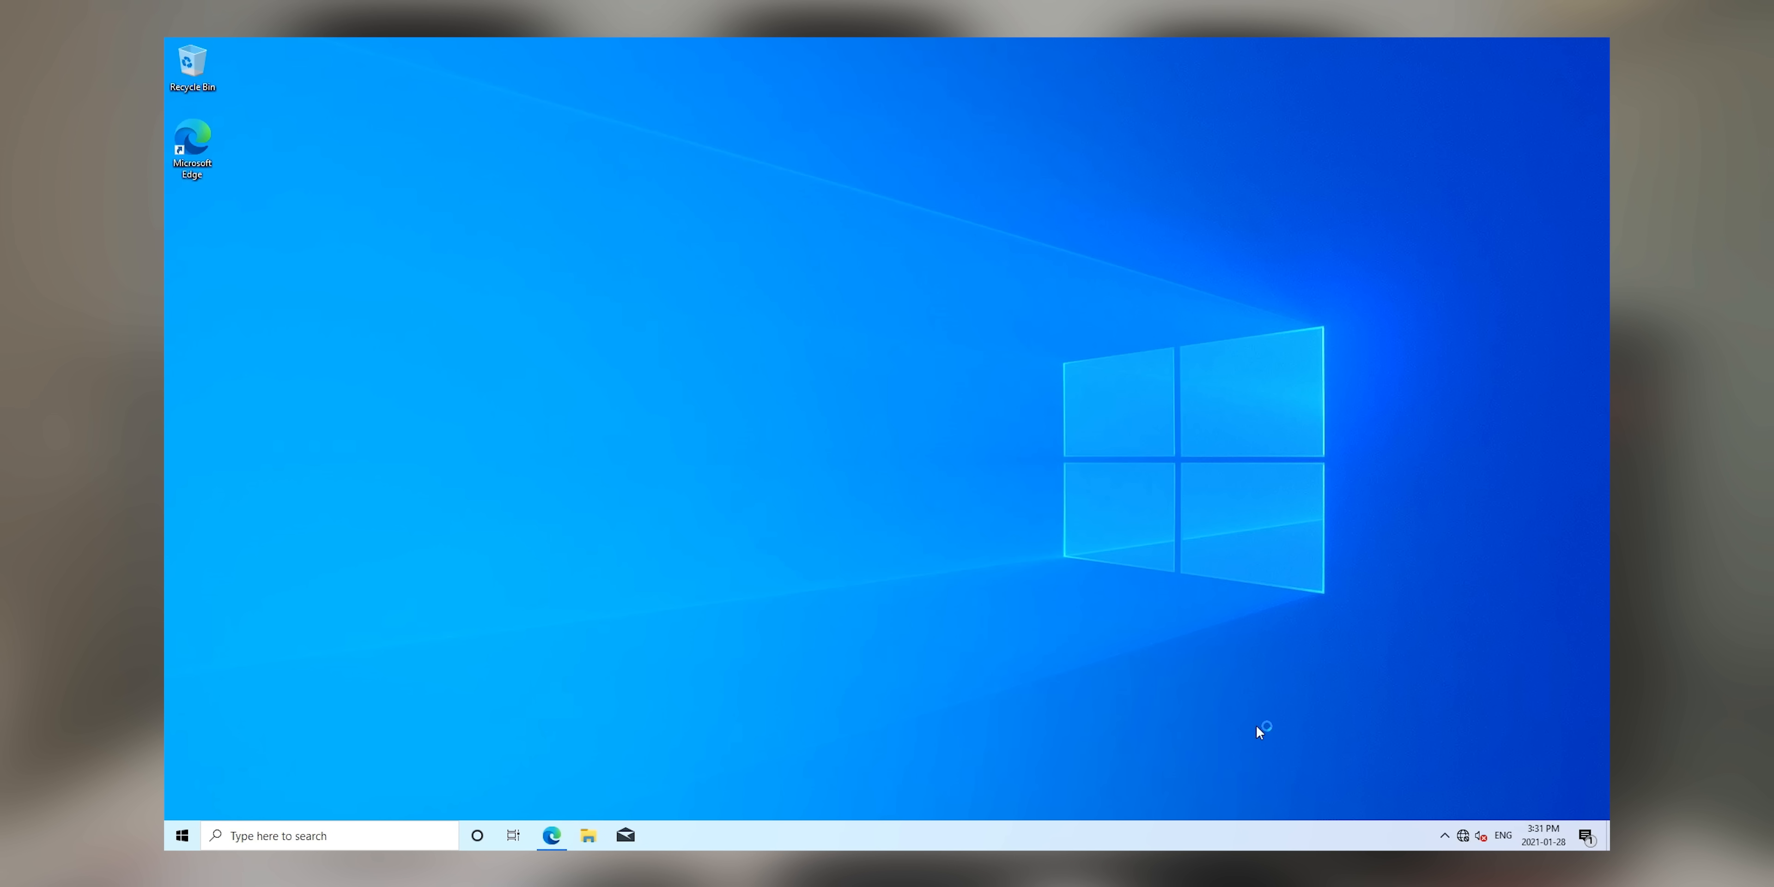
{"action": "mouse_move", "coordinate": [345, 136]}
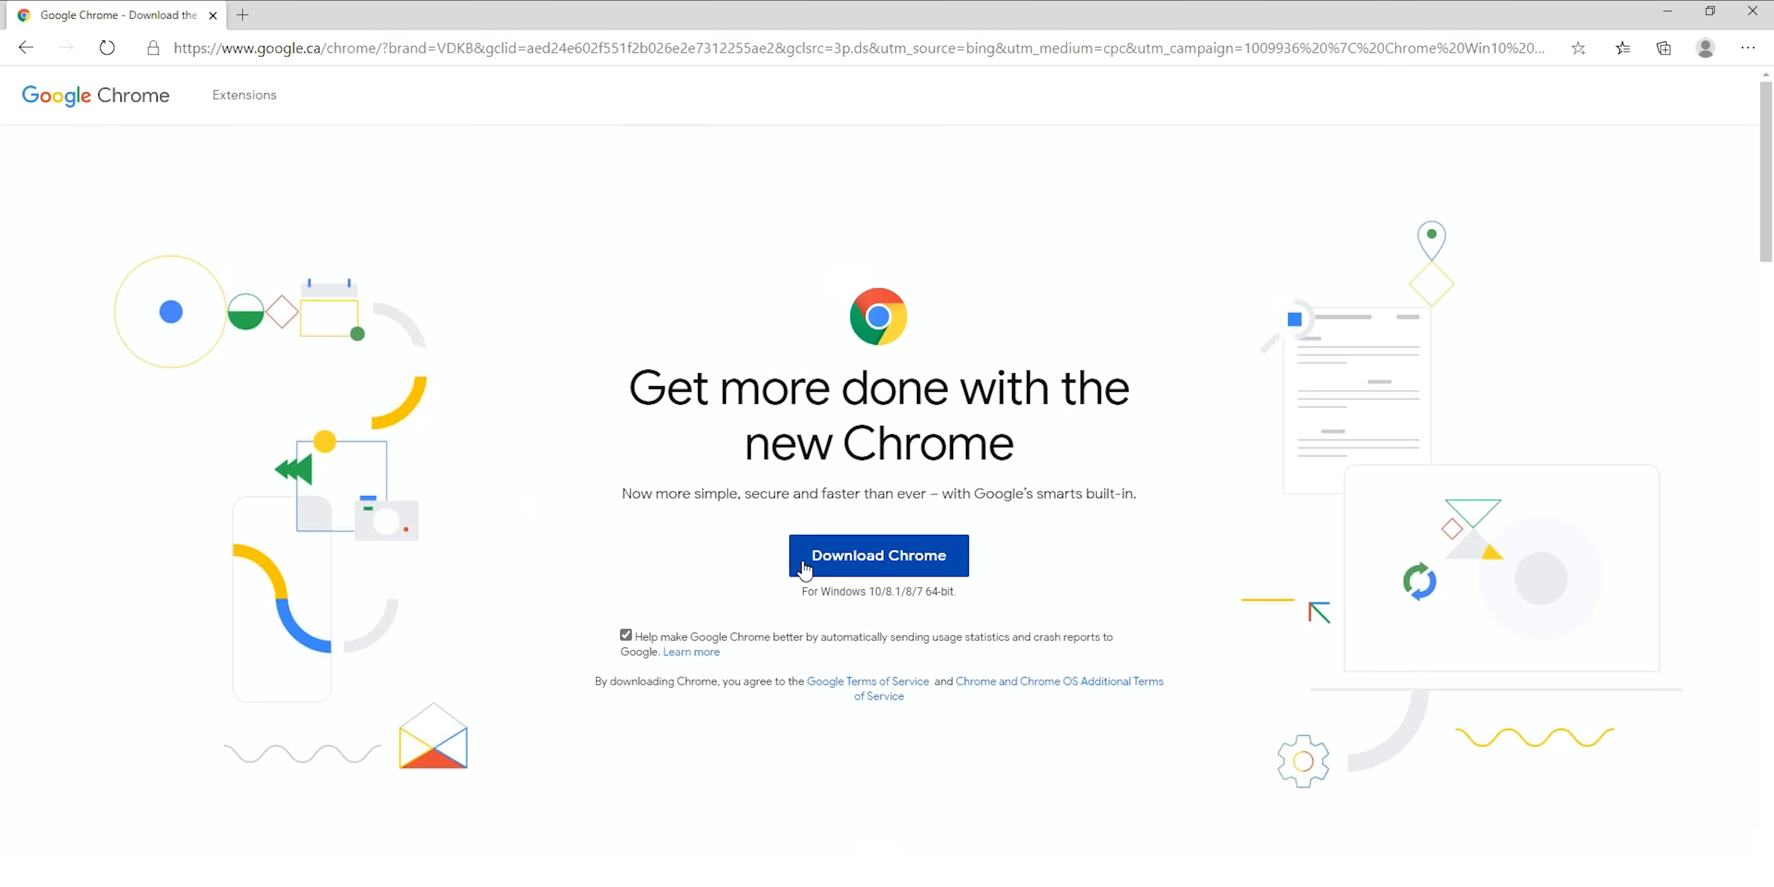
Download the Chrome installer from google.com/chrome.
{"action": "left_click", "coordinate": [876, 555]}
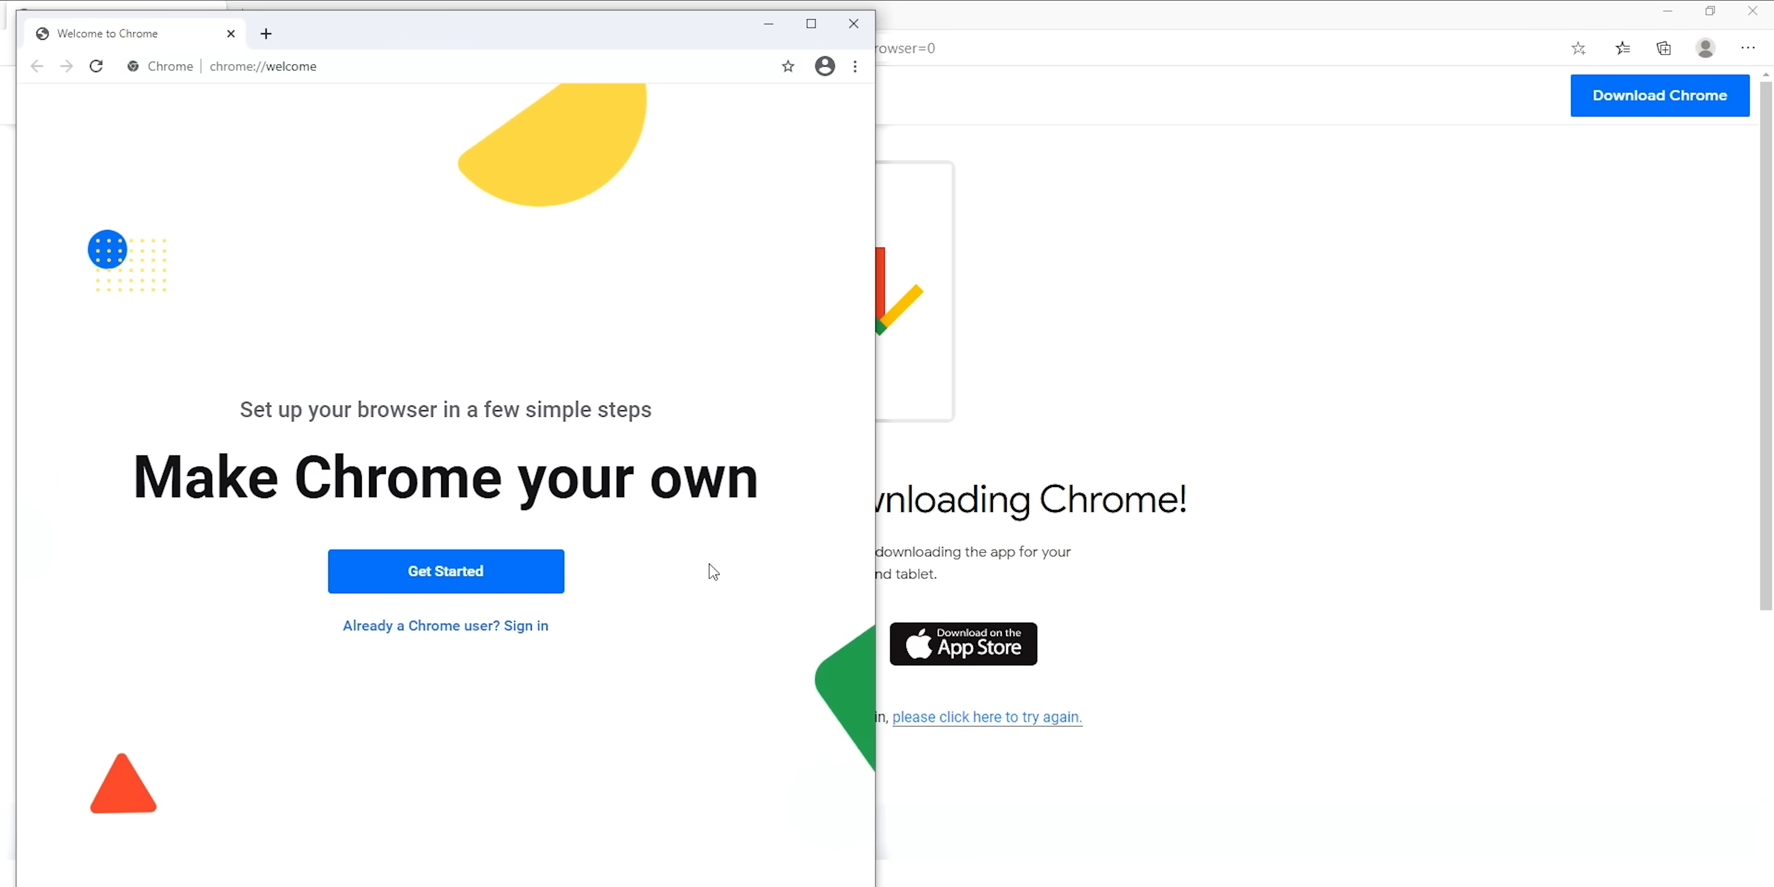
Search 'Nvidia Geforce exp', open nvidia.com's page and download GeForce Experience 3.21.0, accepting cookies.
{"action": "type", "text": "Nvidia Geforce"}
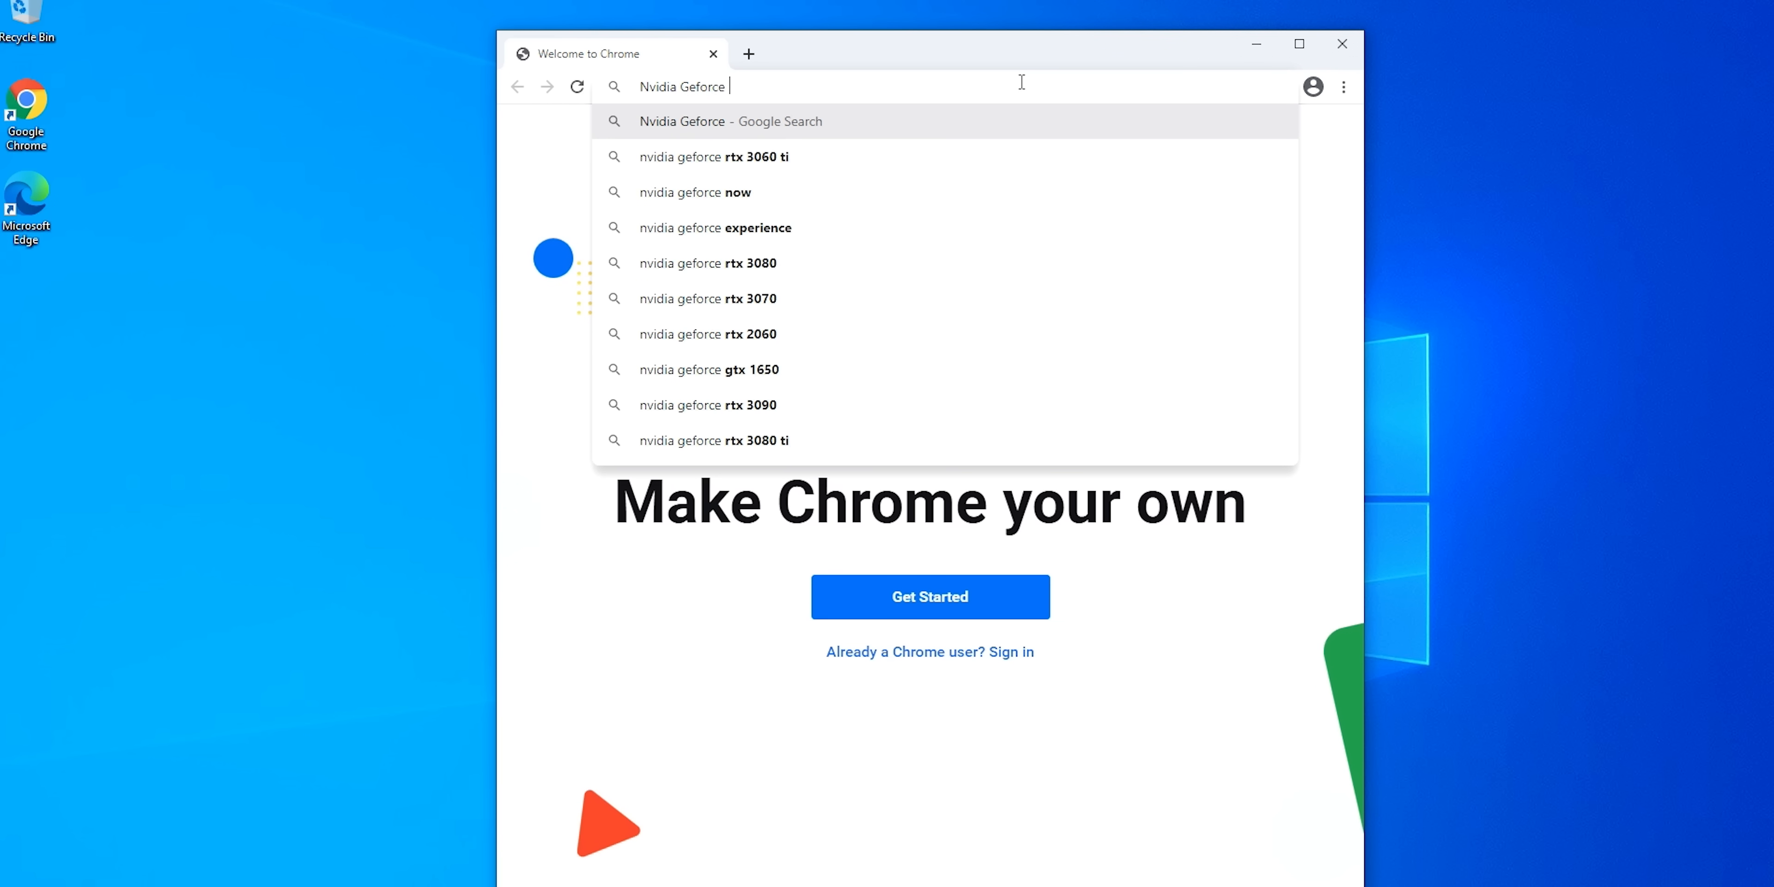
{"action": "type", "text": "exp"}
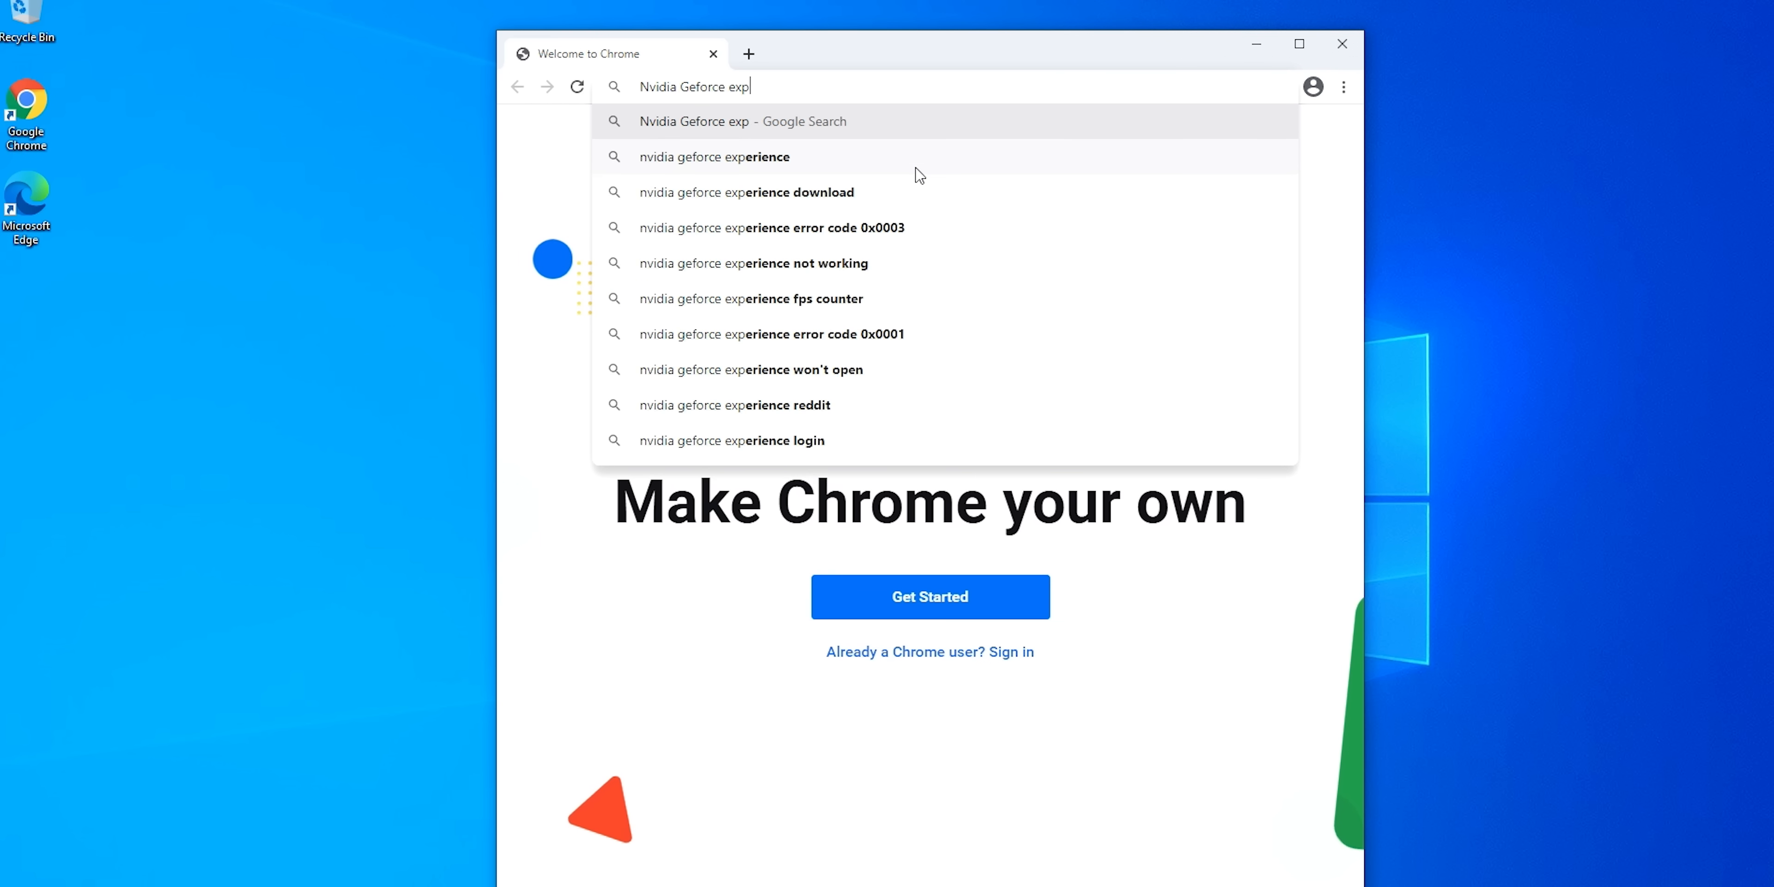
{"action": "left_click", "coordinate": [715, 156]}
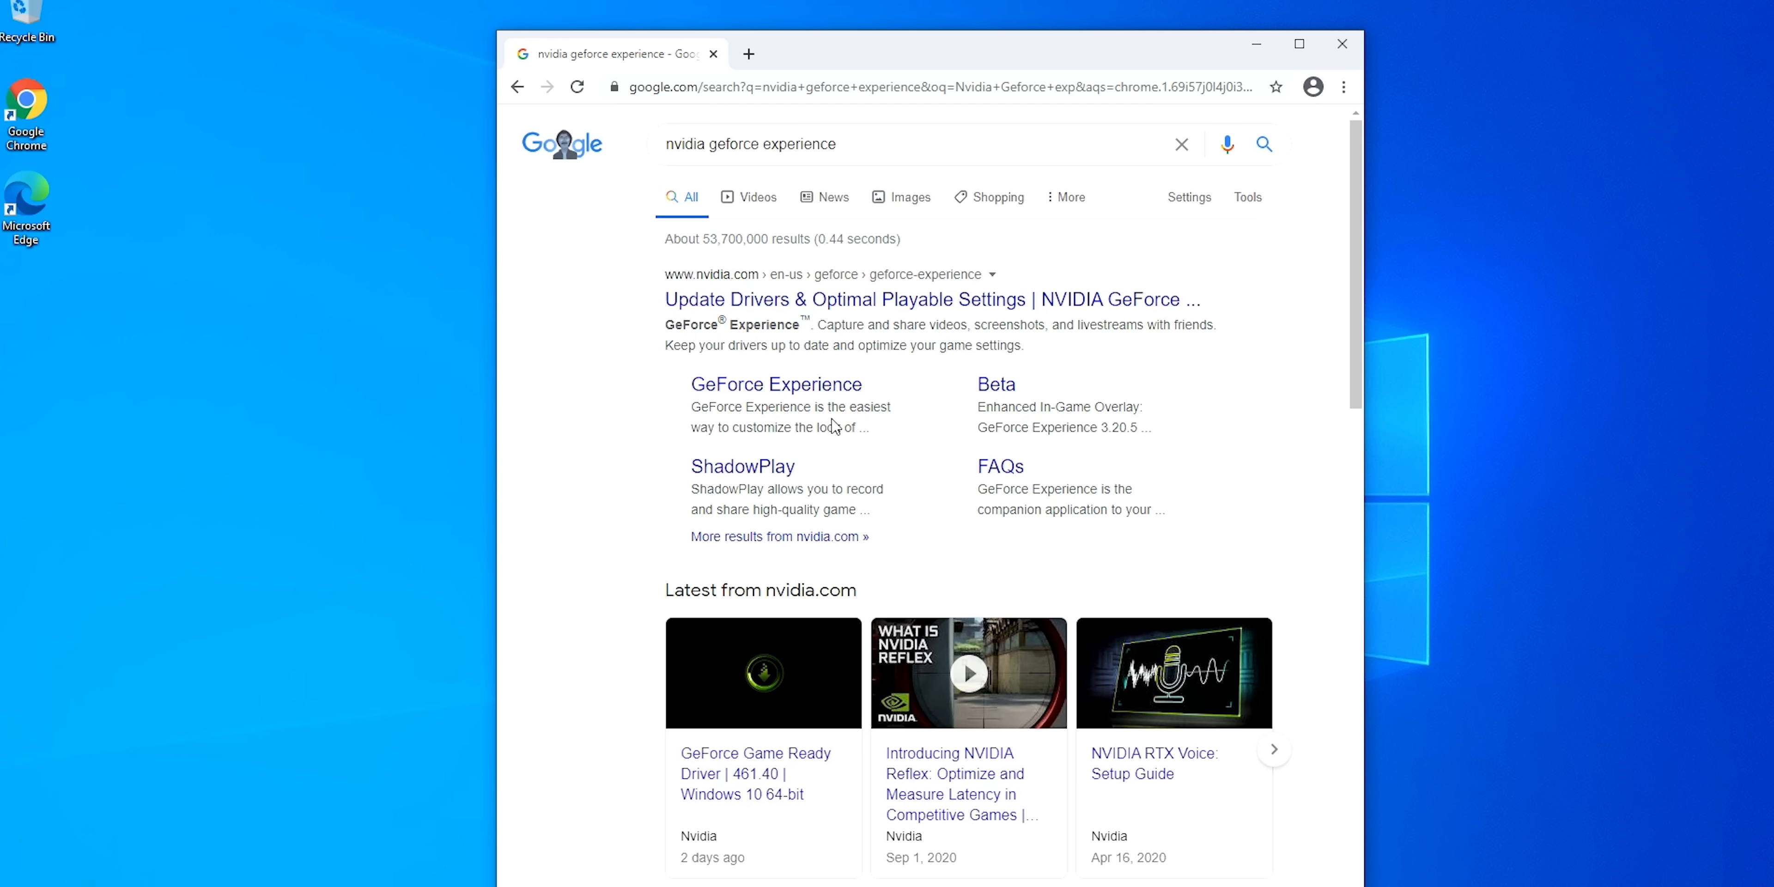
{"action": "left_click", "coordinate": [776, 384]}
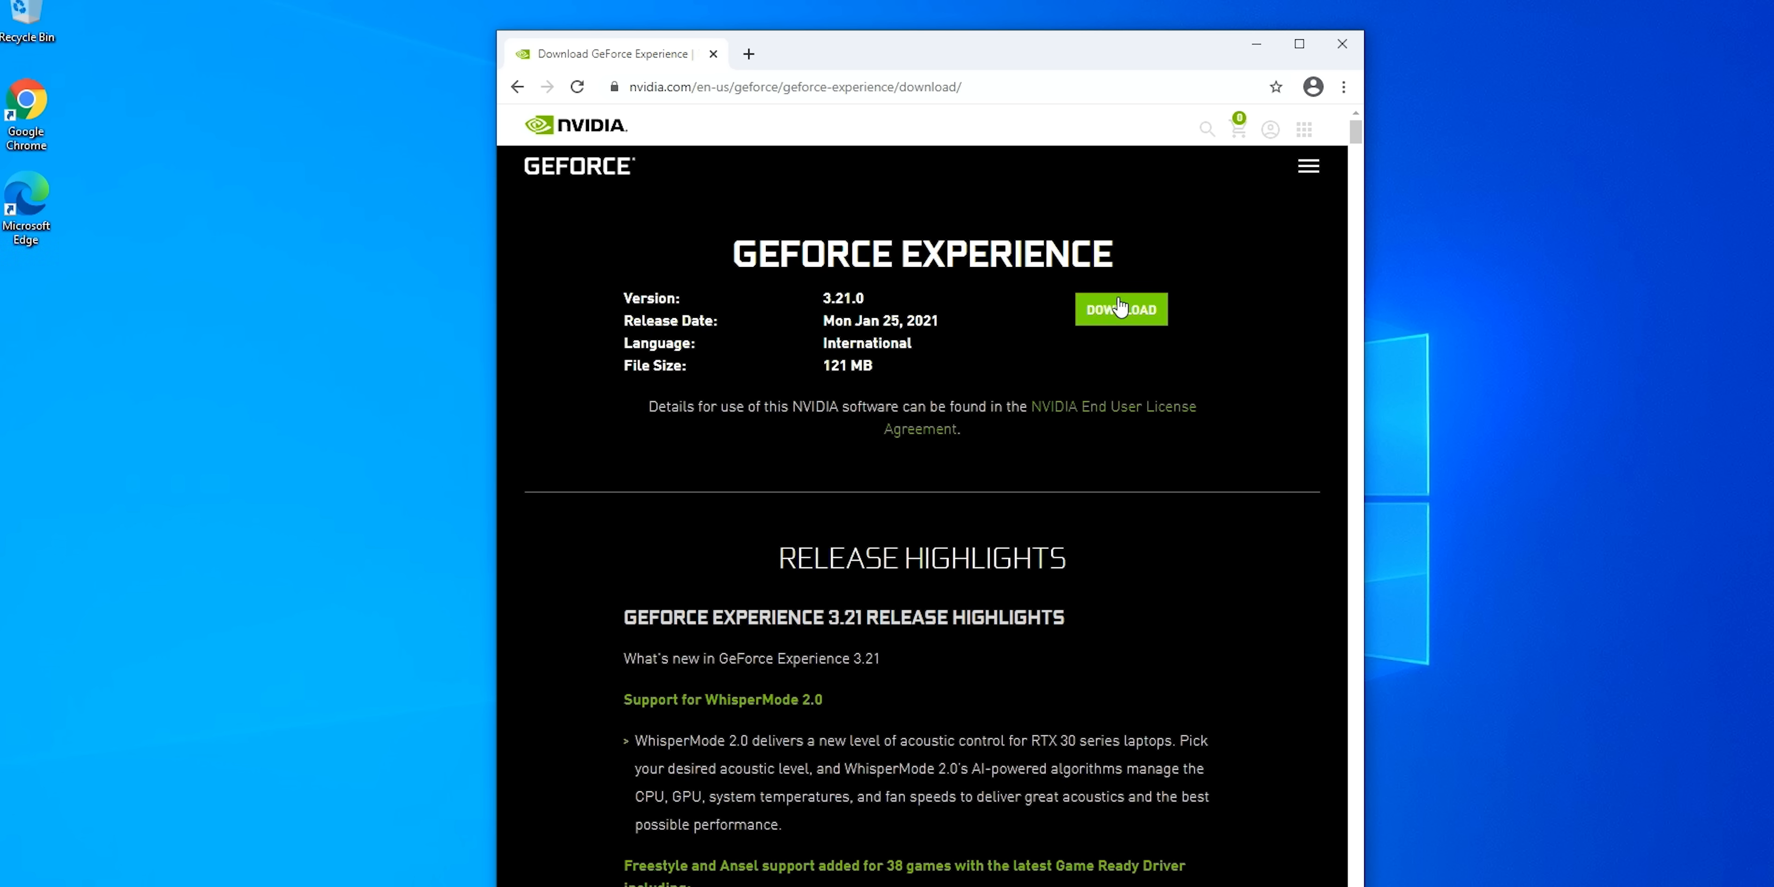
{"action": "left_click", "coordinate": [1120, 309]}
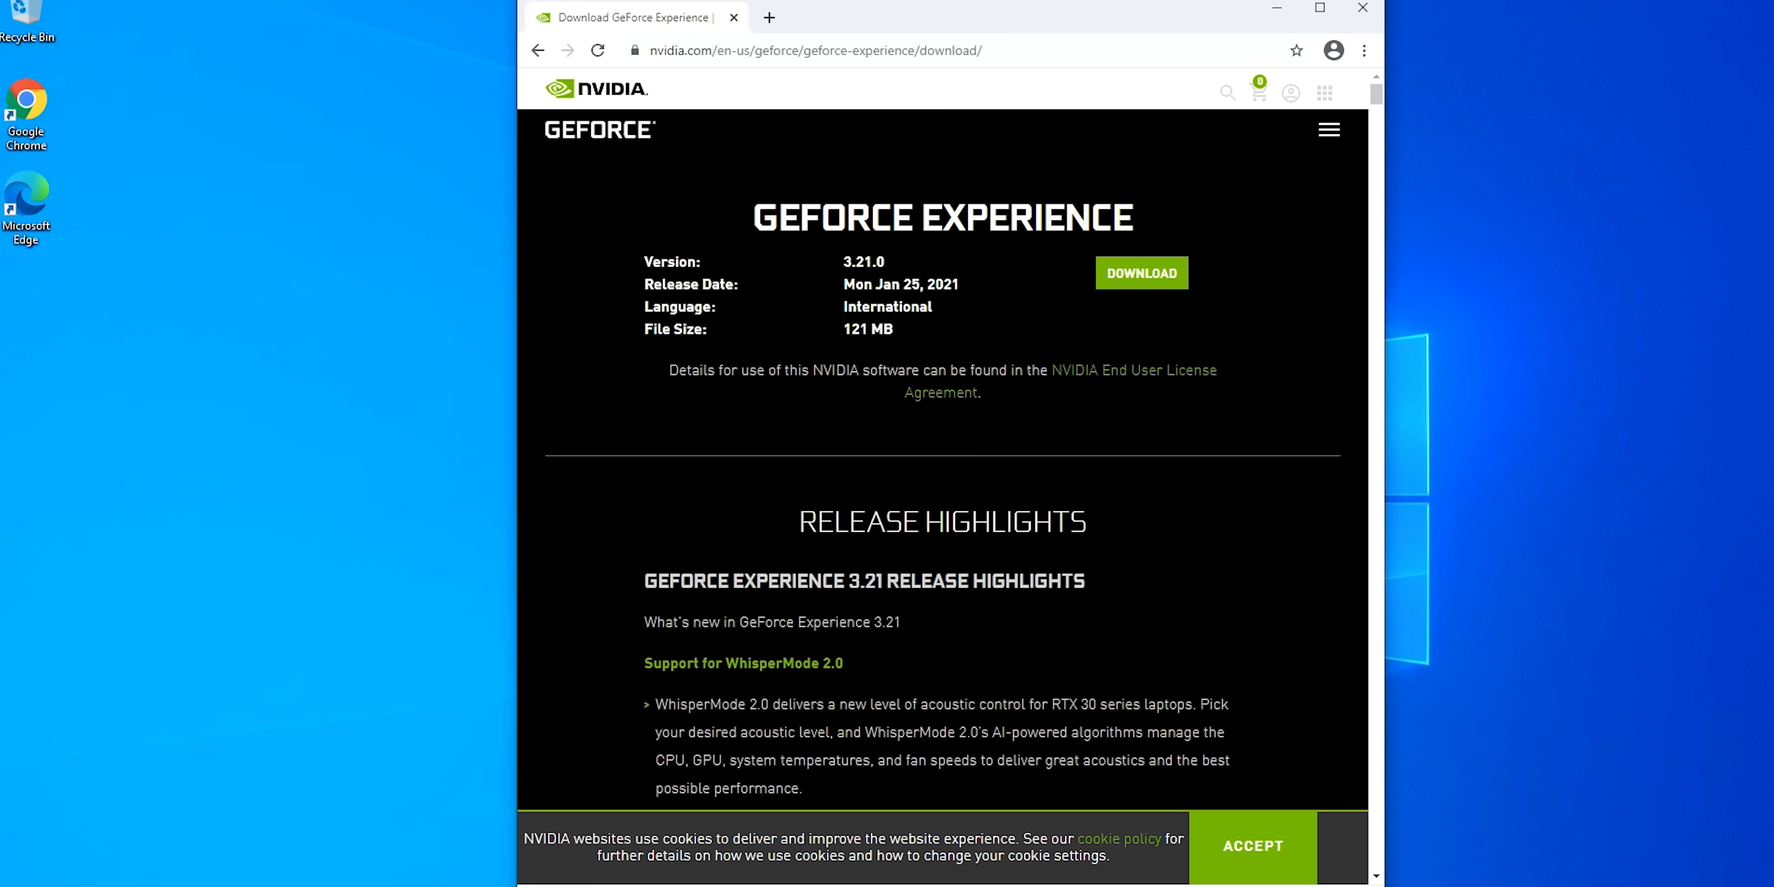
{"action": "left_click", "coordinate": [1139, 272]}
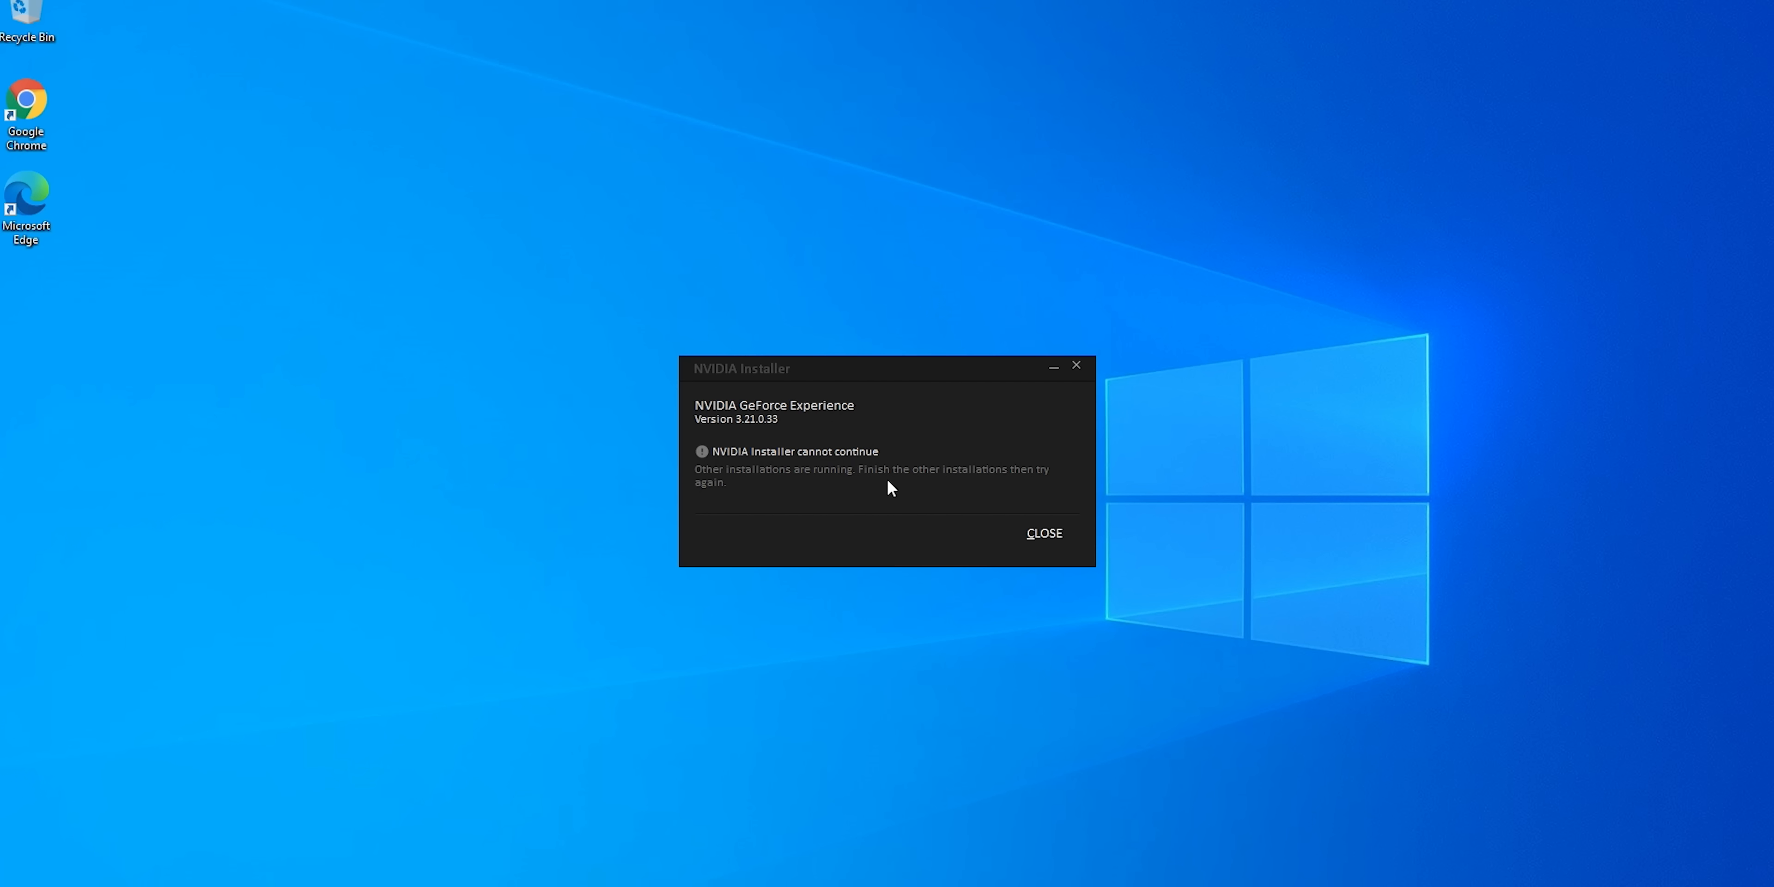
{"action": "mouse_move", "coordinate": [1007, 505]}
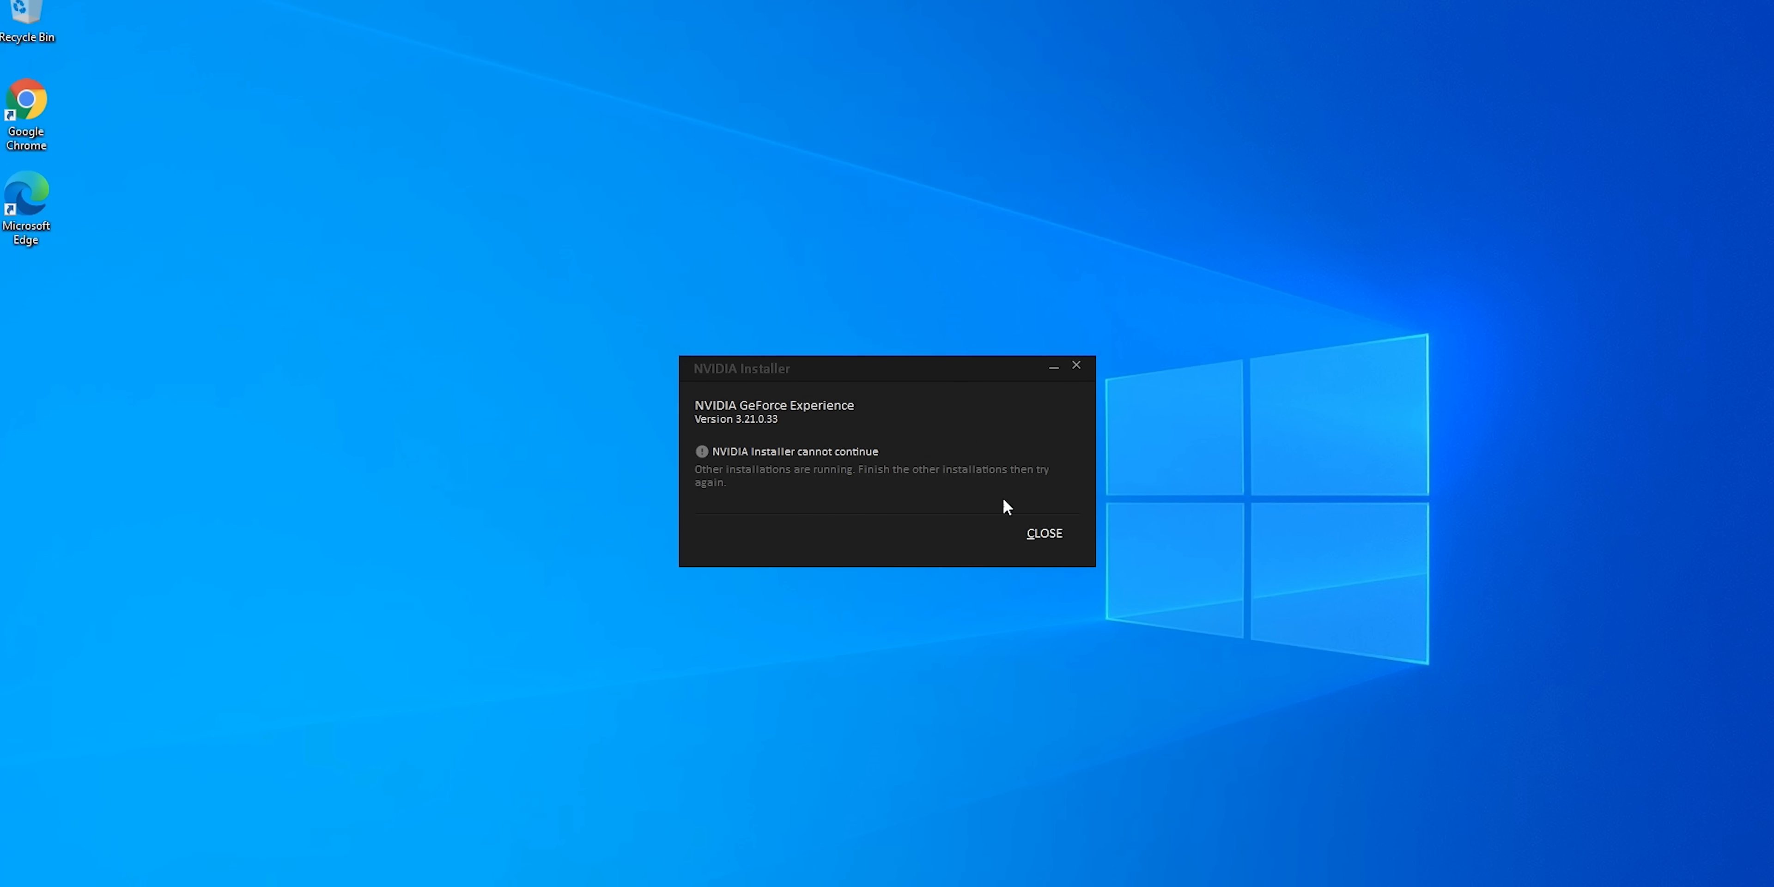
Dismiss the cannot-continue error, agree and install GeForce Experience, then start the sign-in human verification.
{"action": "left_click", "coordinate": [1042, 533]}
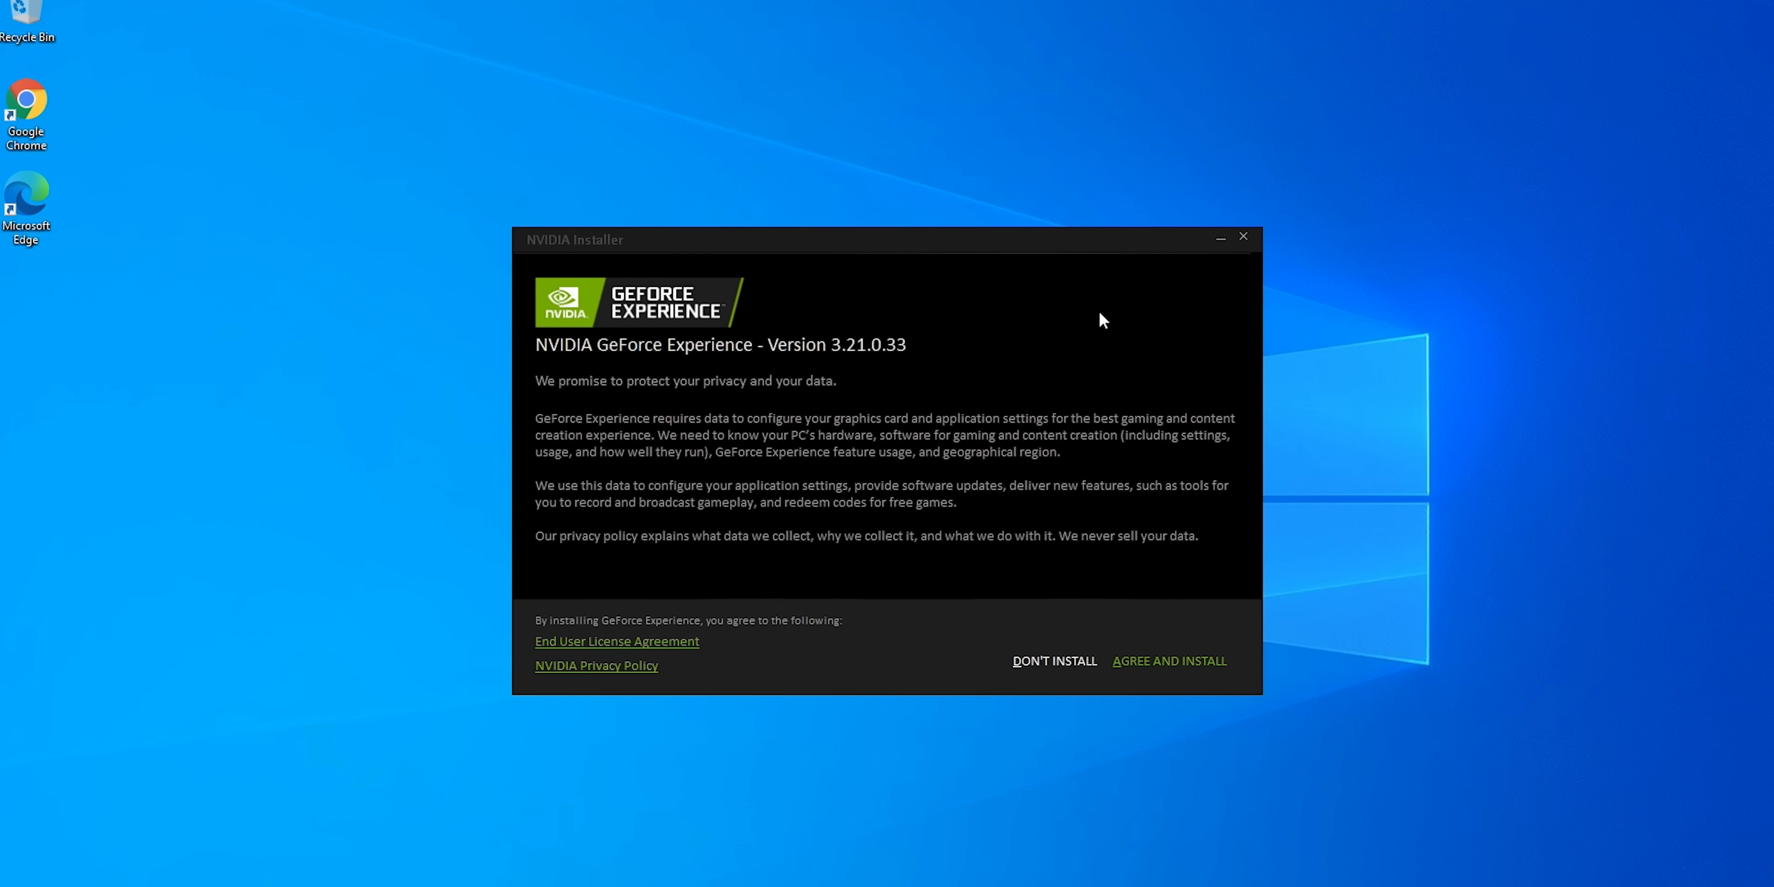
{"action": "left_click", "coordinate": [1169, 660]}
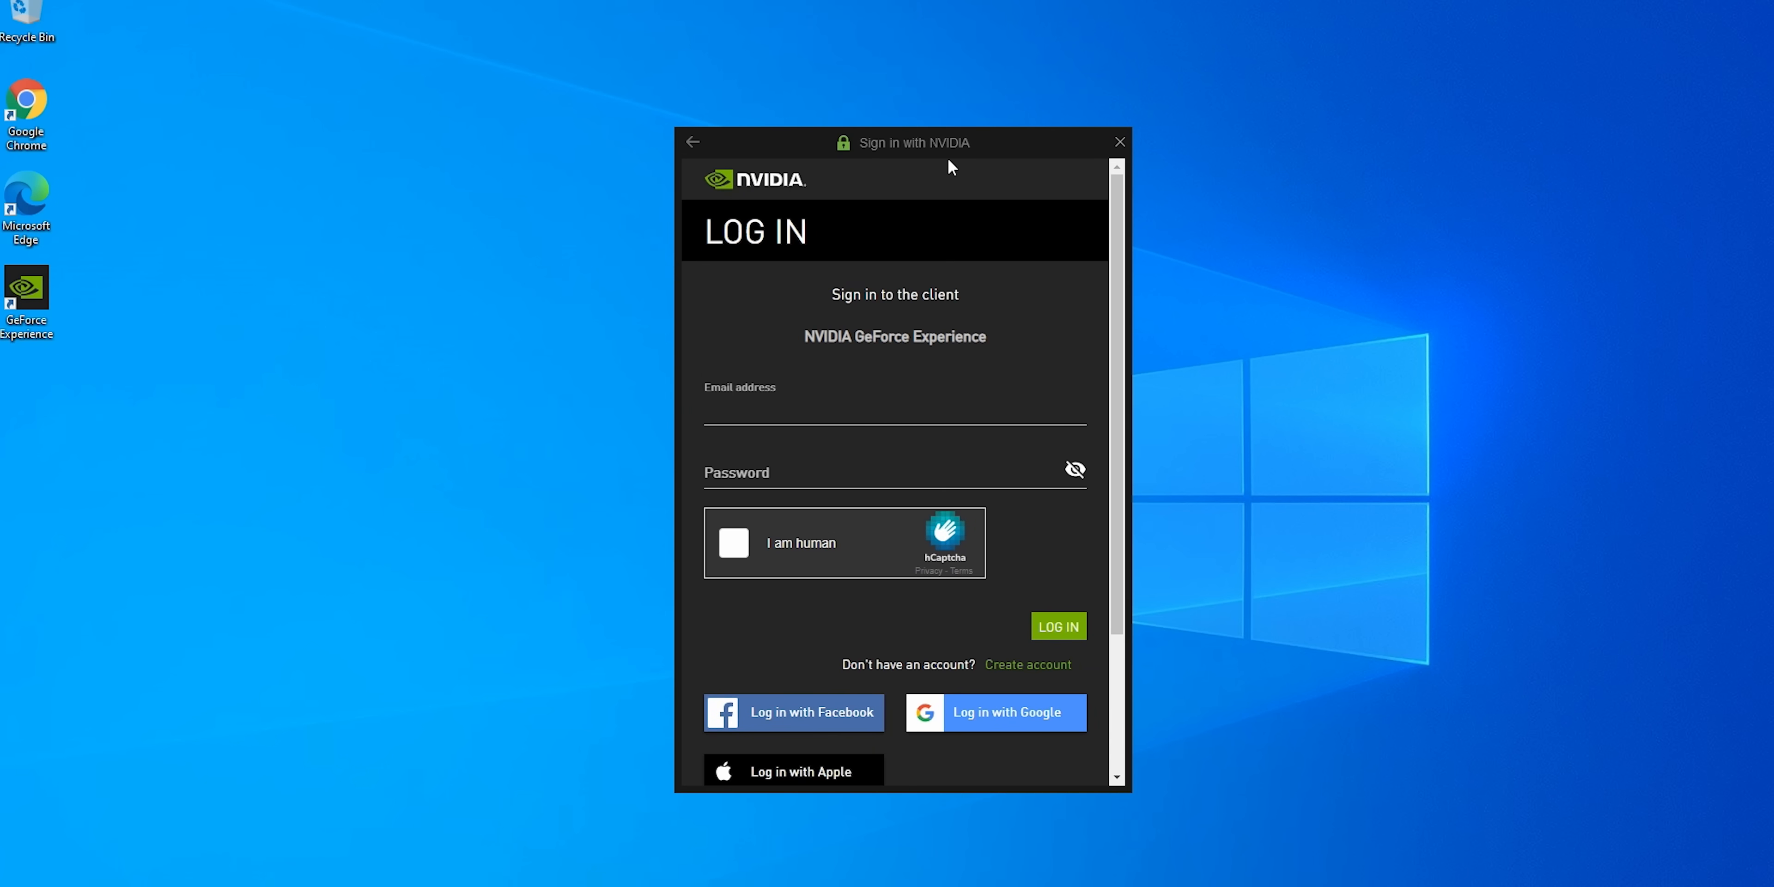
{"action": "left_click", "coordinate": [733, 543]}
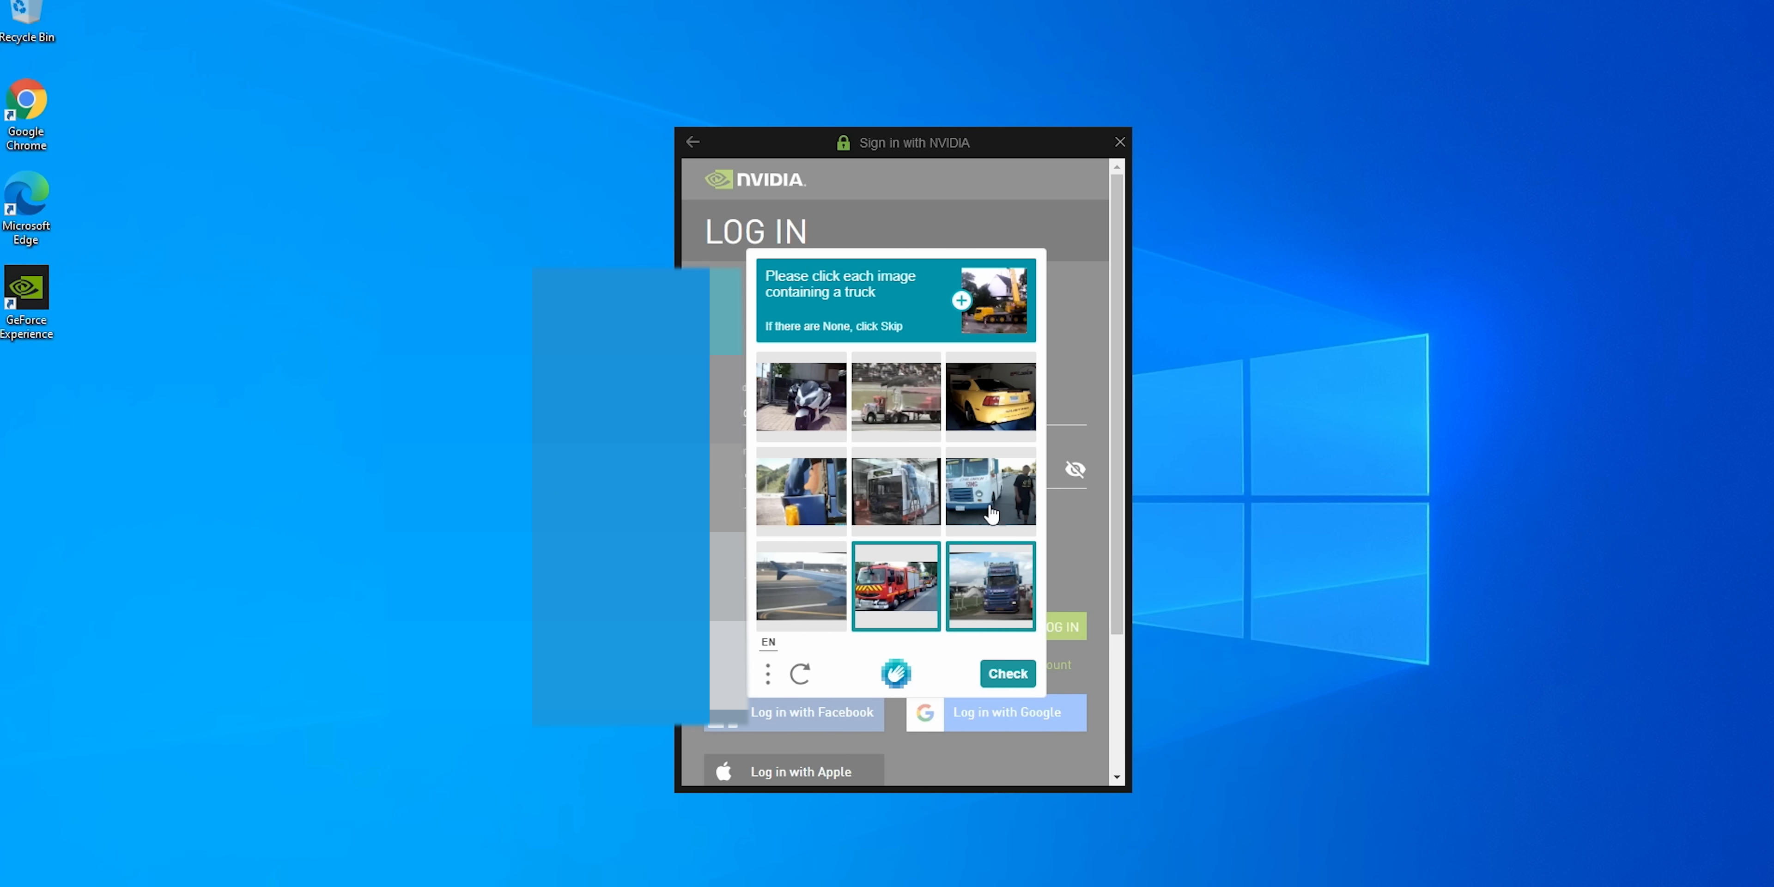
{"action": "mouse_move", "coordinate": [993, 504]}
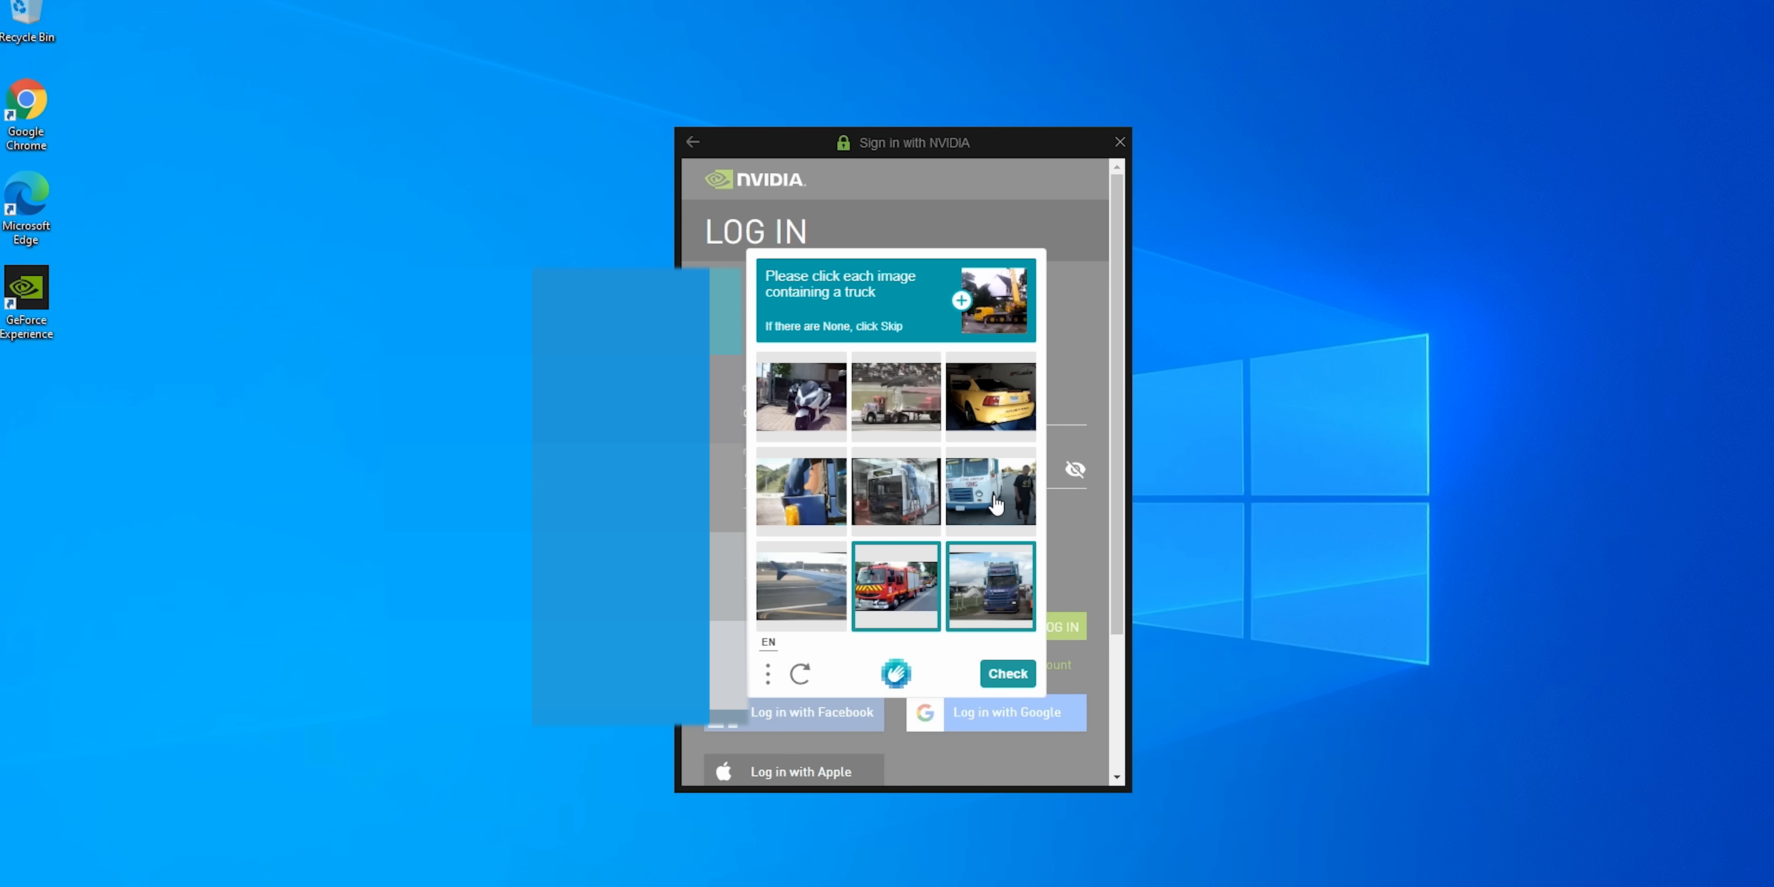
{"action": "mouse_move", "coordinate": [926, 583]}
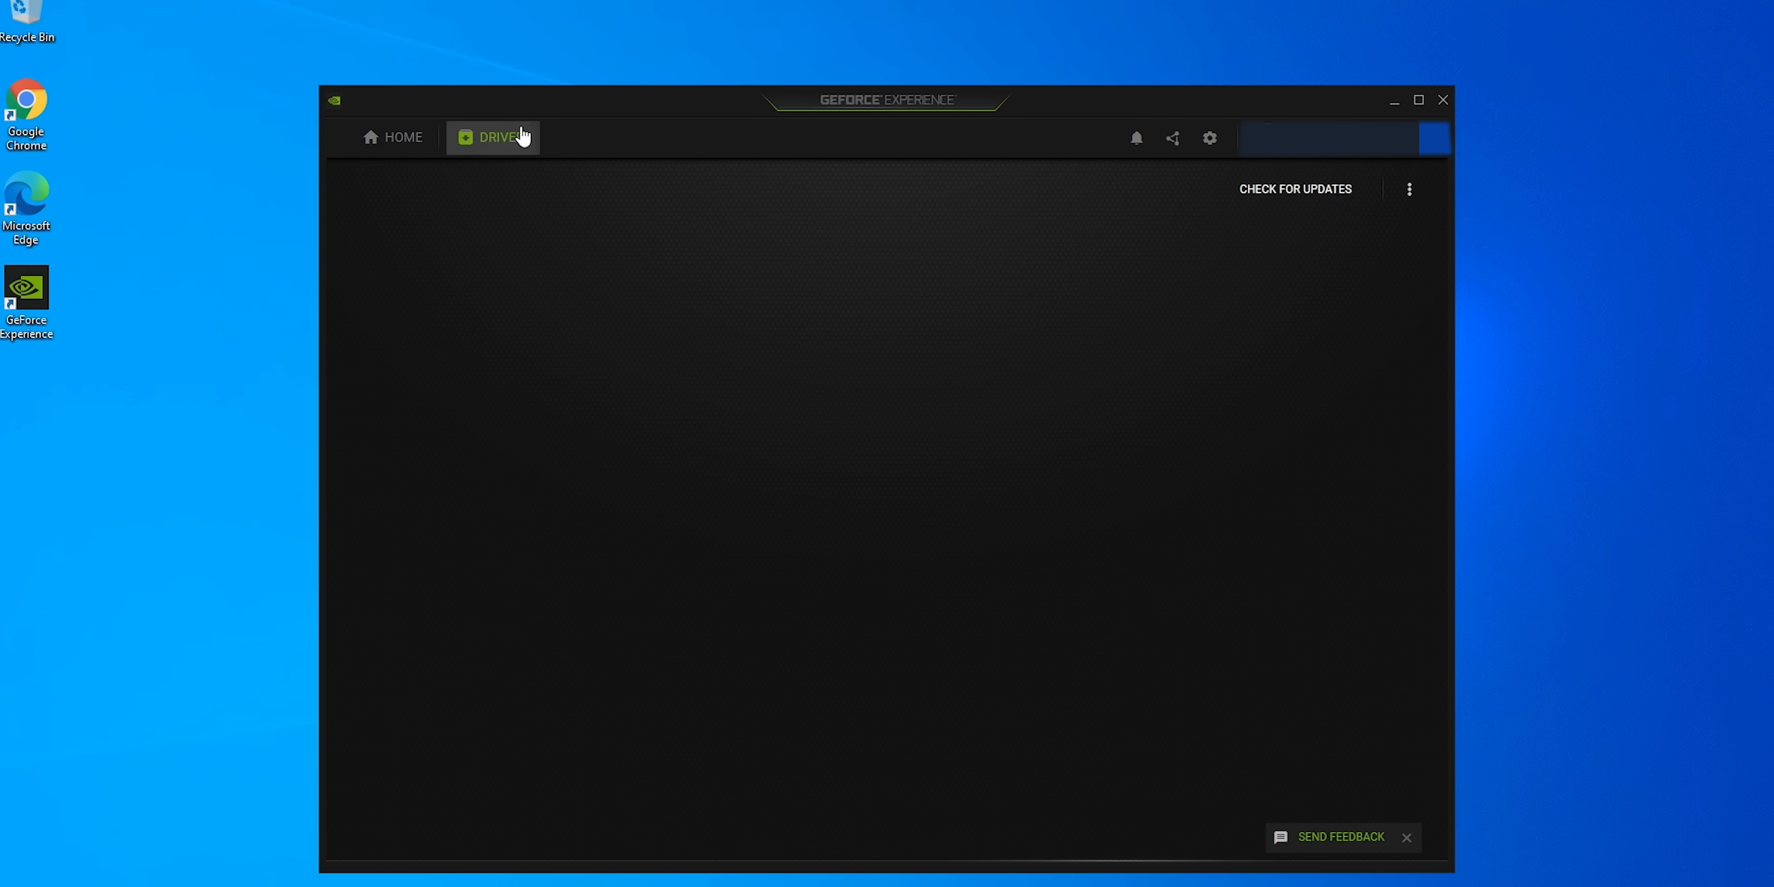
From Drivers, custom-install Game Ready Driver 461.40 with a clean installation, approving UAC, and choose Restart Later.
{"action": "left_click", "coordinate": [495, 137]}
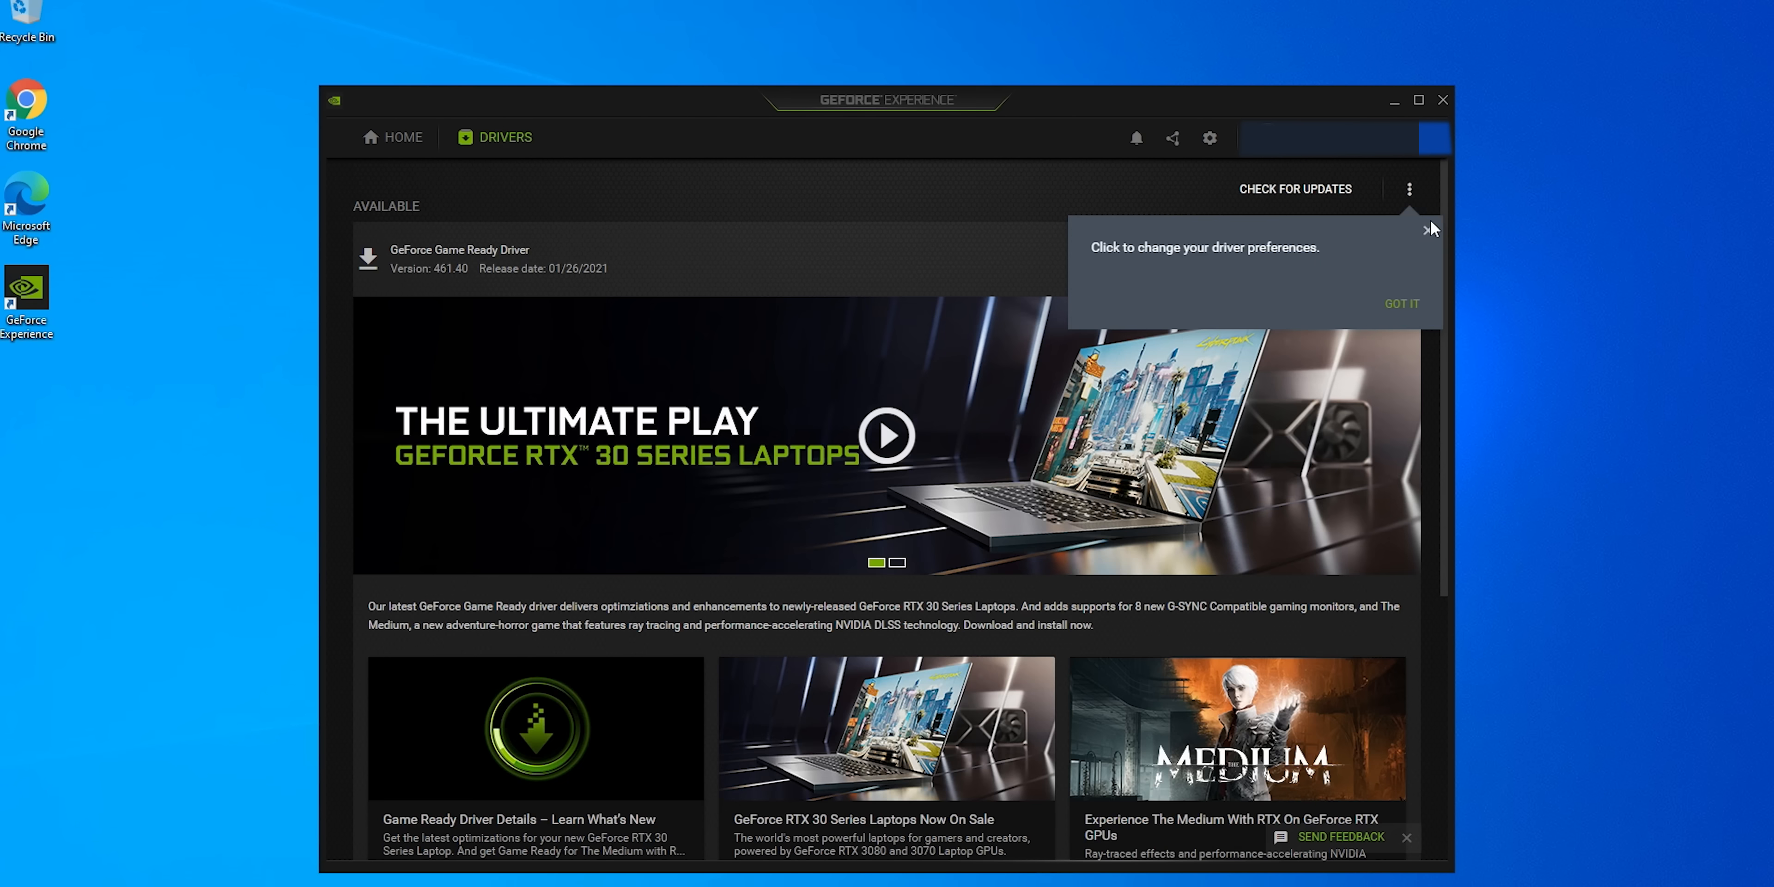
{"action": "left_click", "coordinate": [1401, 303]}
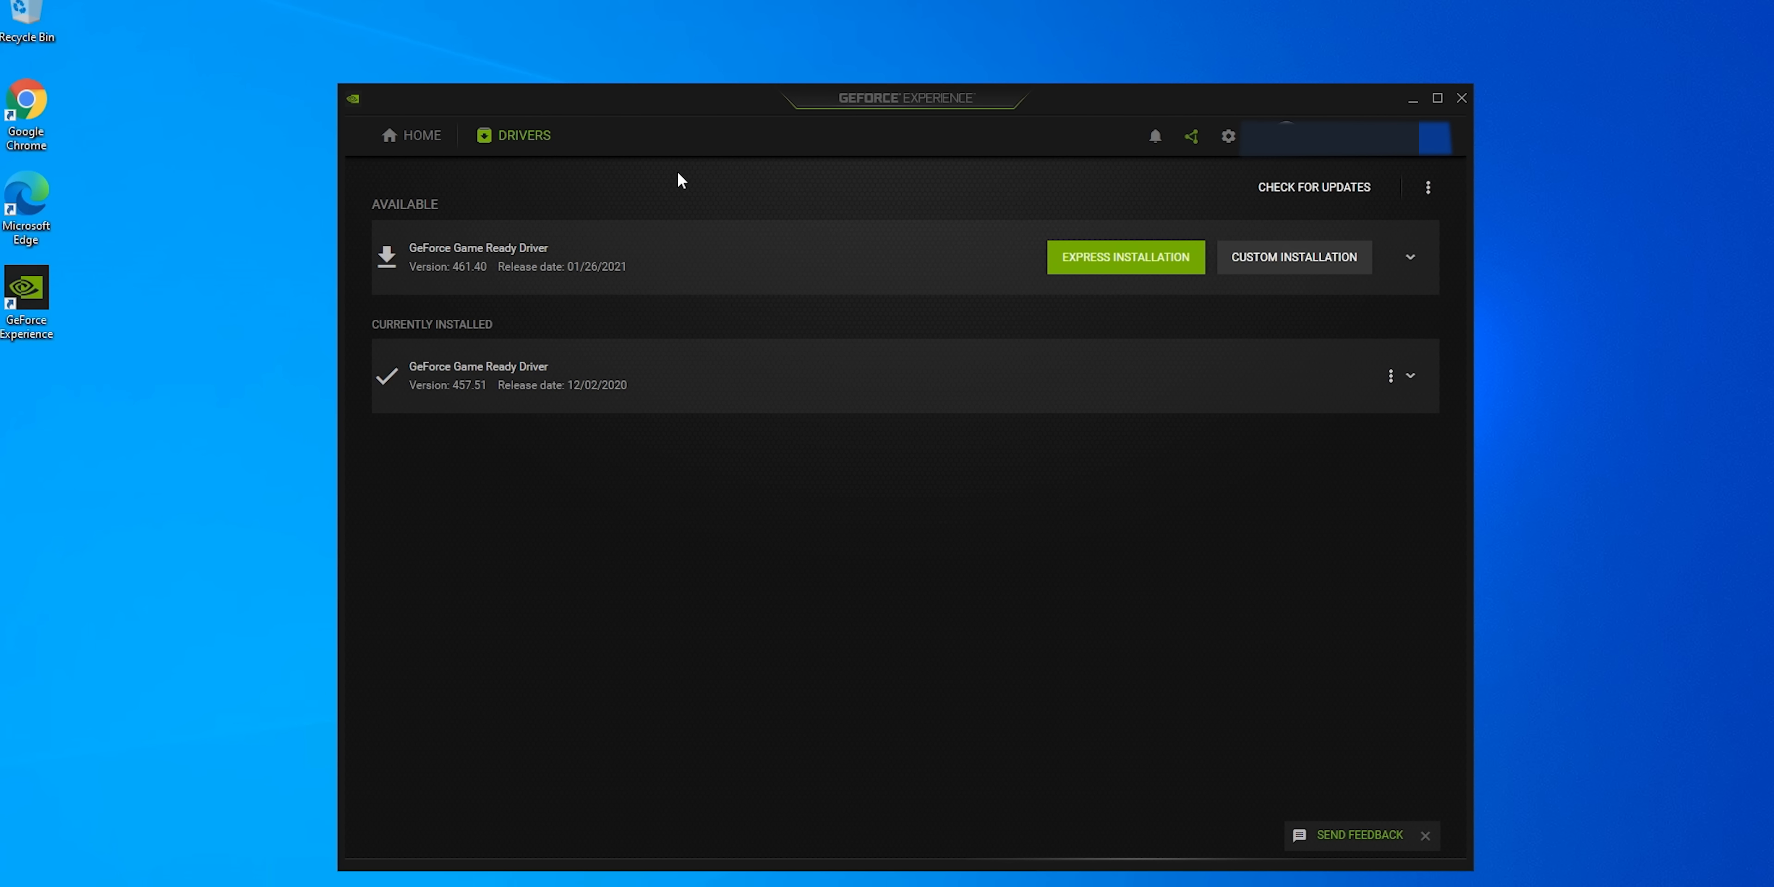
{"action": "left_click", "coordinate": [1124, 257]}
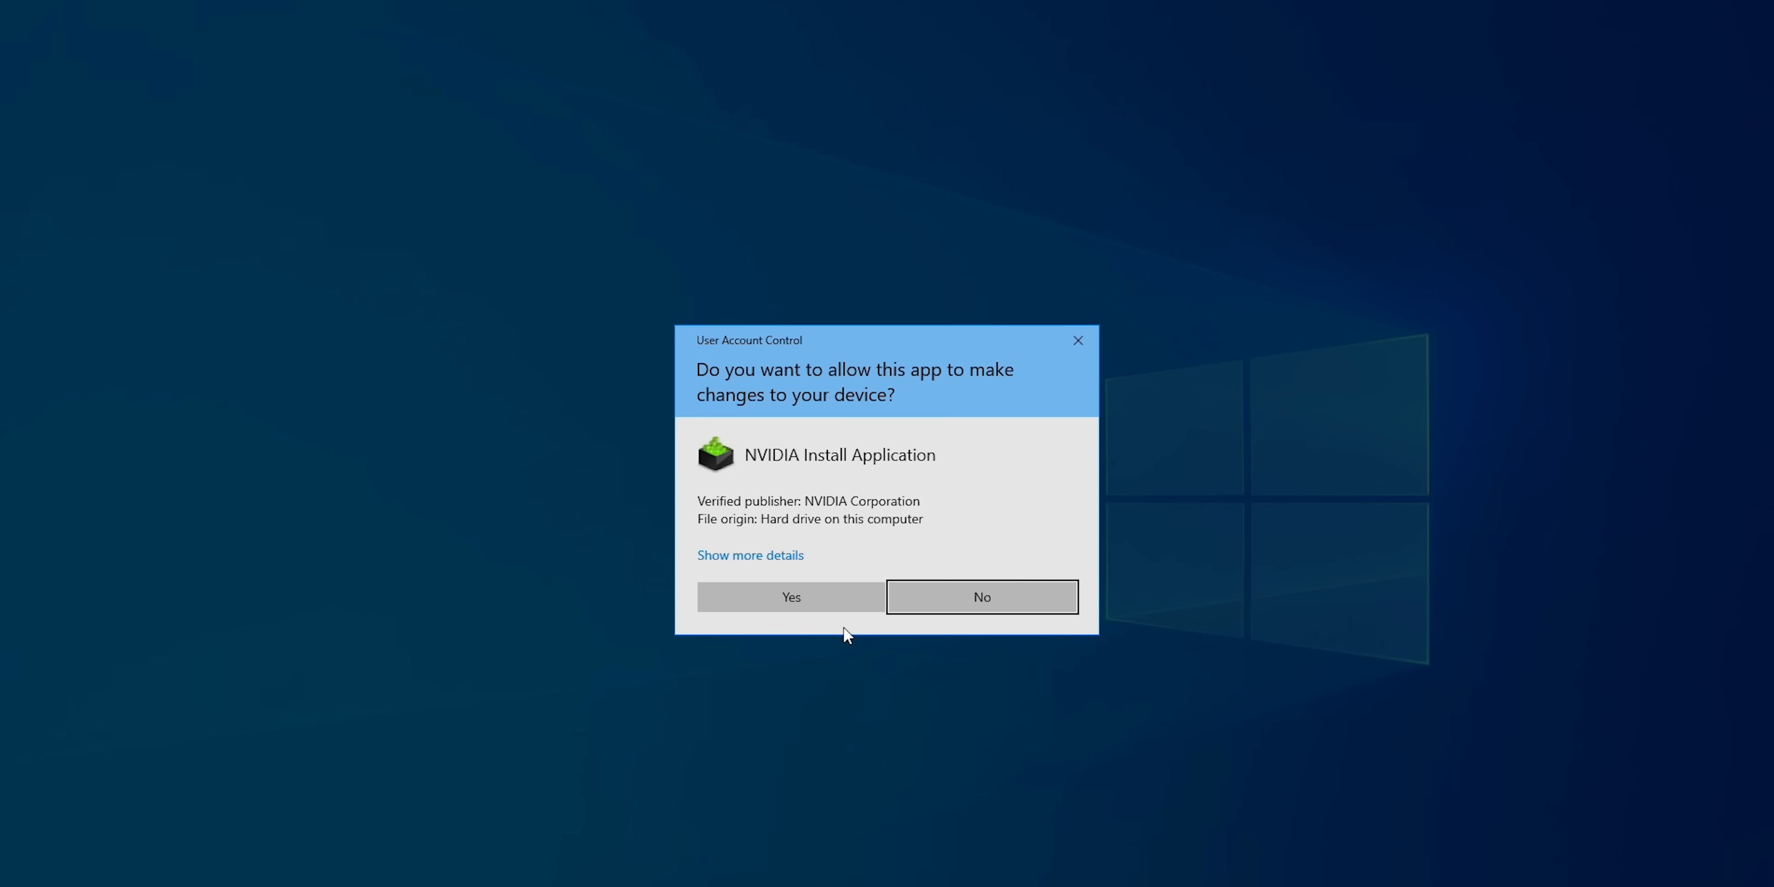
{"action": "left_click", "coordinate": [790, 596]}
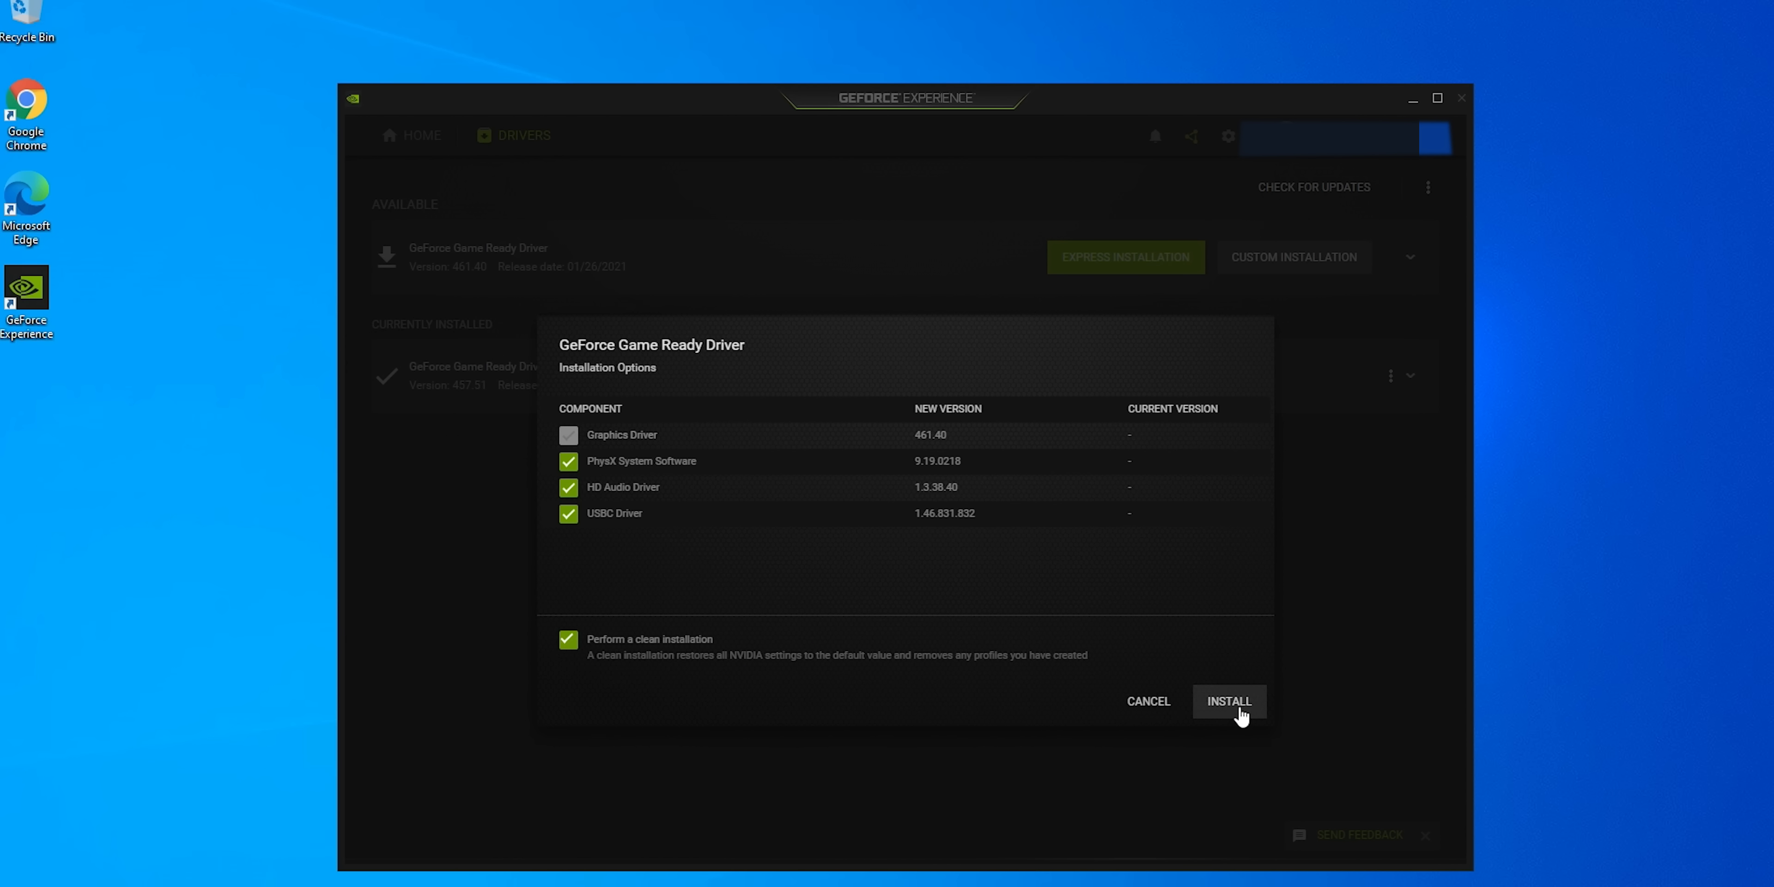
{"action": "left_click", "coordinate": [1228, 701]}
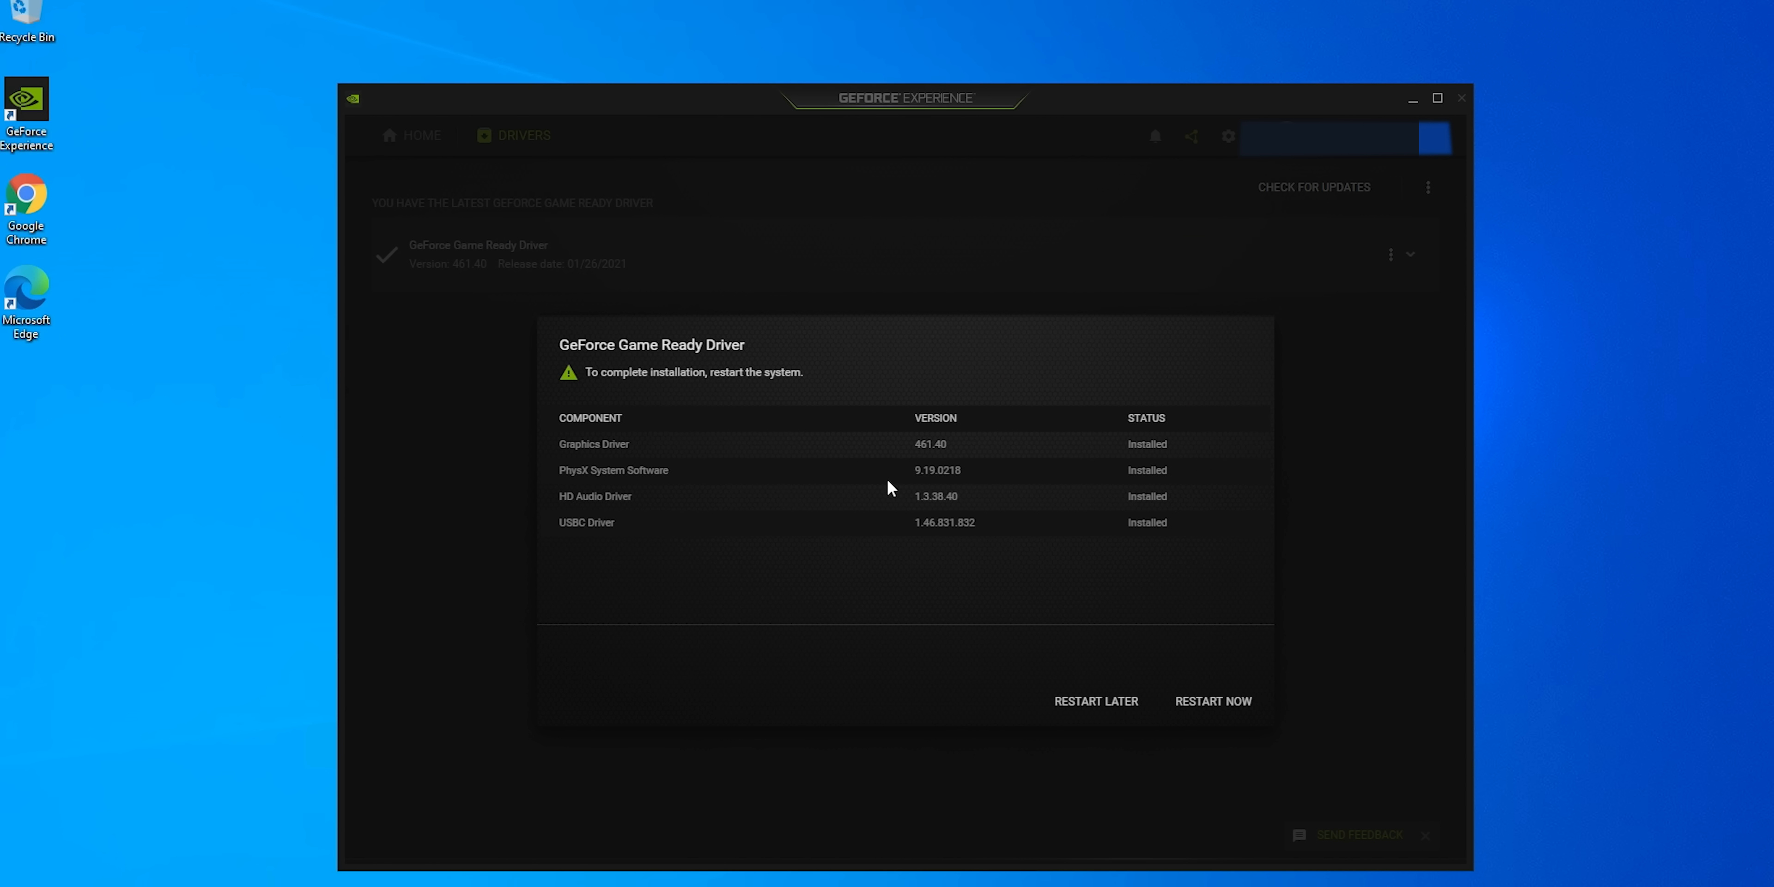
{"action": "mouse_move", "coordinate": [1241, 777]}
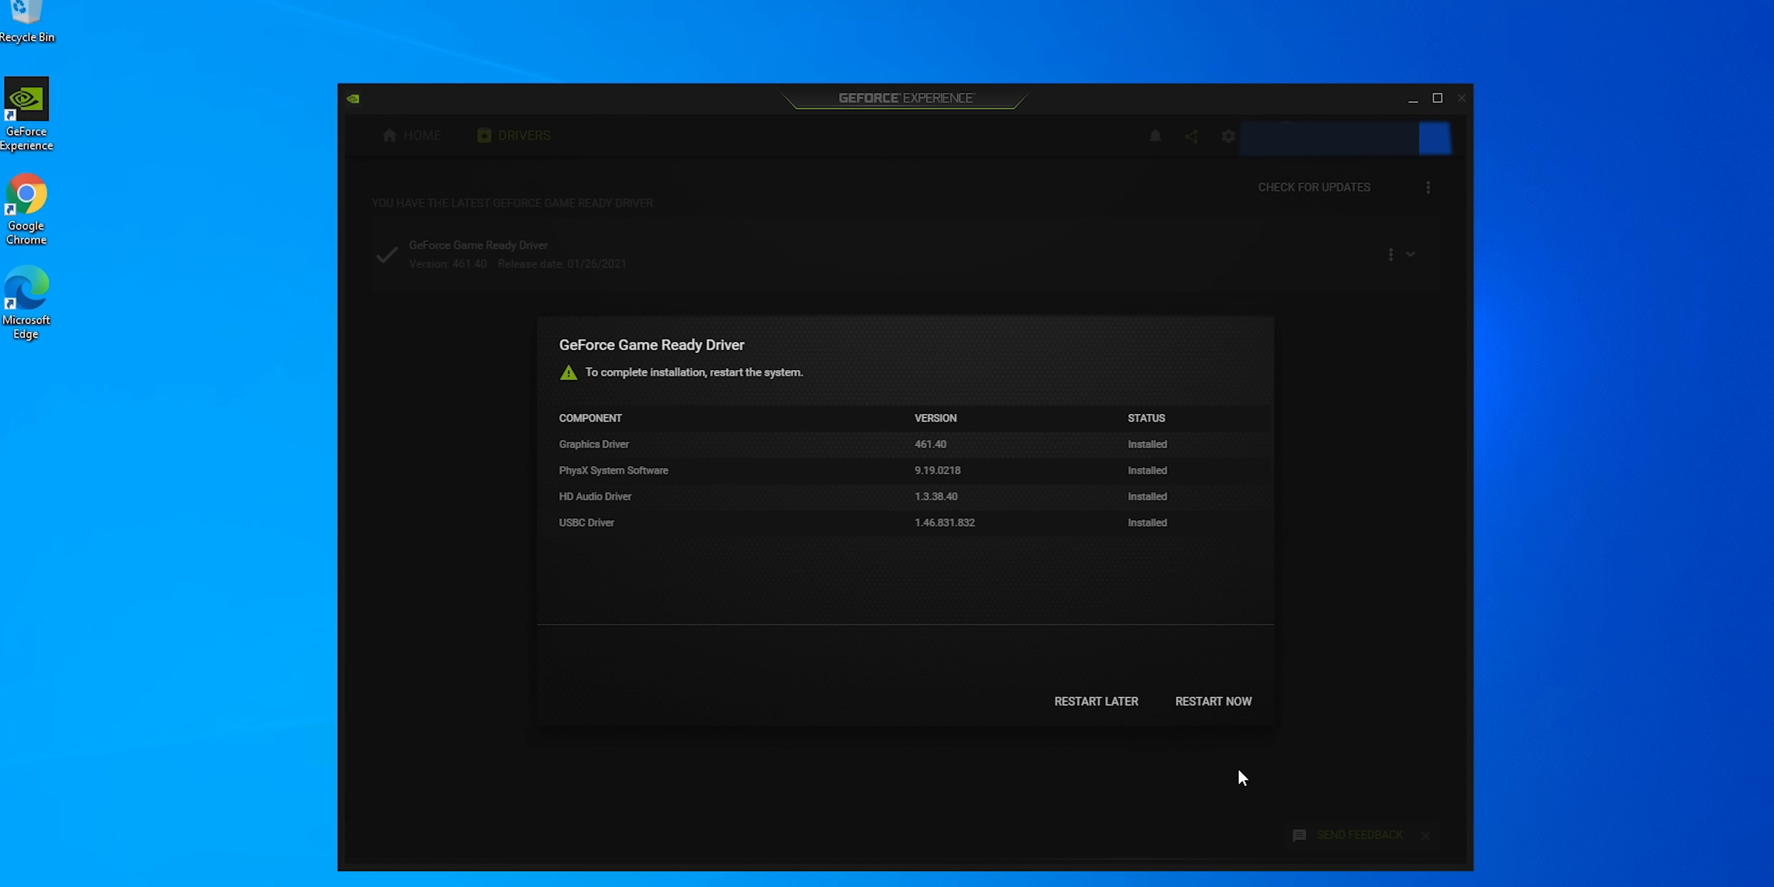
{"action": "left_click", "coordinate": [1094, 700]}
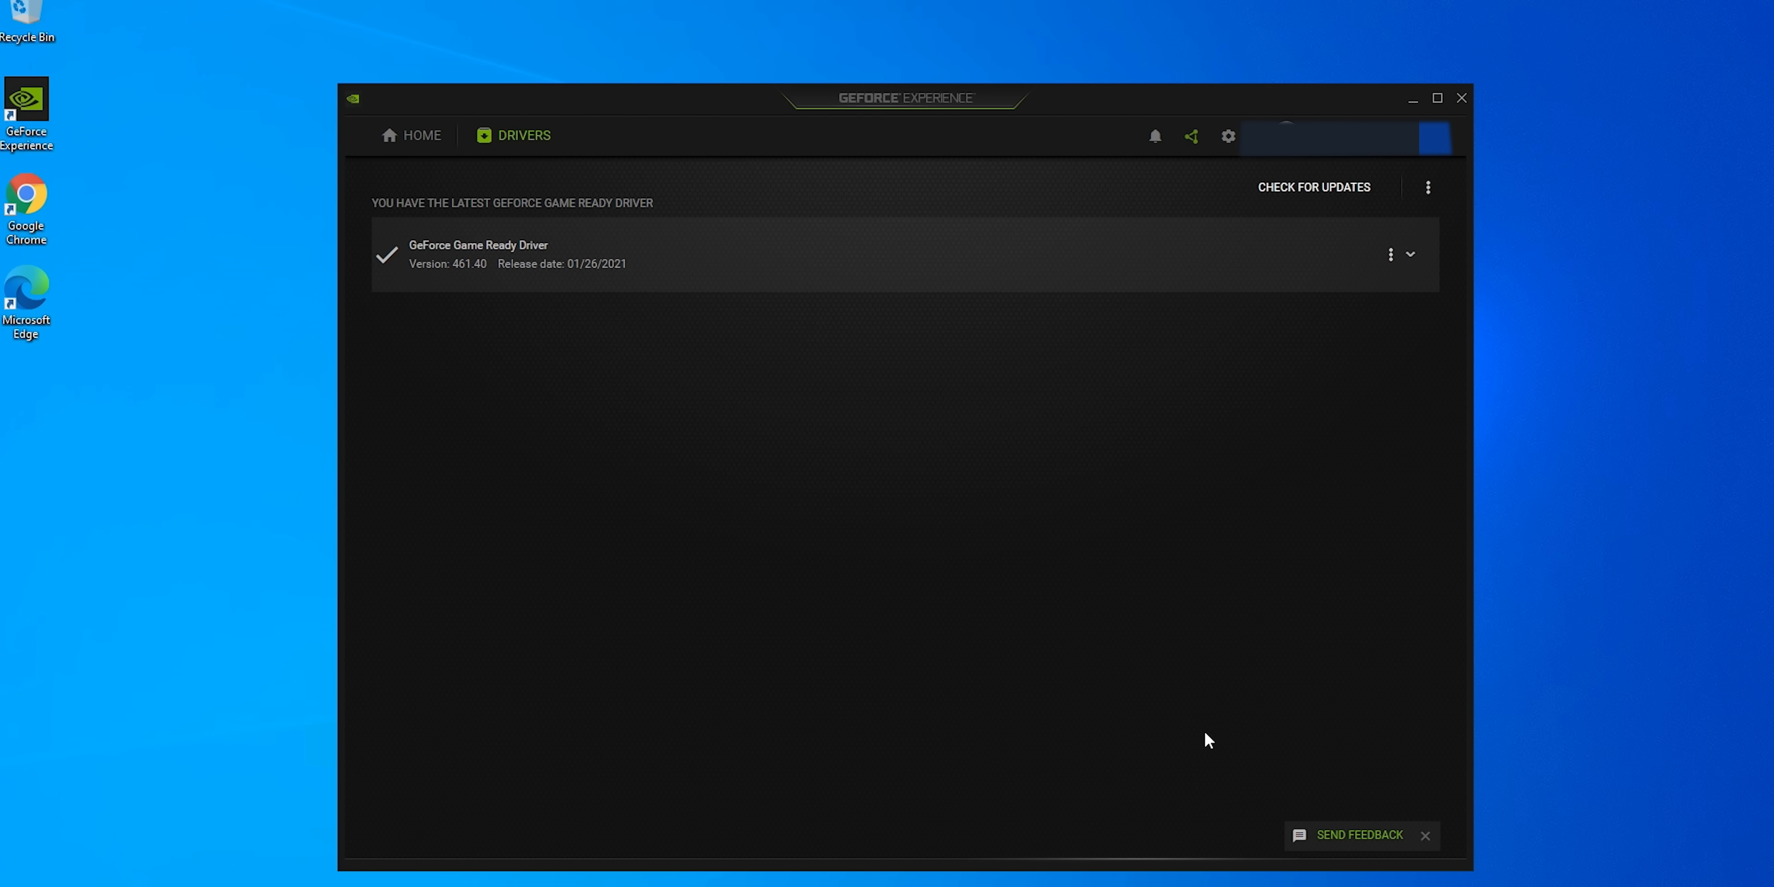